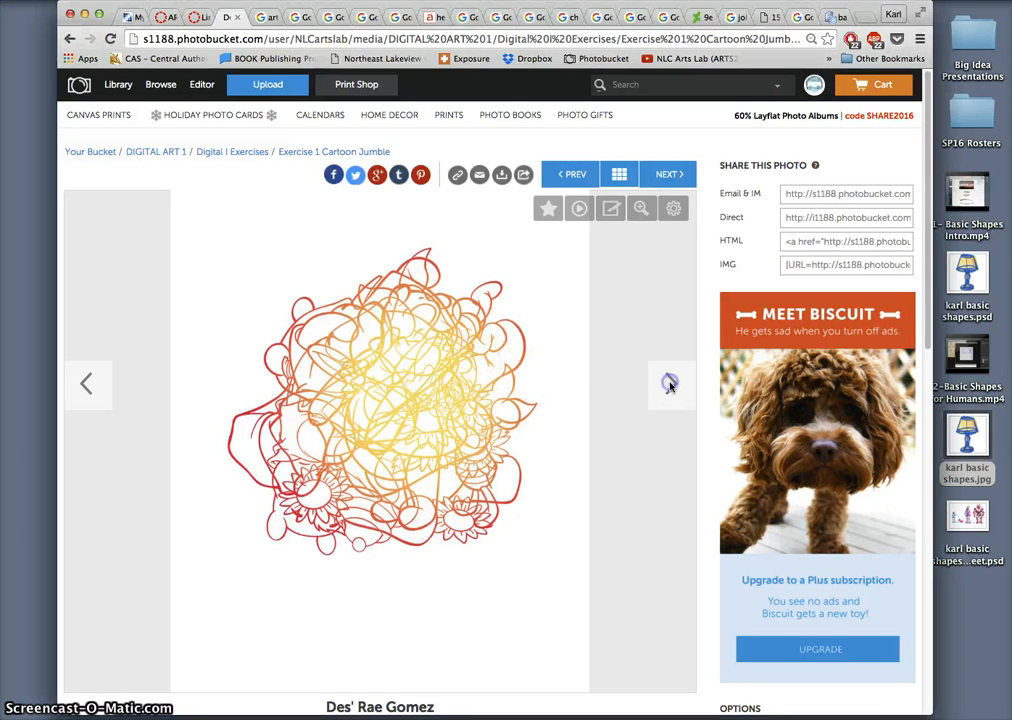
- Switch to the art21 tab showing the brown painting outlined in white lines
left_click(672, 384)
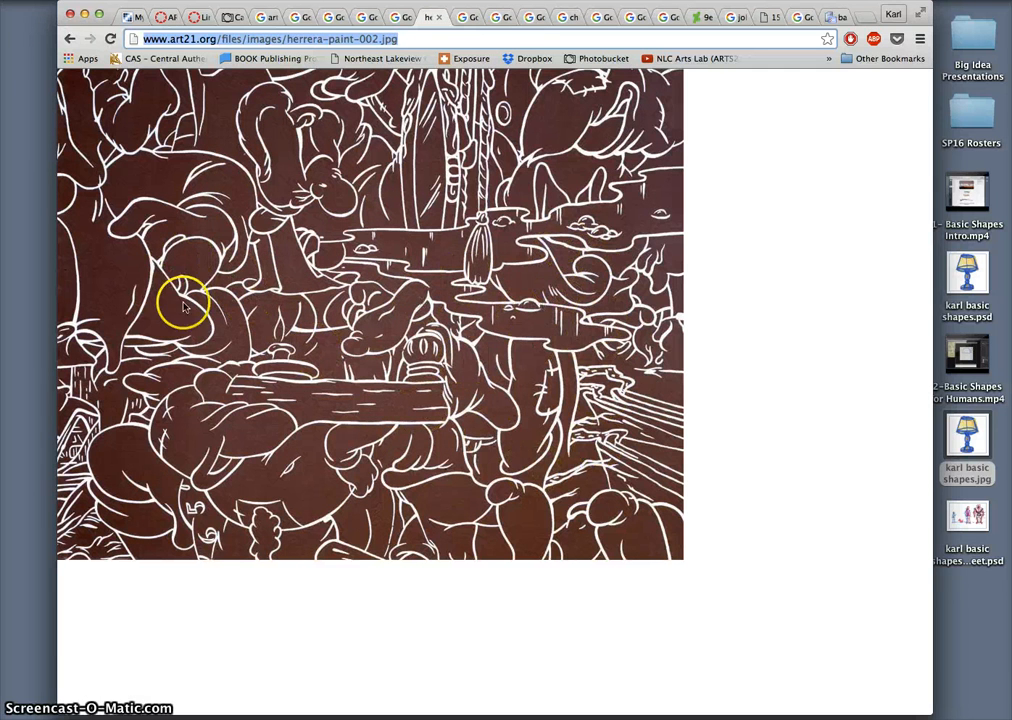
mouse_move(210, 330)
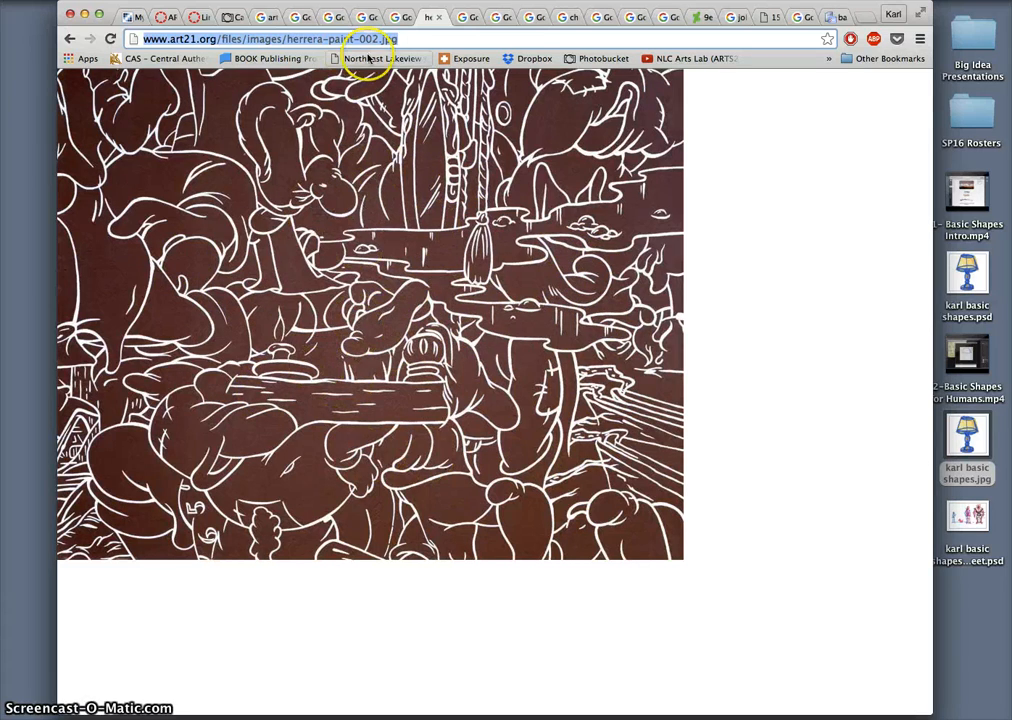
- Return to the Arturo Herrera results, close the studio photo preview and browse further down
left_click(268, 16)
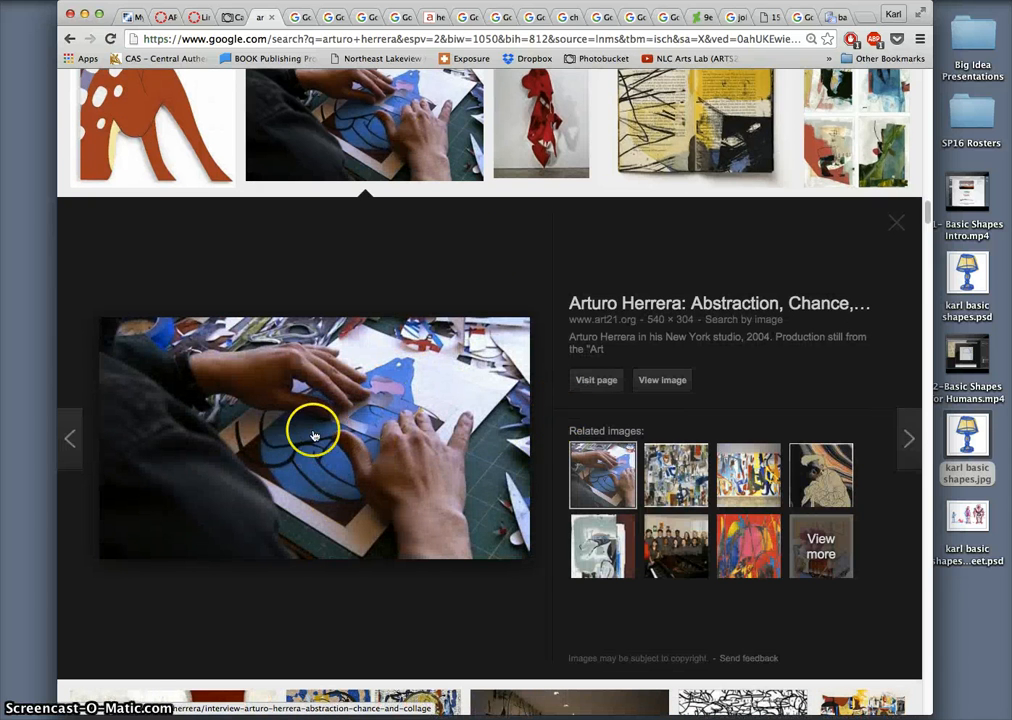
mouse_move(336, 490)
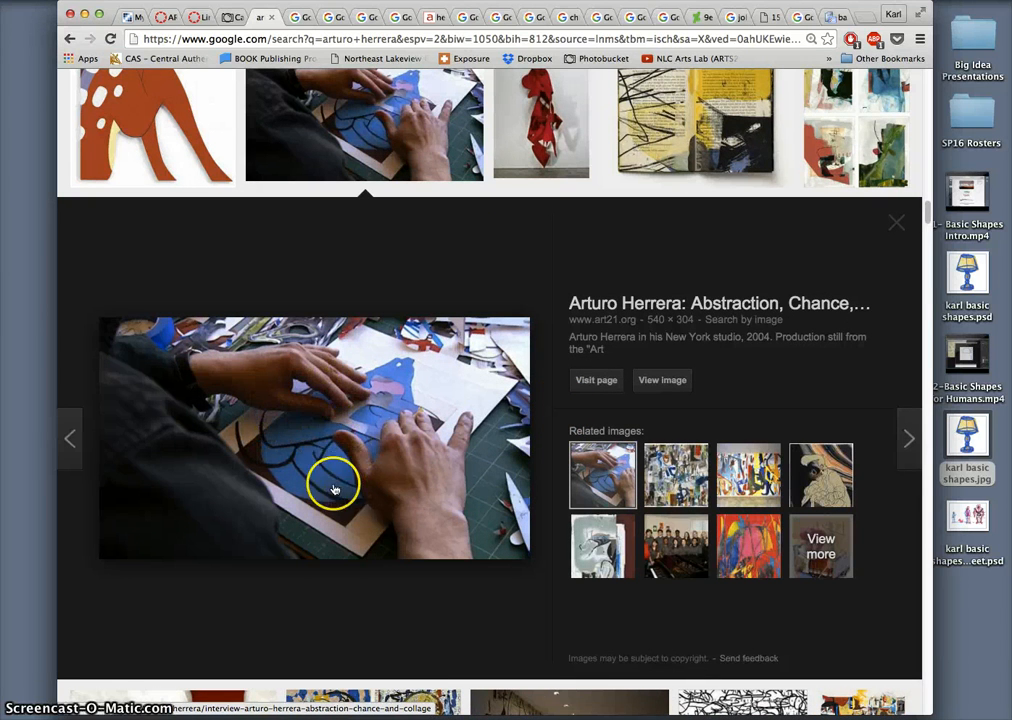
mouse_move(444, 402)
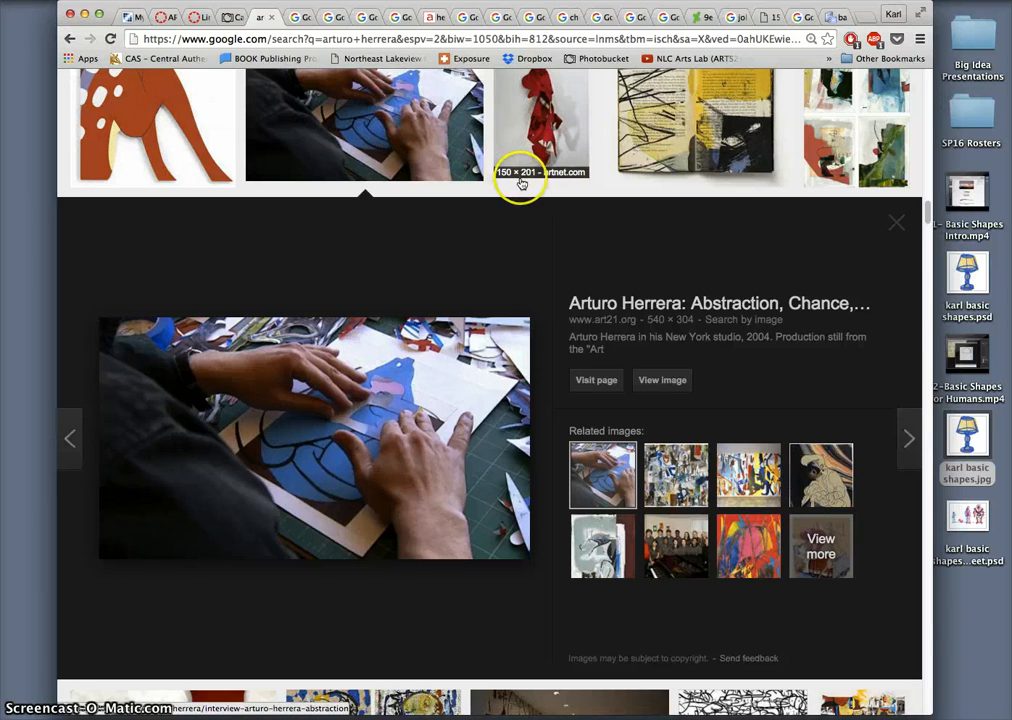
left_click(896, 222)
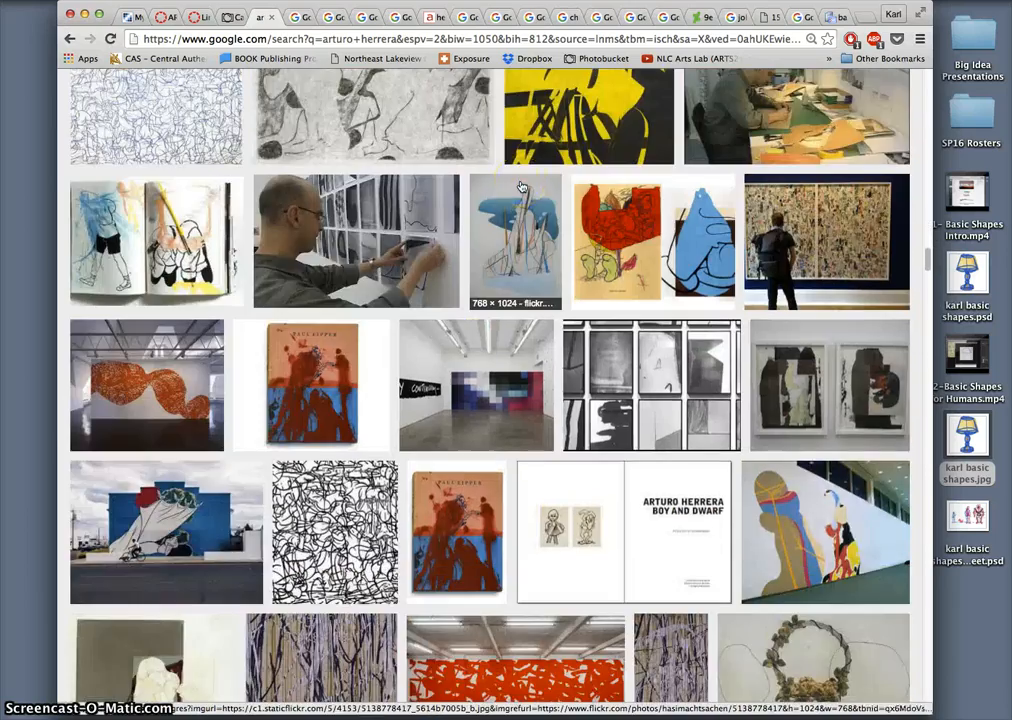
scroll("down", 3)
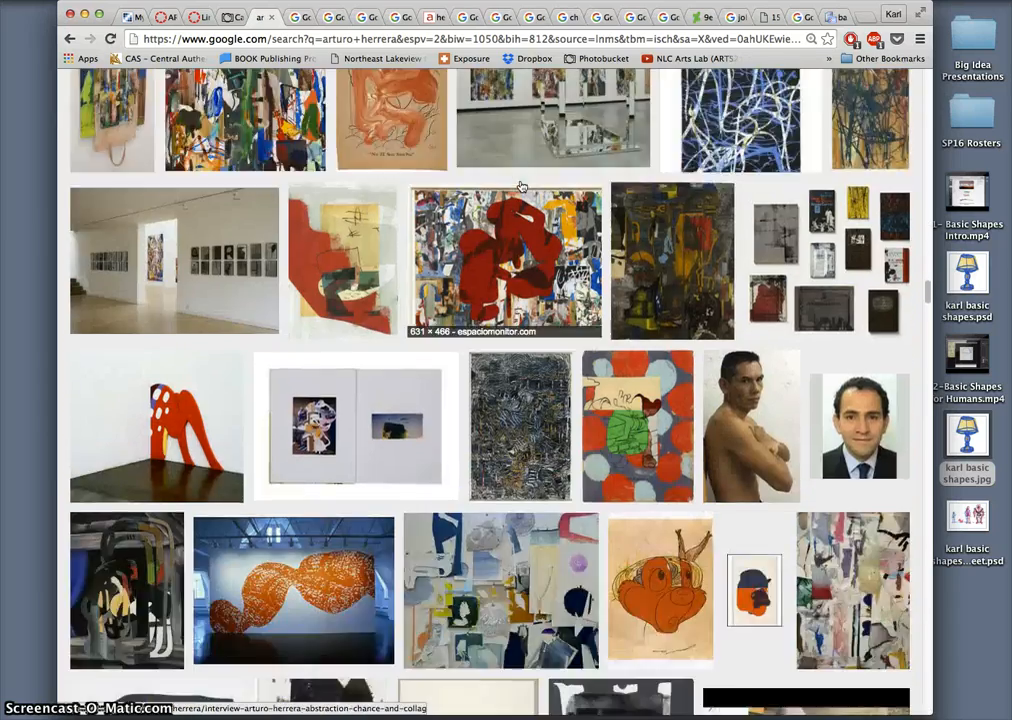
scroll("down", 3)
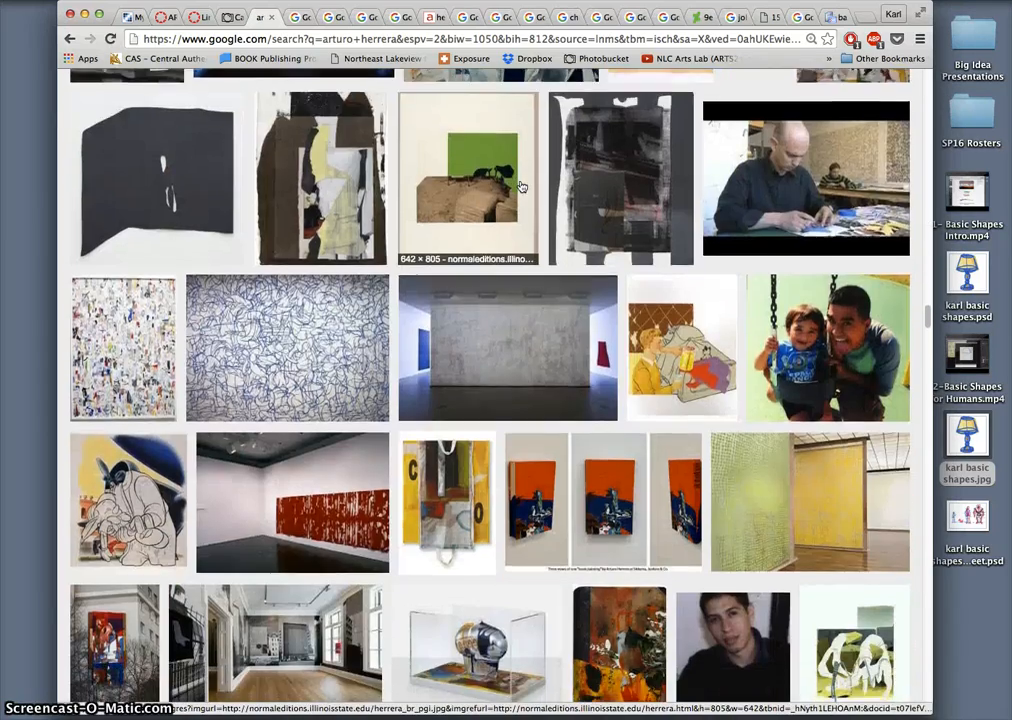
scroll("down", 3)
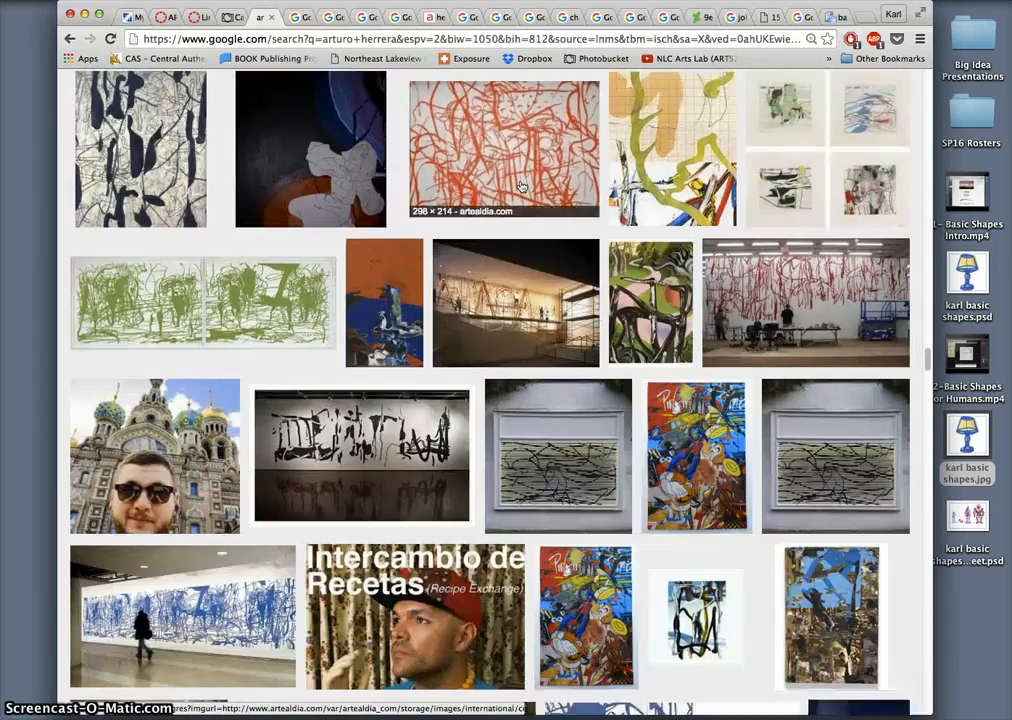
scroll("down", 3)
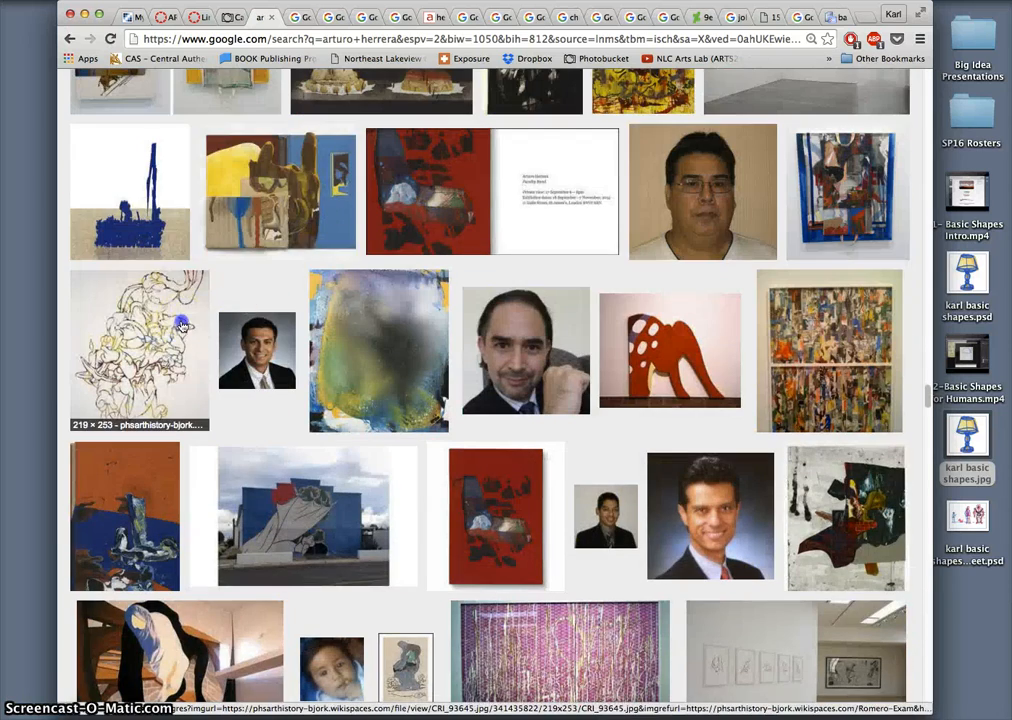
- View the 219 × 253 phsarthistory line drawing of tangled figures at full size
left_click(140, 350)
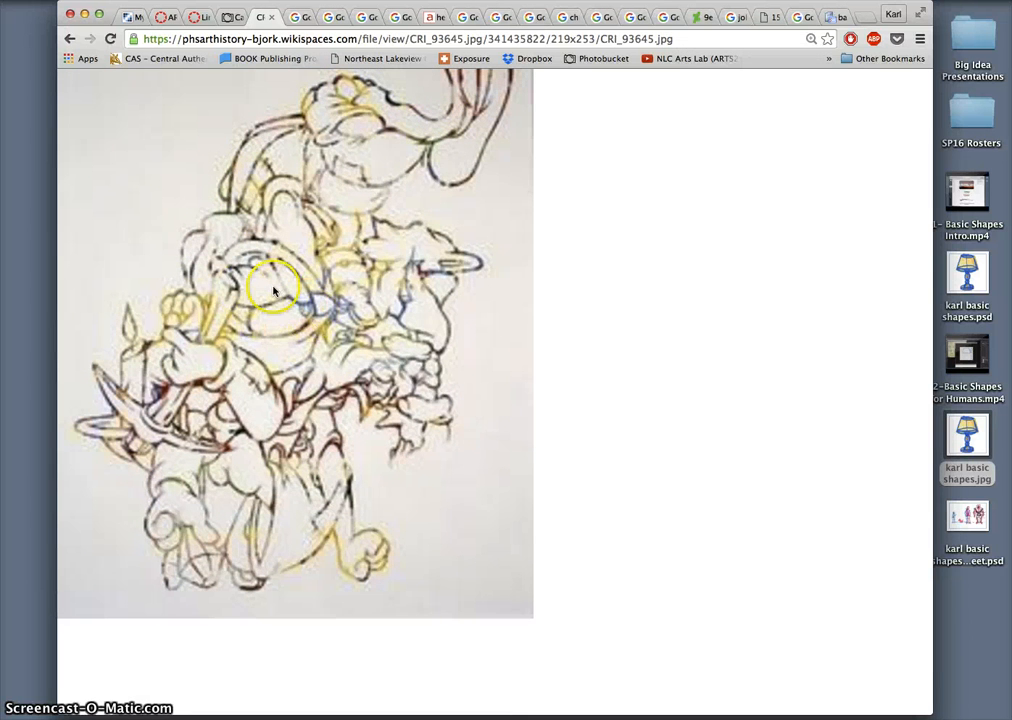
mouse_move(432, 168)
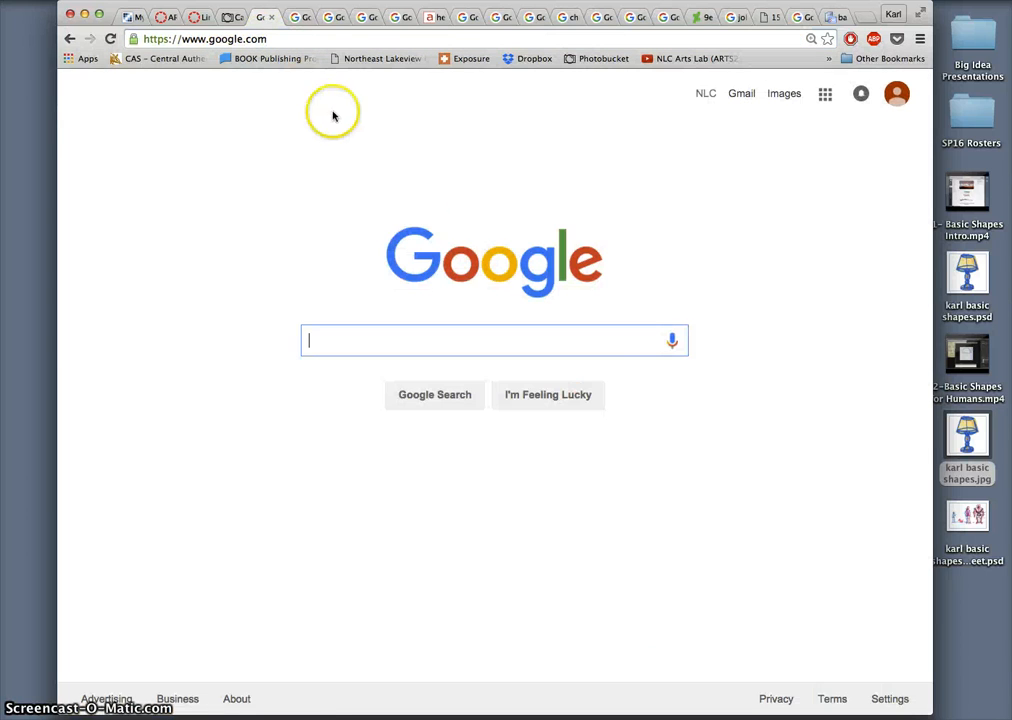
mouse_move(784, 94)
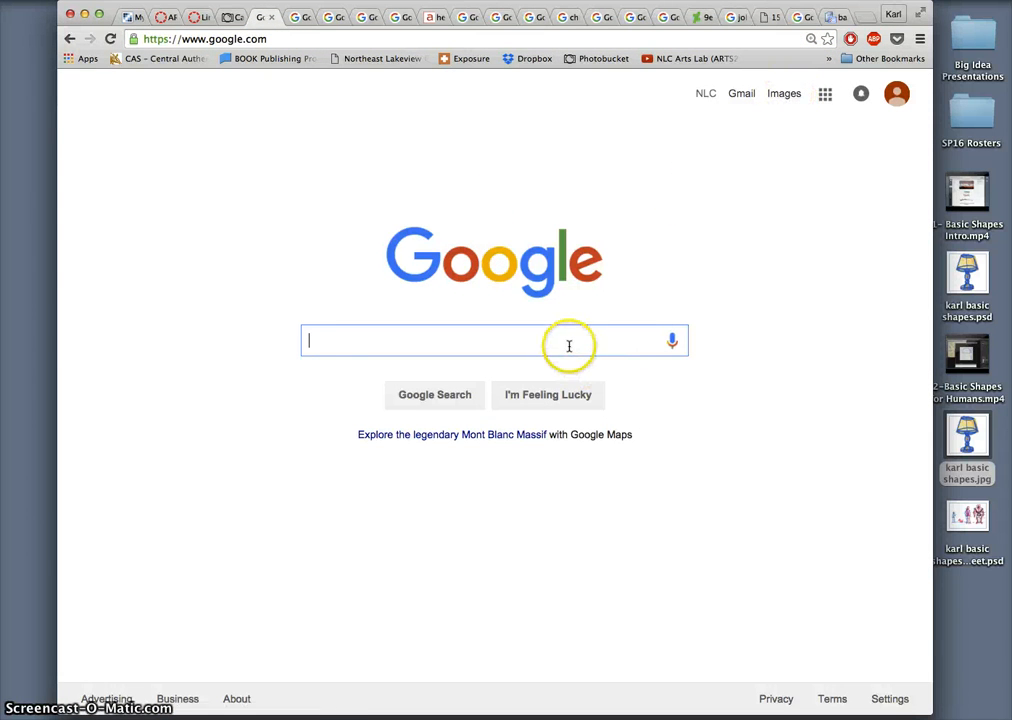
- Search Google for "images" and show only the image results
type("images")
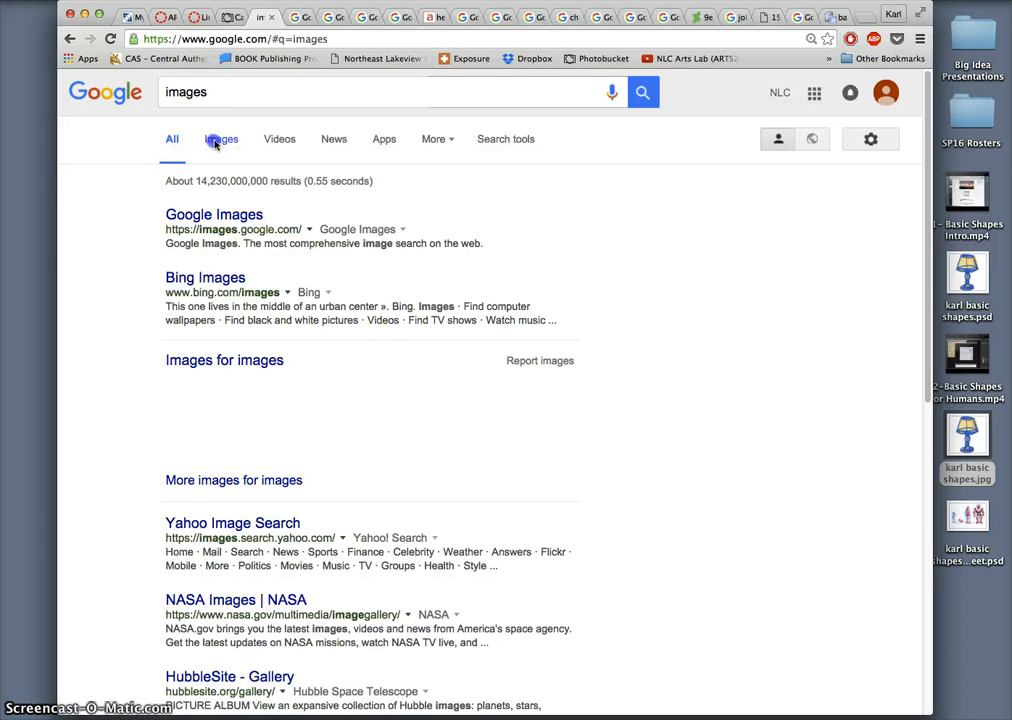
left_click(220, 140)
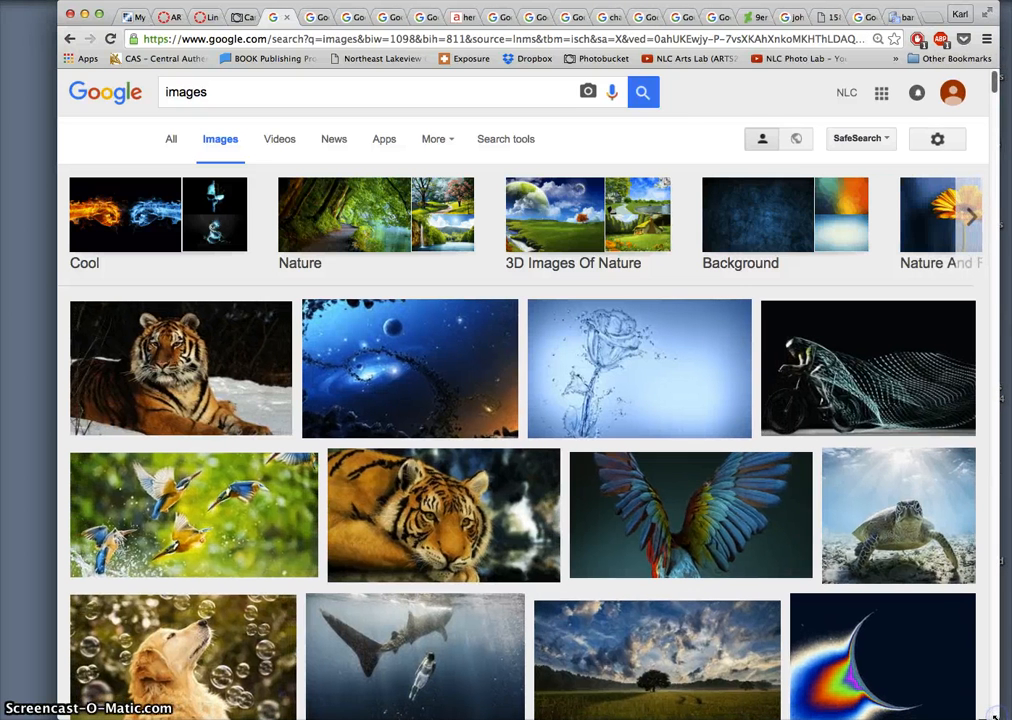
mouse_move(964, 708)
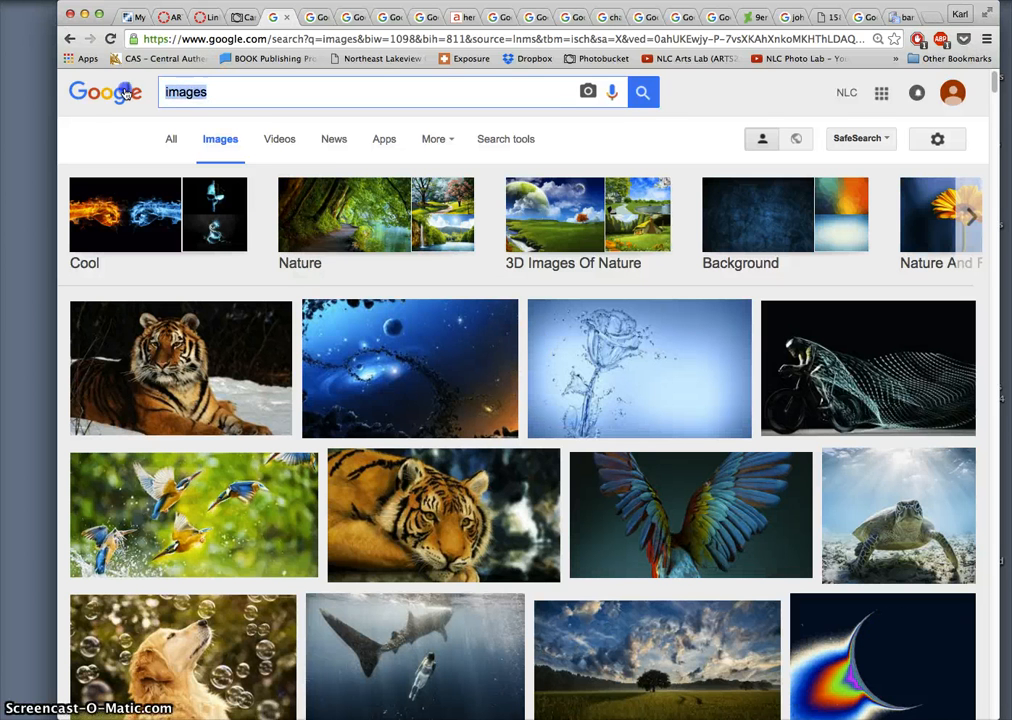
- Search for "street corner" images and reveal the Search tools filters
type("stre")
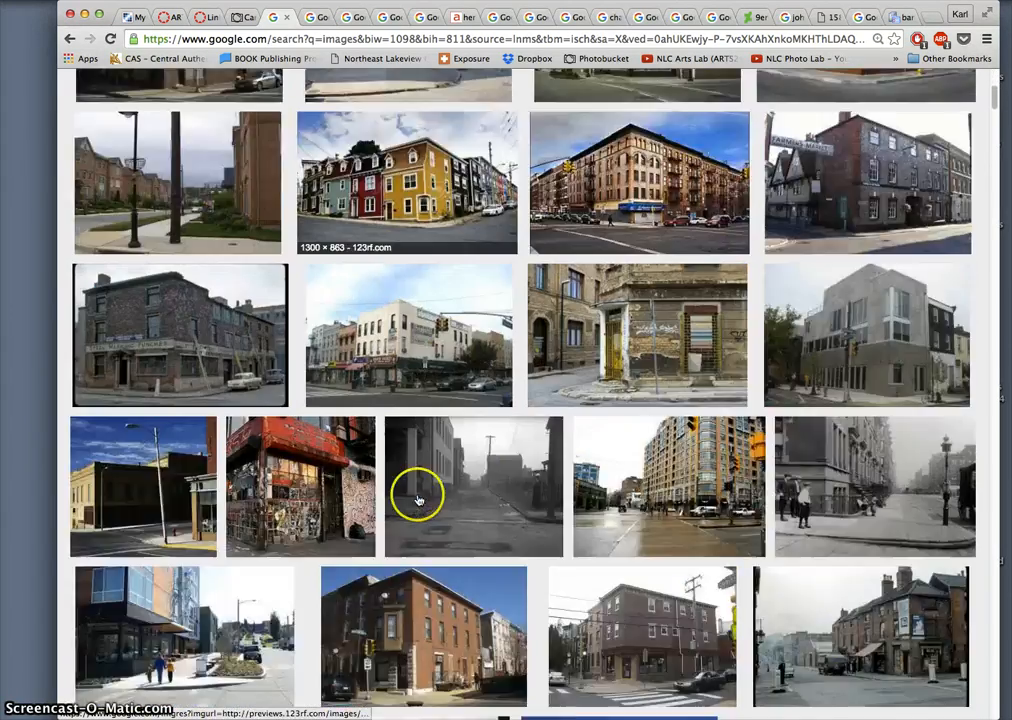
scroll("down", 3)
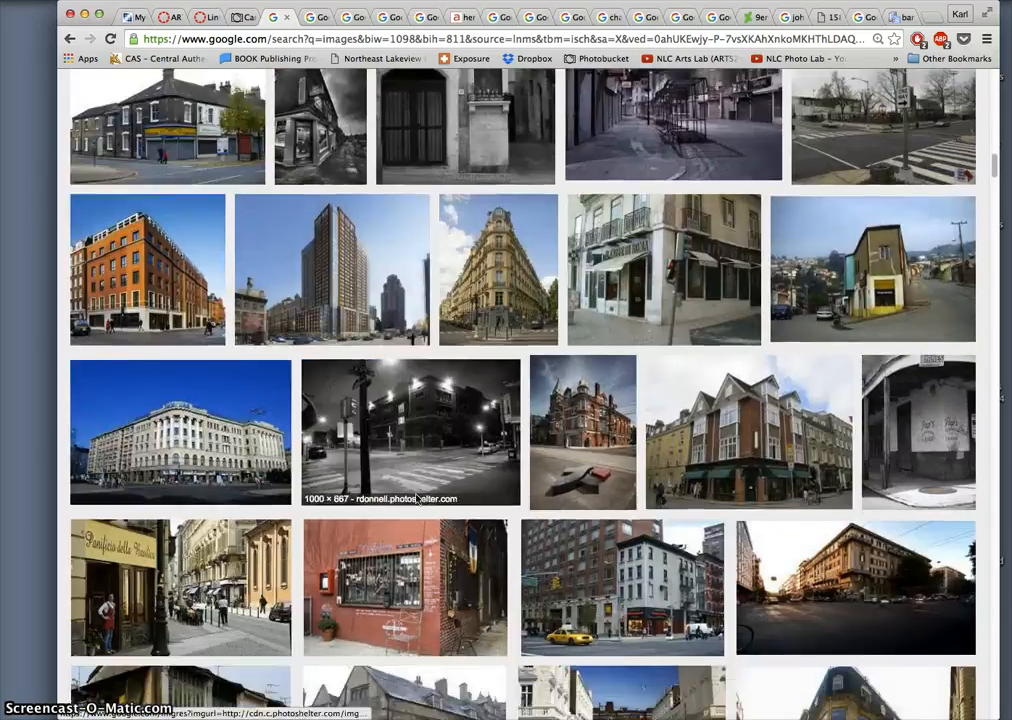
scroll("down", 3)
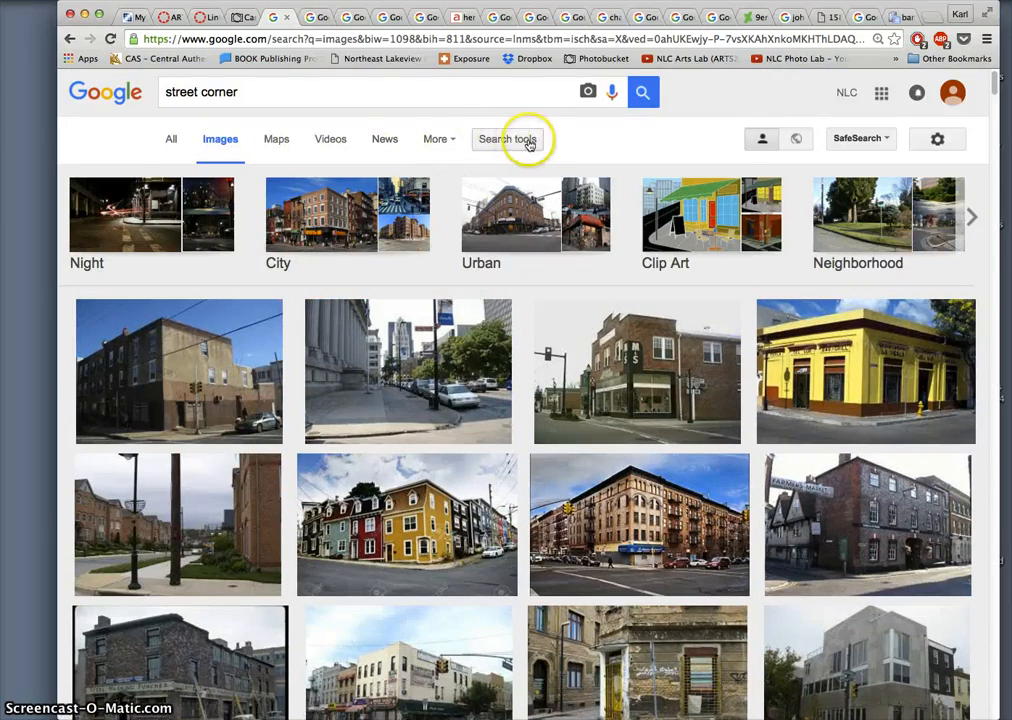
left_click(508, 140)
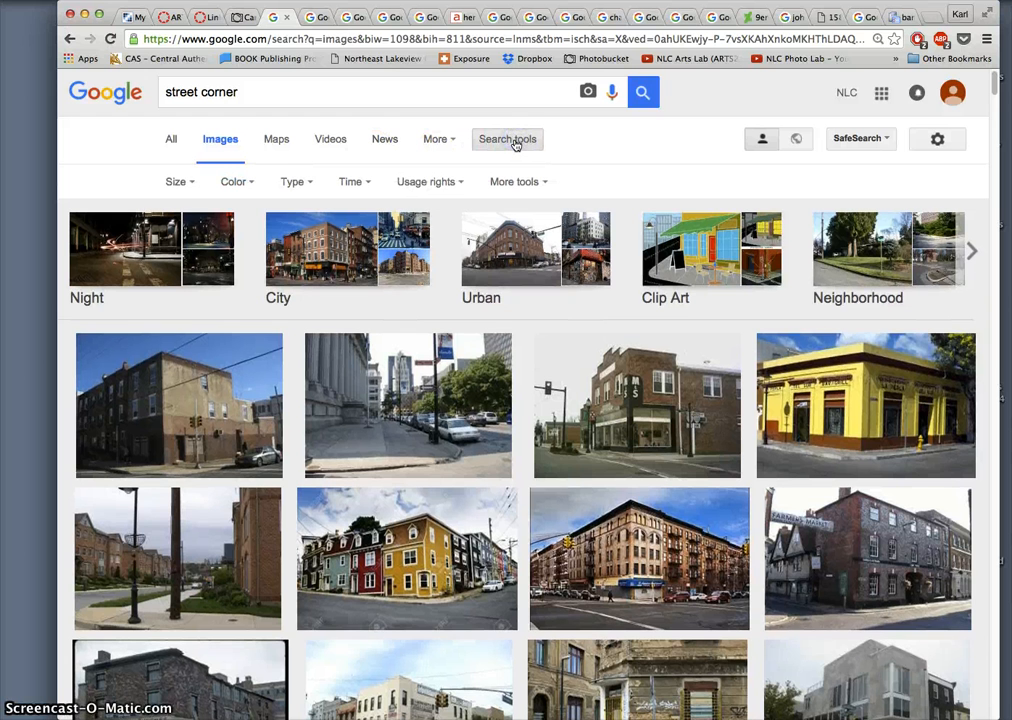
mouse_move(508, 140)
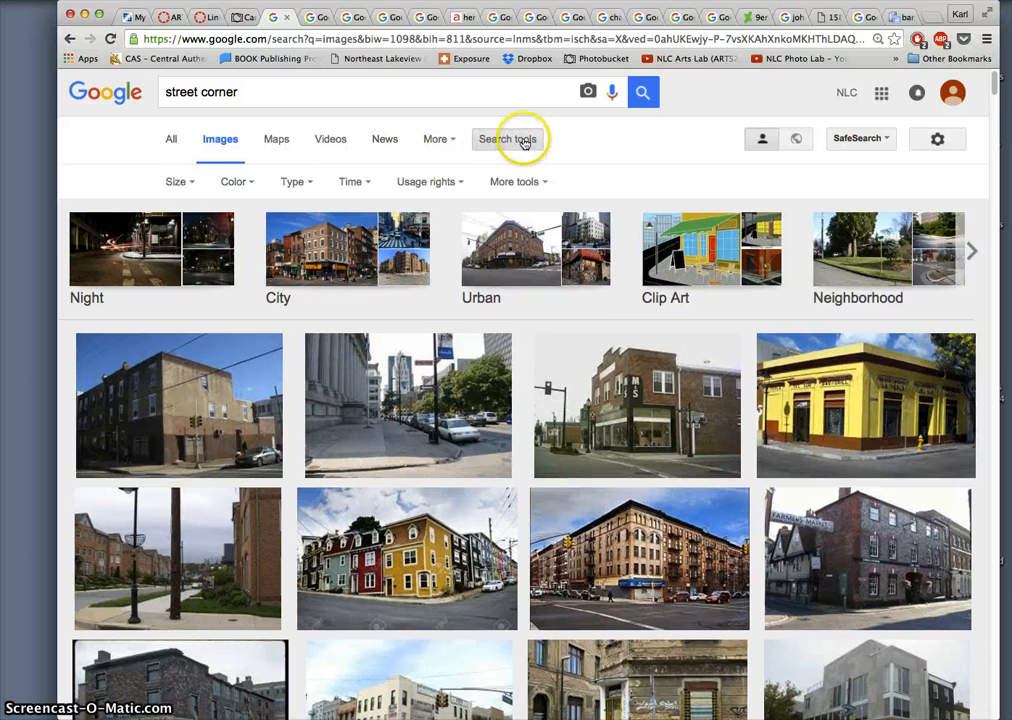
mouse_move(178, 180)
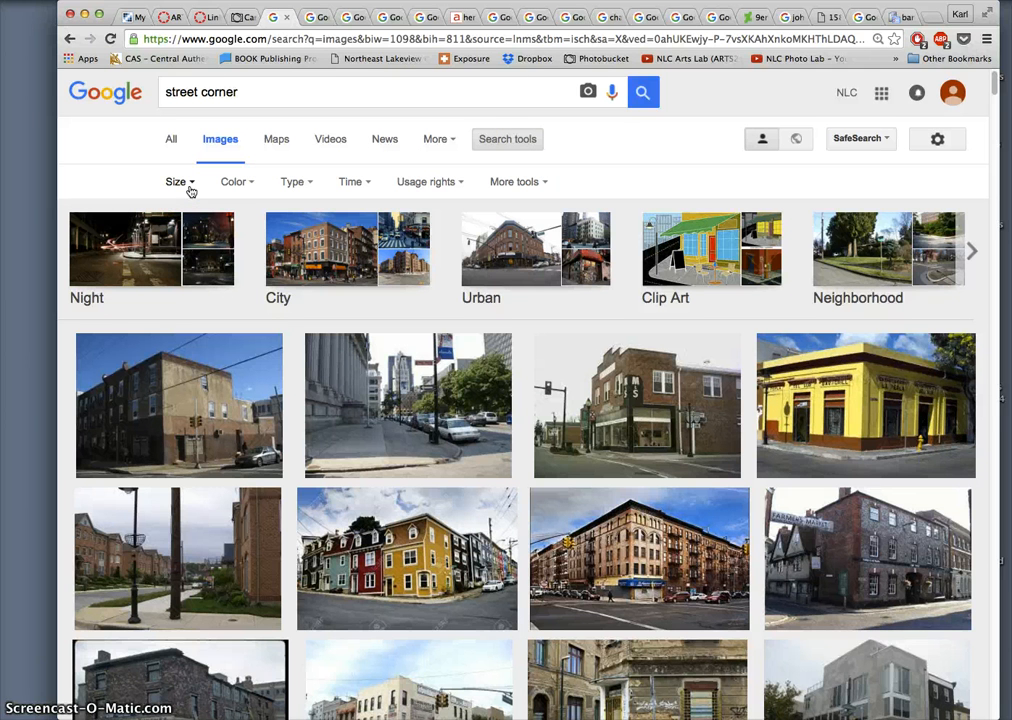
- Filter the street corner results to images larger than 10 MP (3648×2736)
left_click(178, 180)
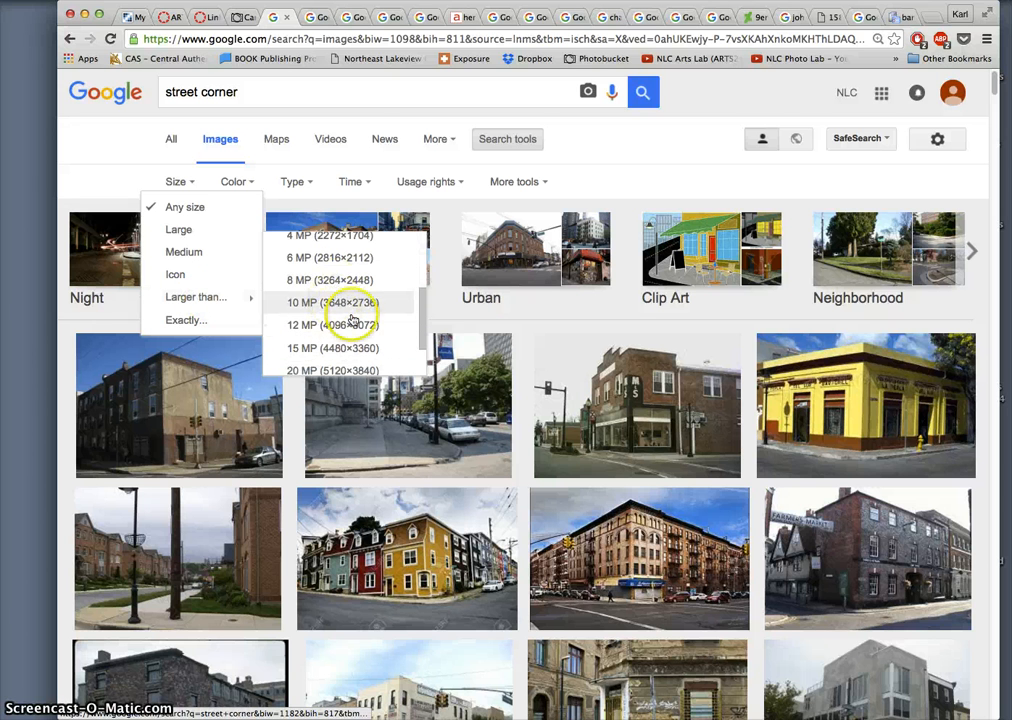
mouse_move(332, 302)
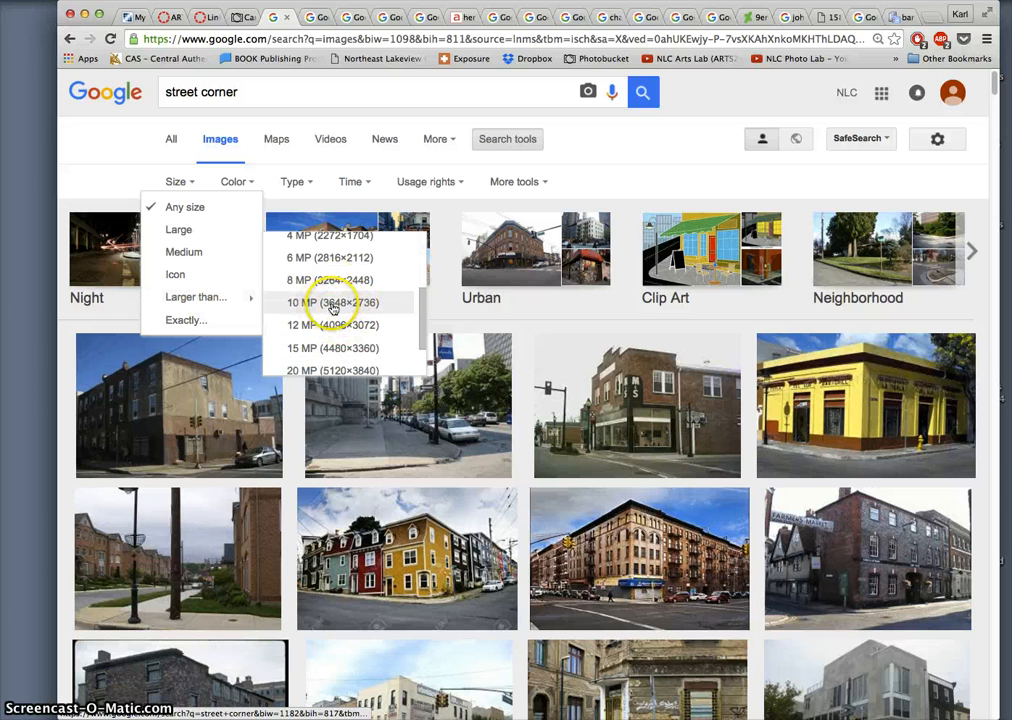
left_click(332, 302)
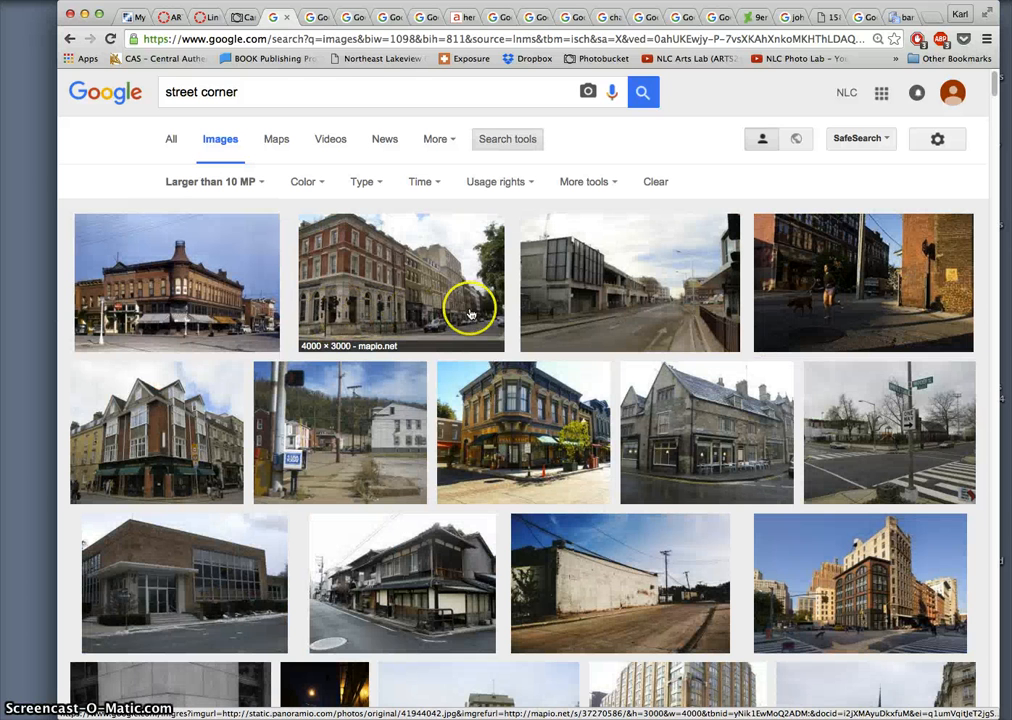
mouse_move(504, 390)
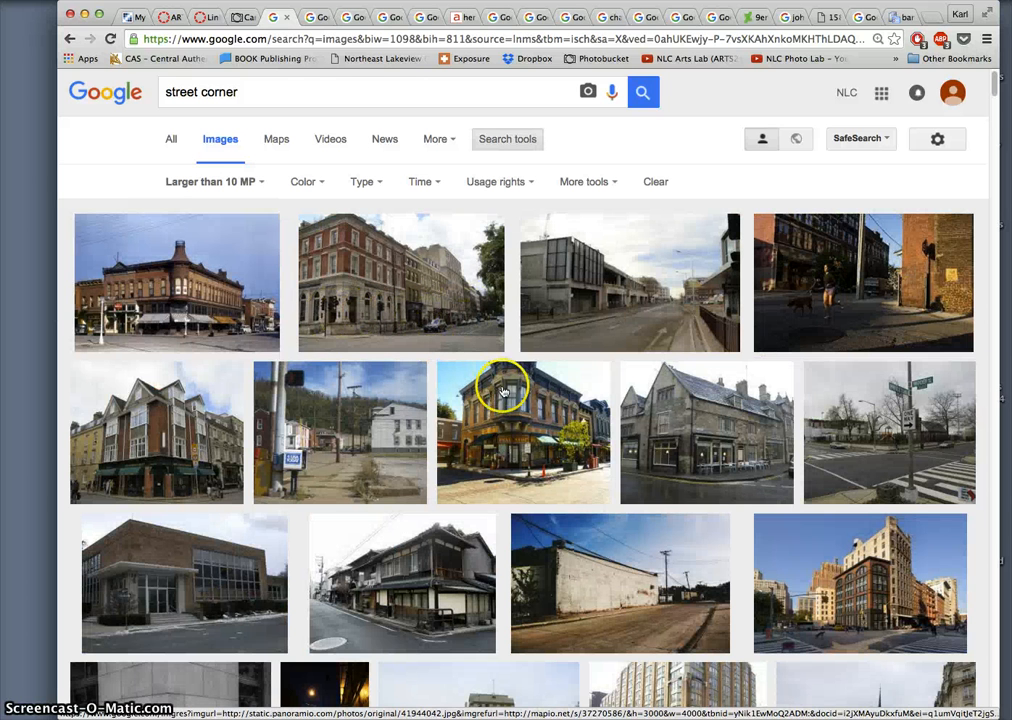
mouse_move(424, 358)
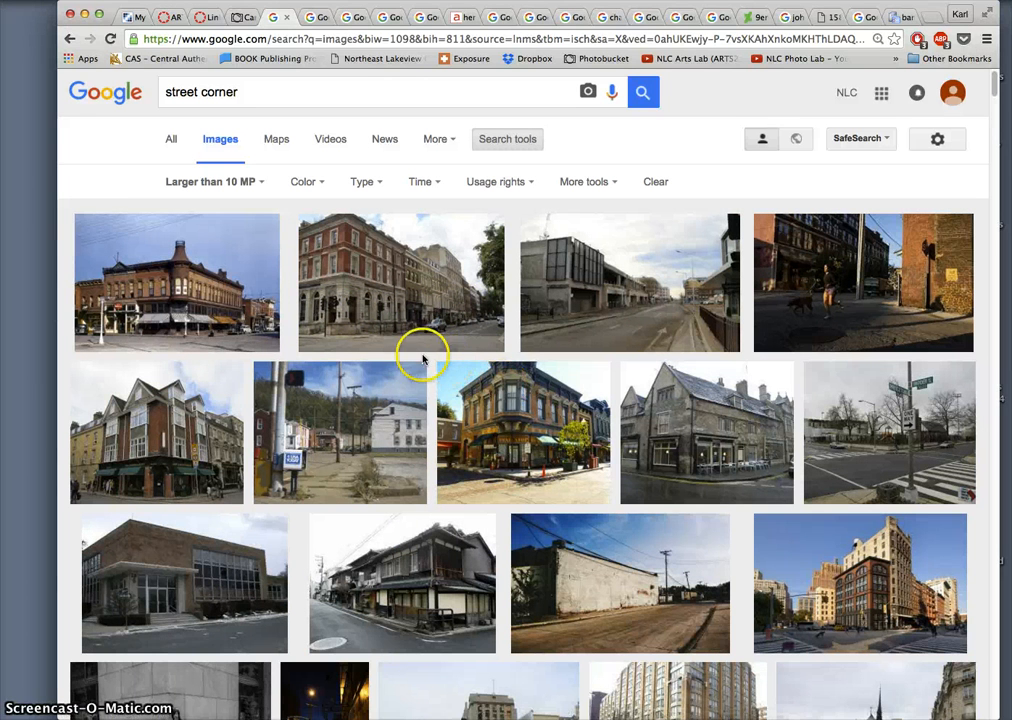
mouse_move(238, 190)
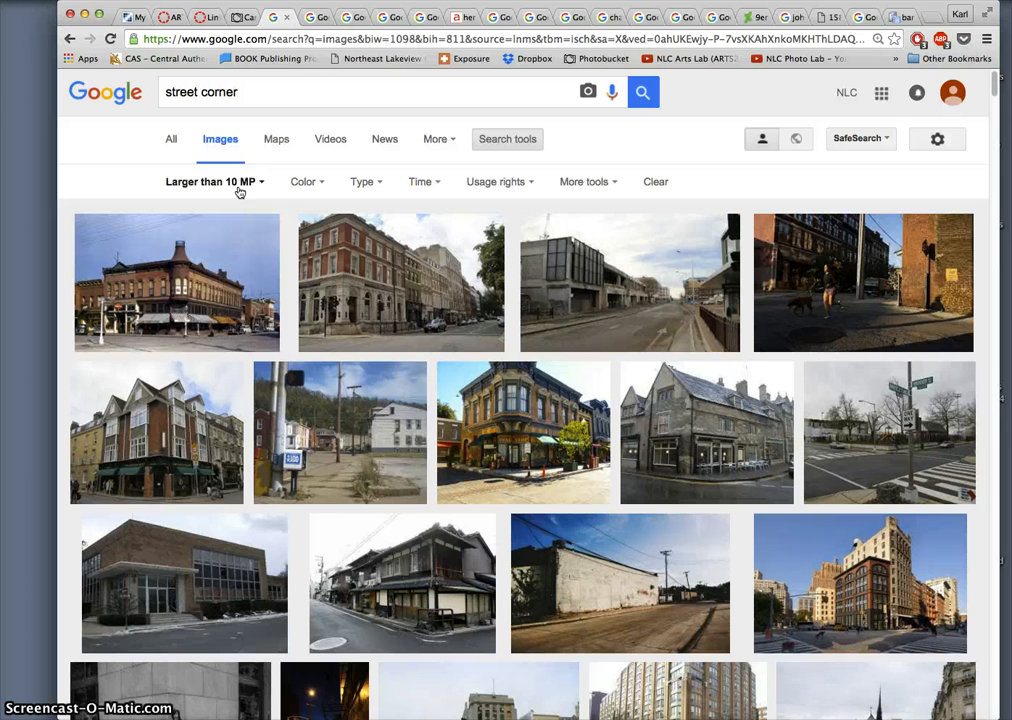
- View the Corner of Silver Street, Cambridge photo full size, then go back to the results
scroll("down", 3)
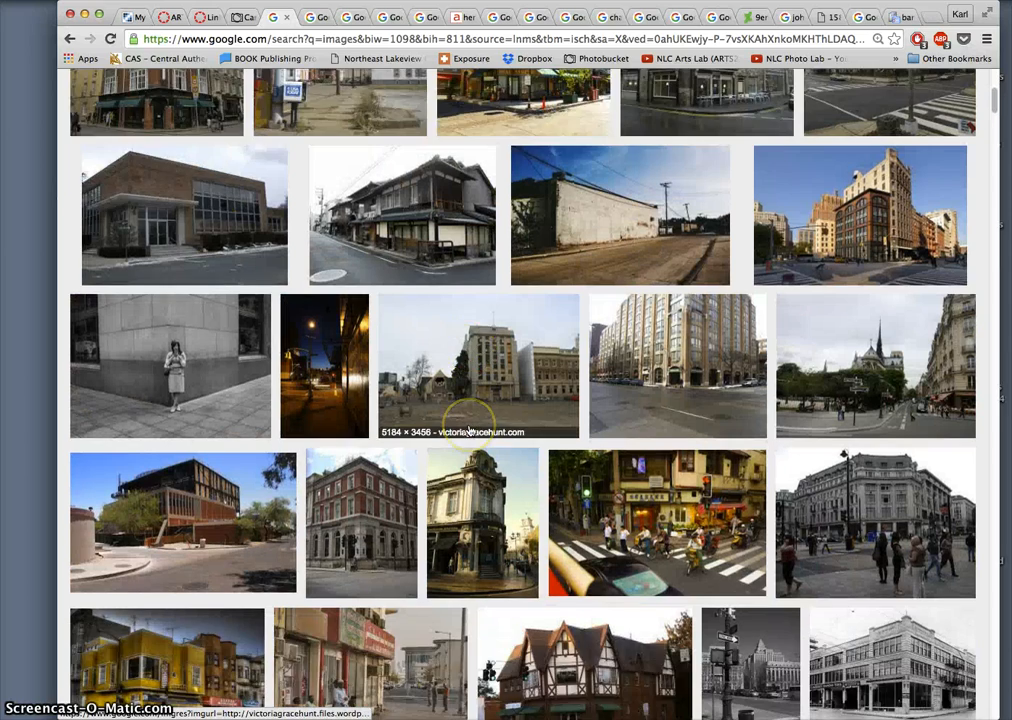
scroll("down", 3)
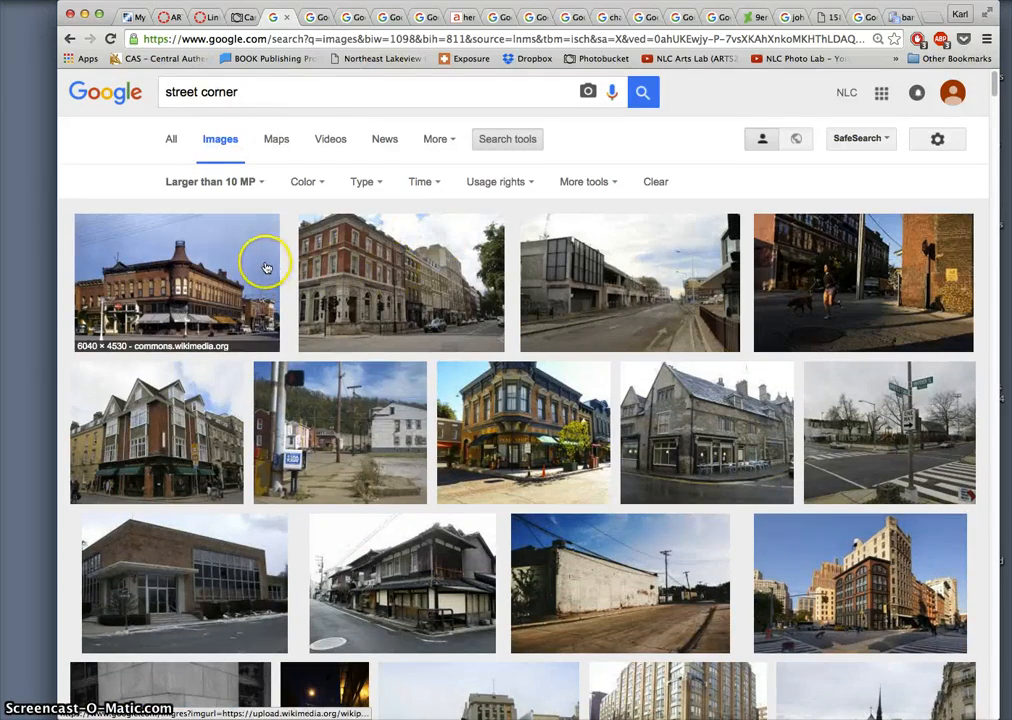
mouse_move(316, 330)
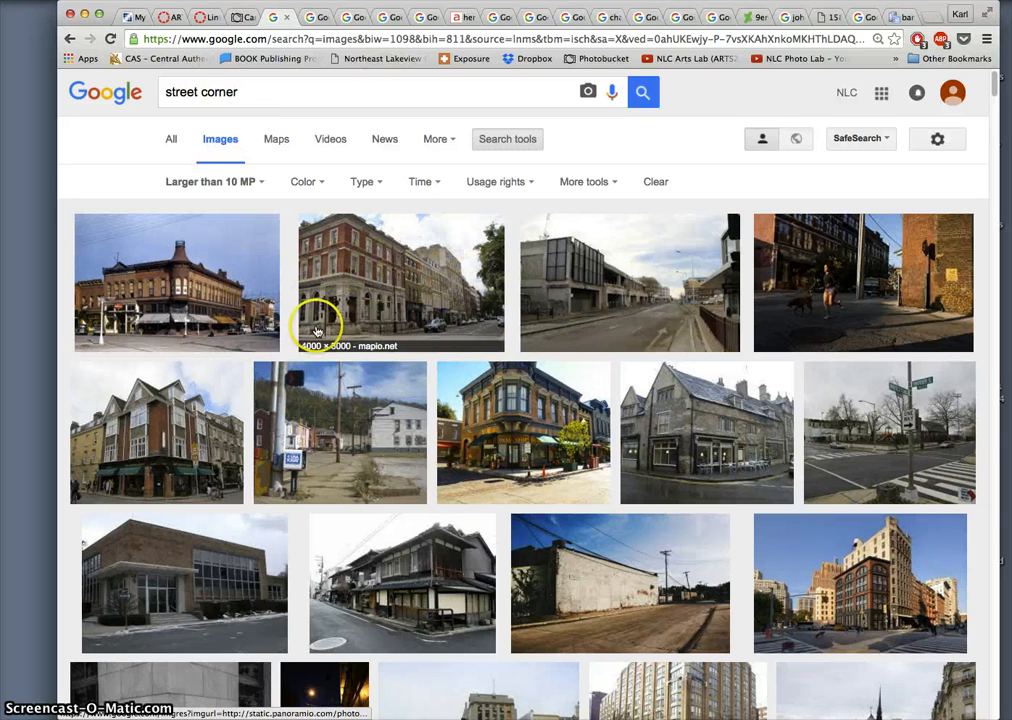
right_click(156, 432)
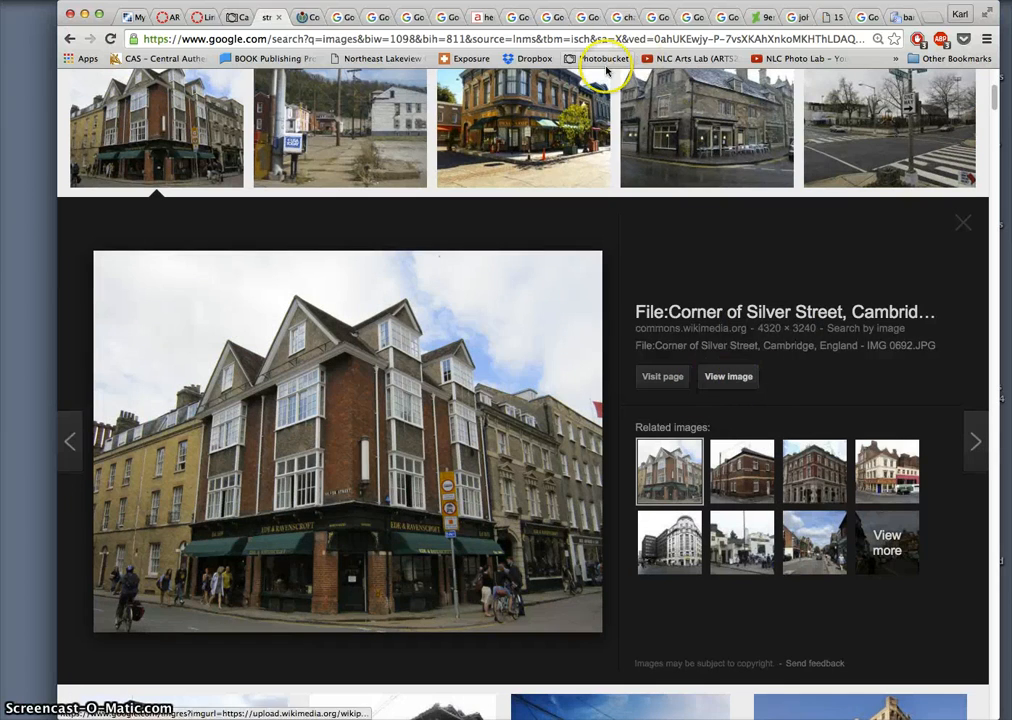
left_click(728, 376)
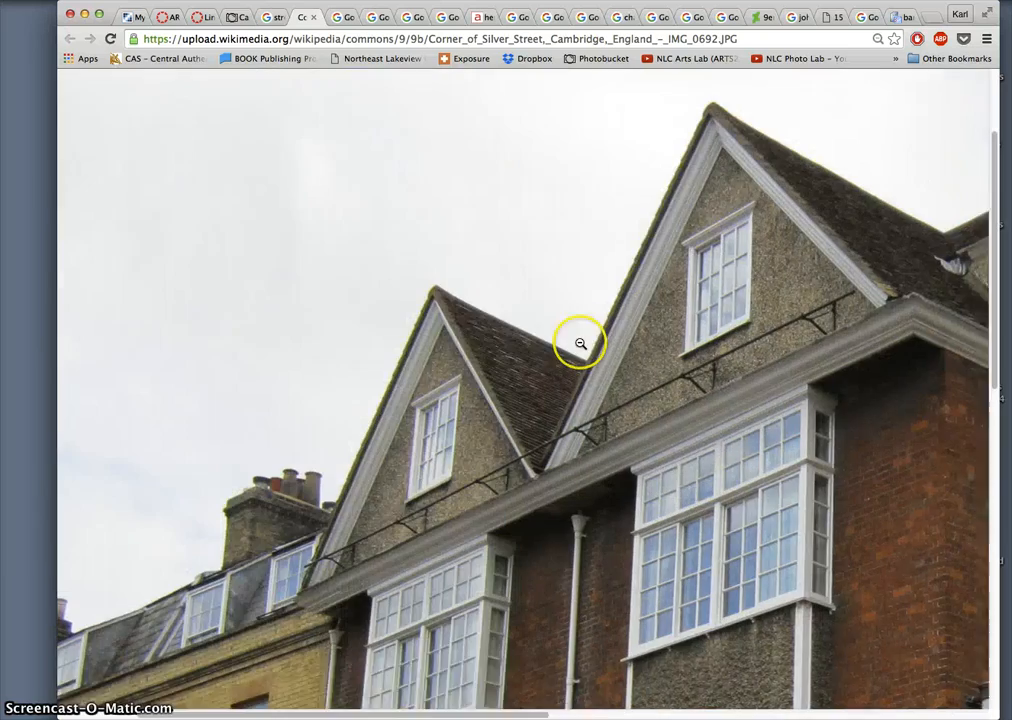
scroll("down", 3)
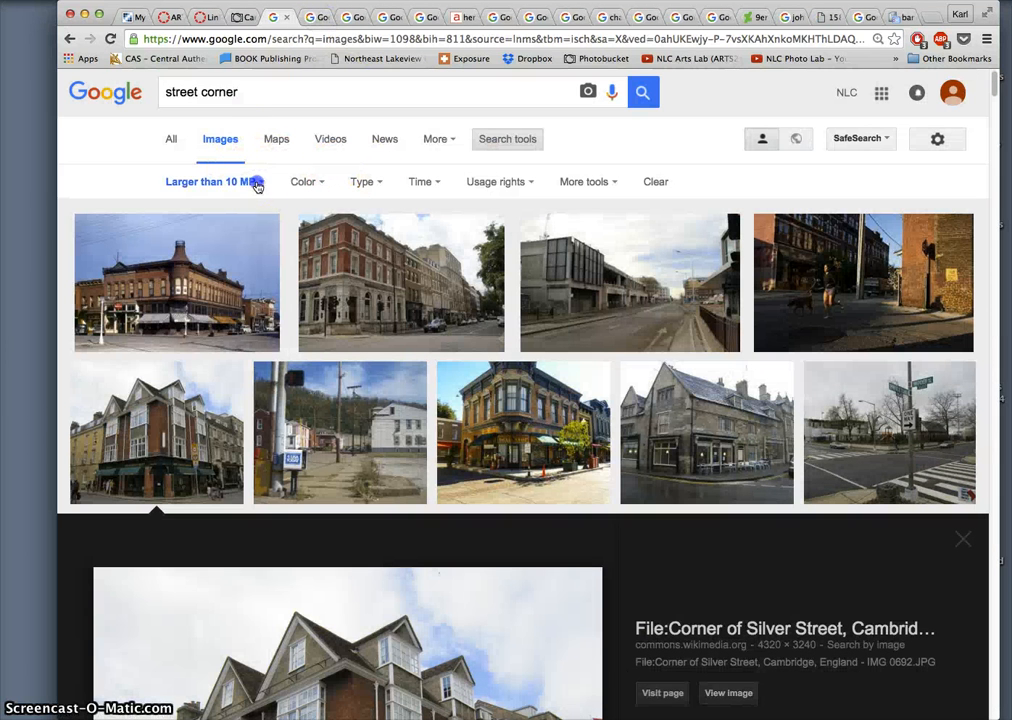
- Clear the 10 MP filter and zoom the small Harlem Street Corner photo to see its blur
left_click(210, 180)
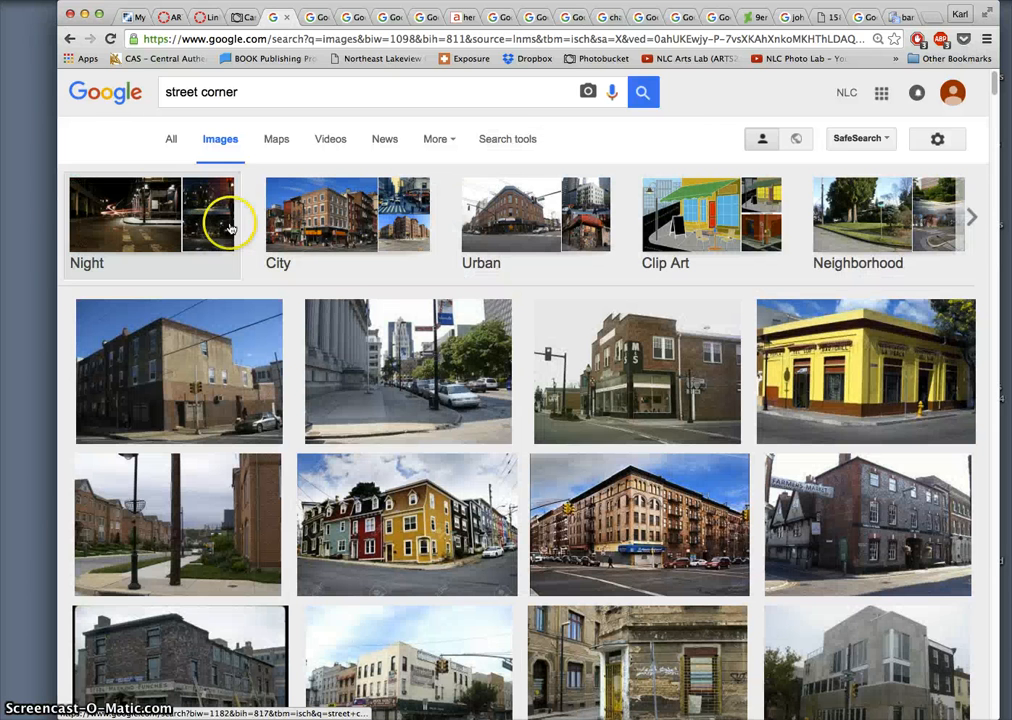
scroll("down", 3)
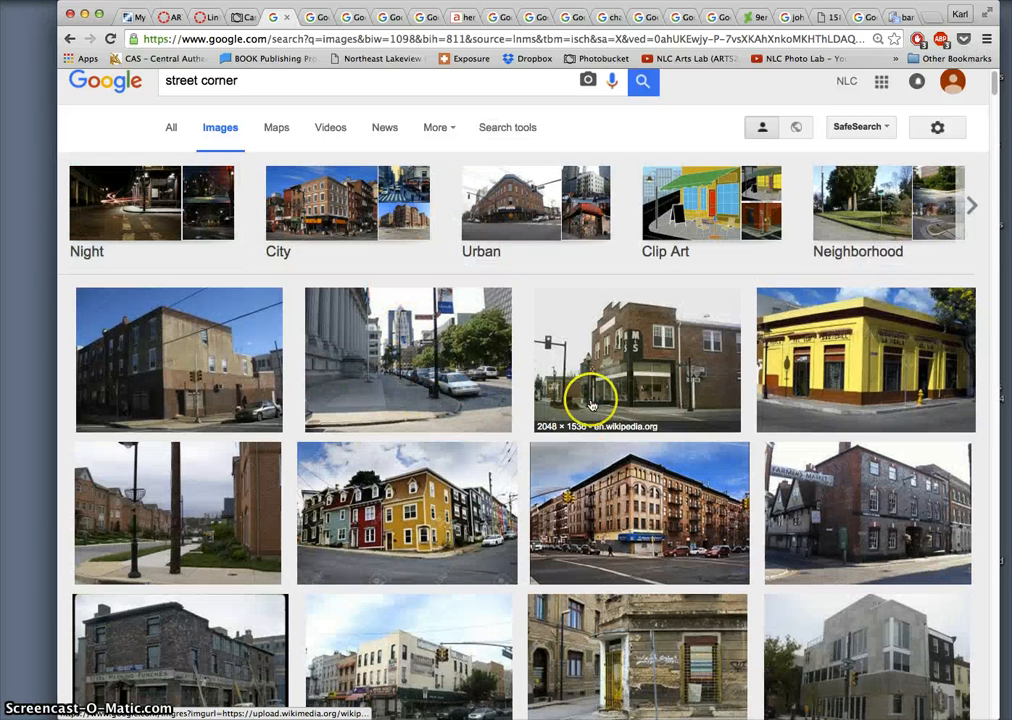
scroll("down", 3)
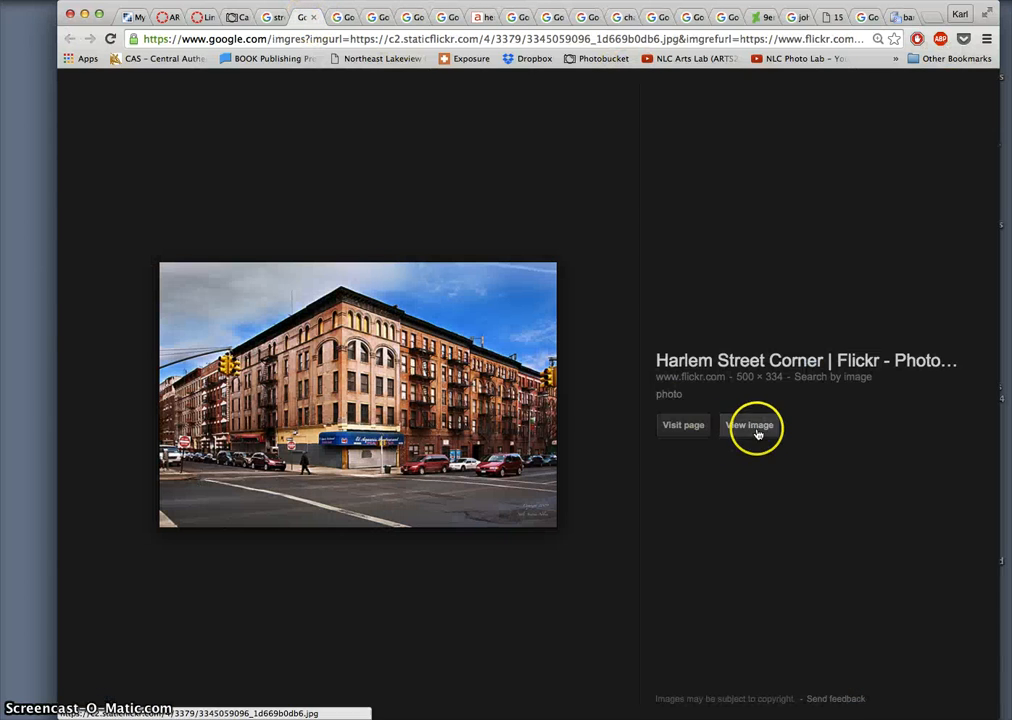
left_click(752, 424)
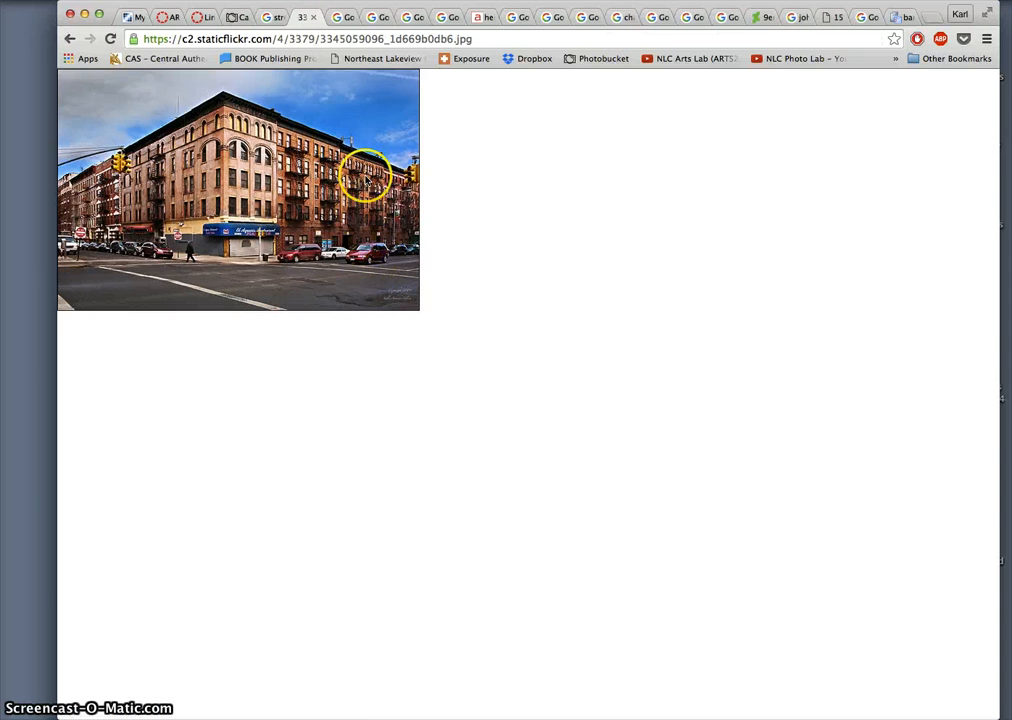
left_click(366, 176)
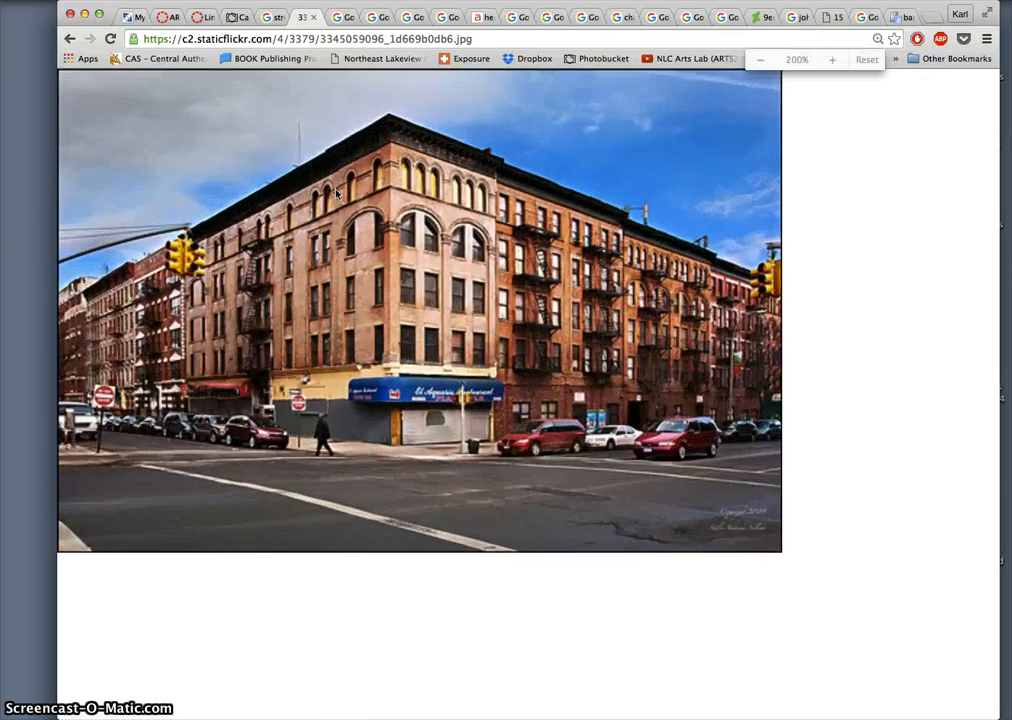
left_click(832, 60)
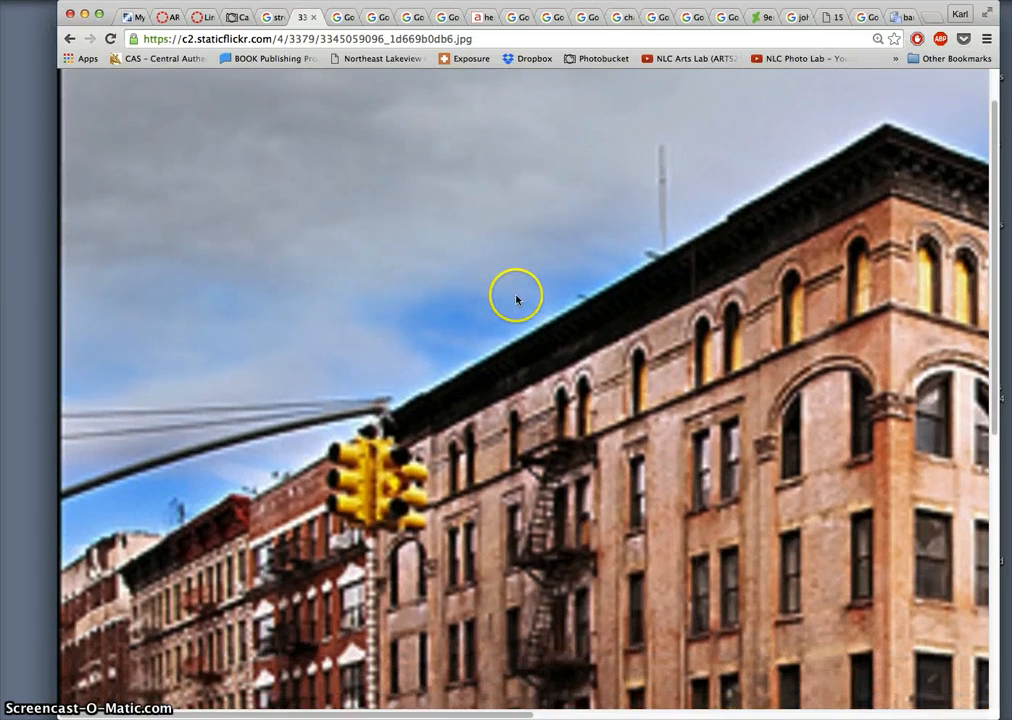
scroll("down", 3)
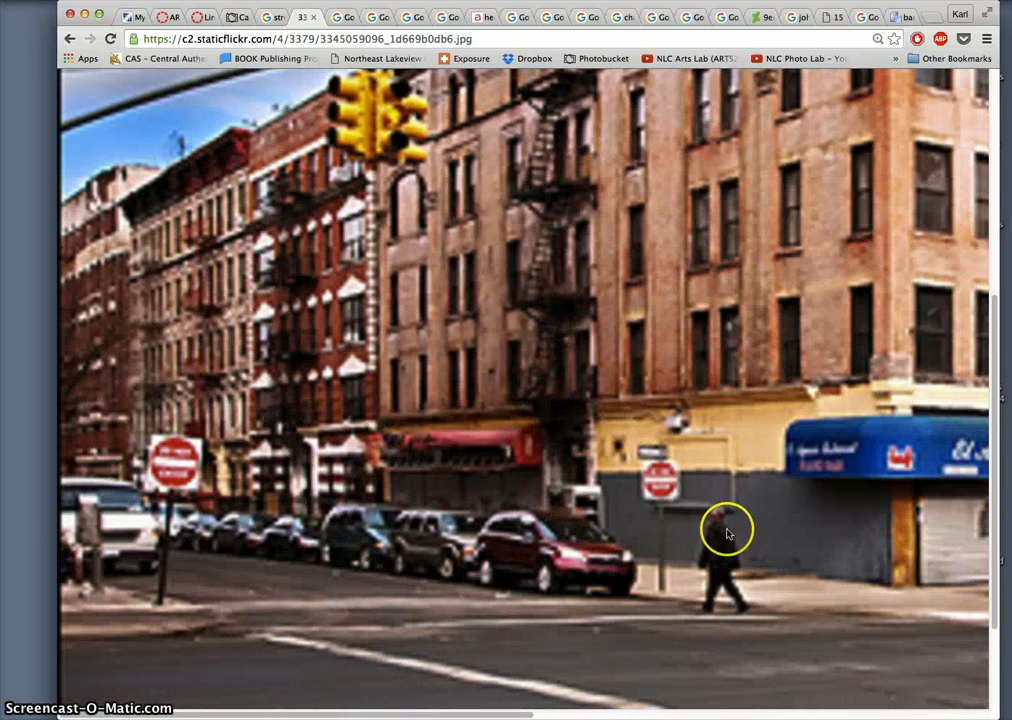
mouse_move(176, 444)
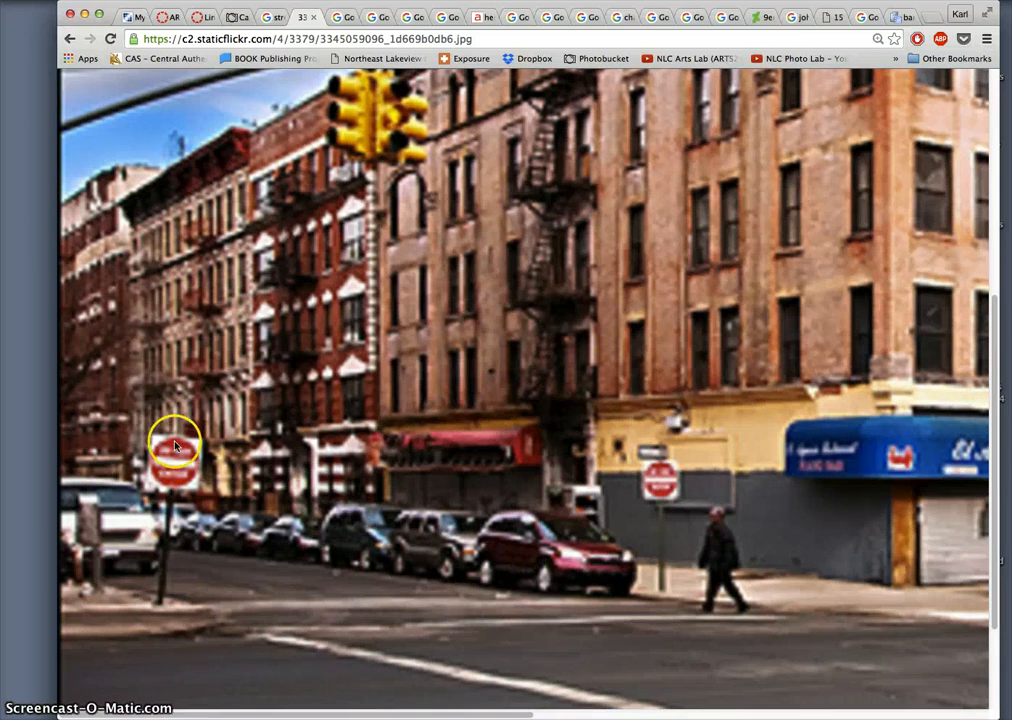
mouse_move(404, 388)
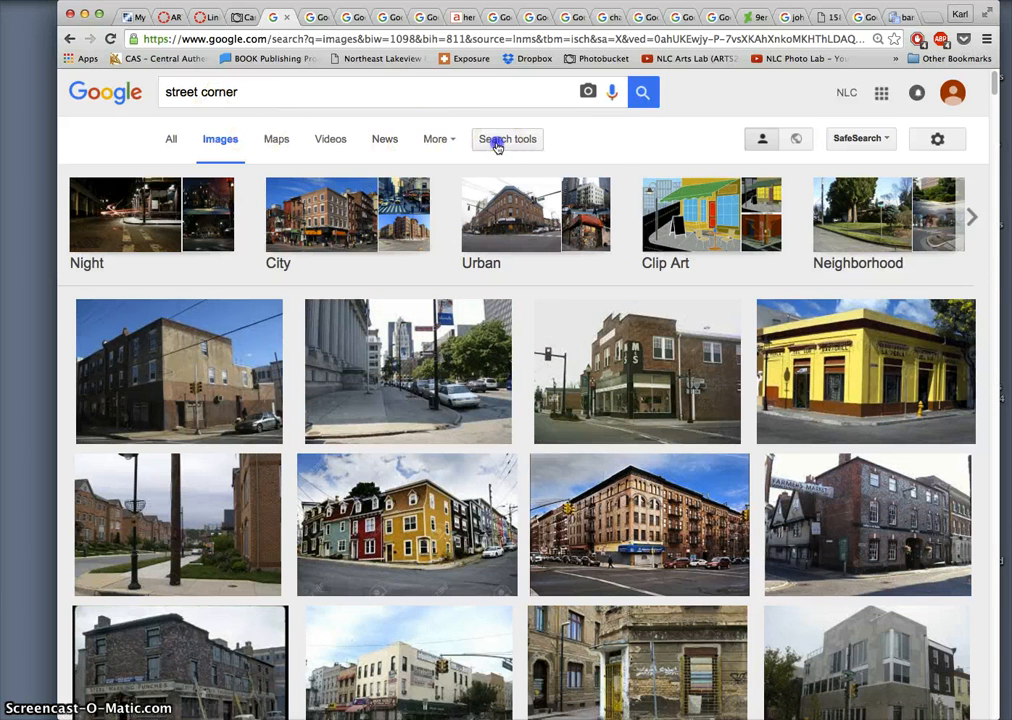
- Re-apply the Larger than 10 MP size filter to the street corner results
left_click(508, 140)
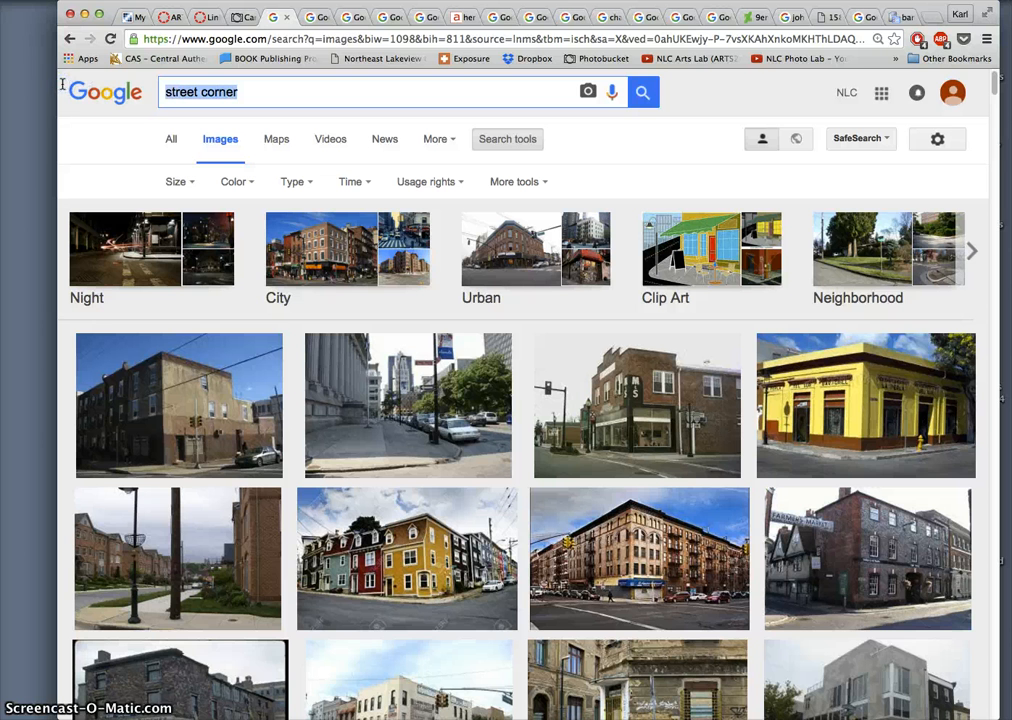
left_click(176, 180)
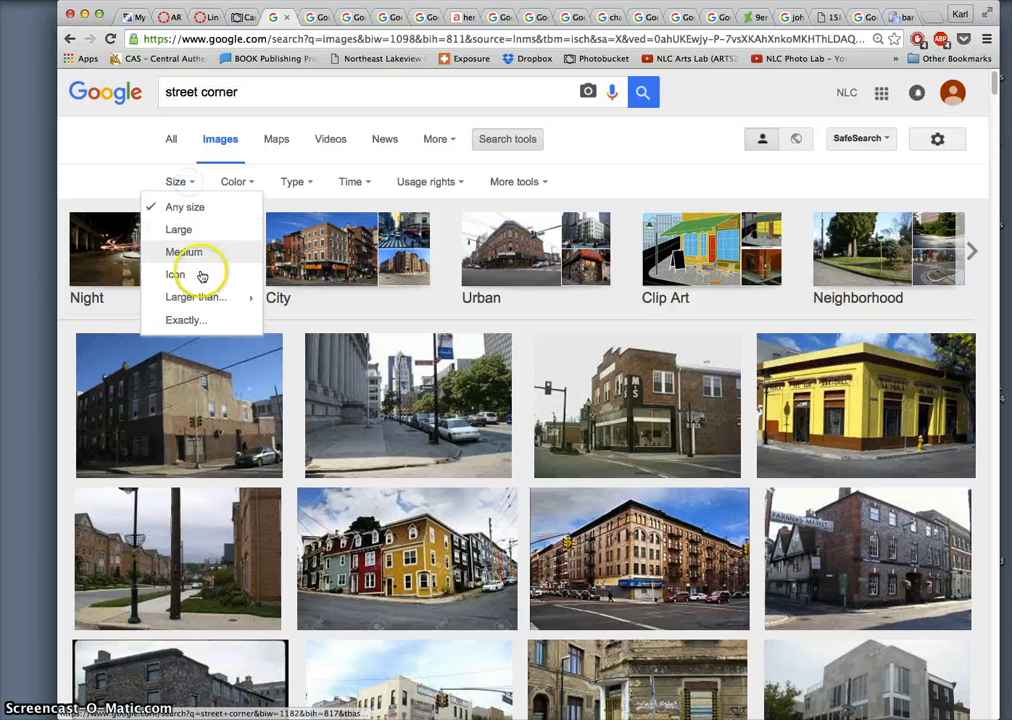
mouse_move(196, 296)
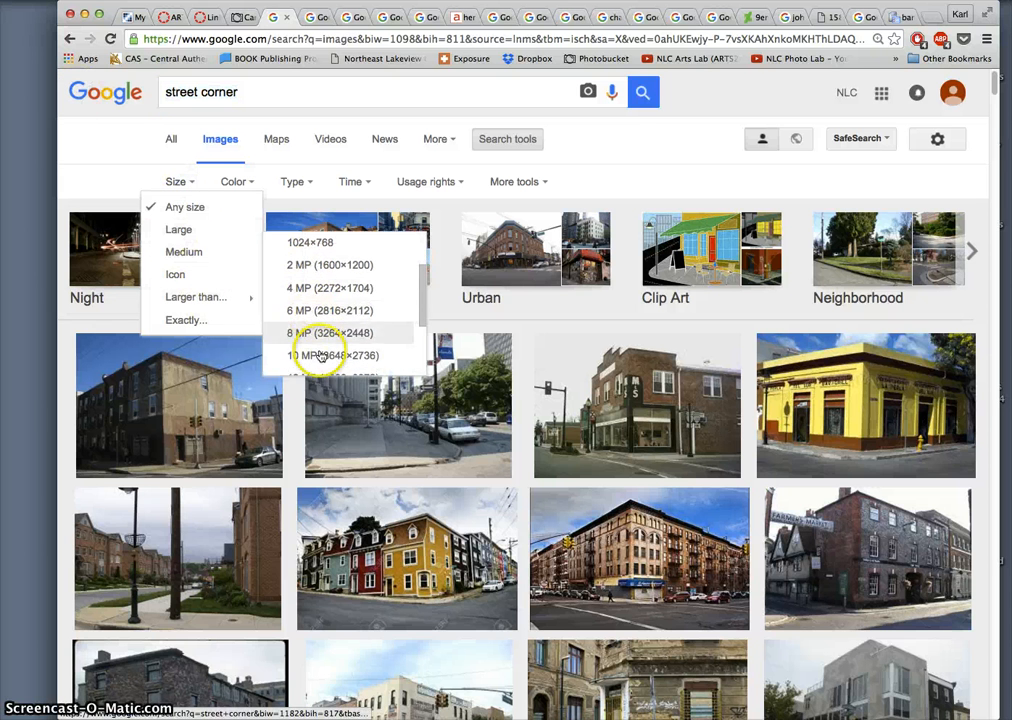
left_click(330, 356)
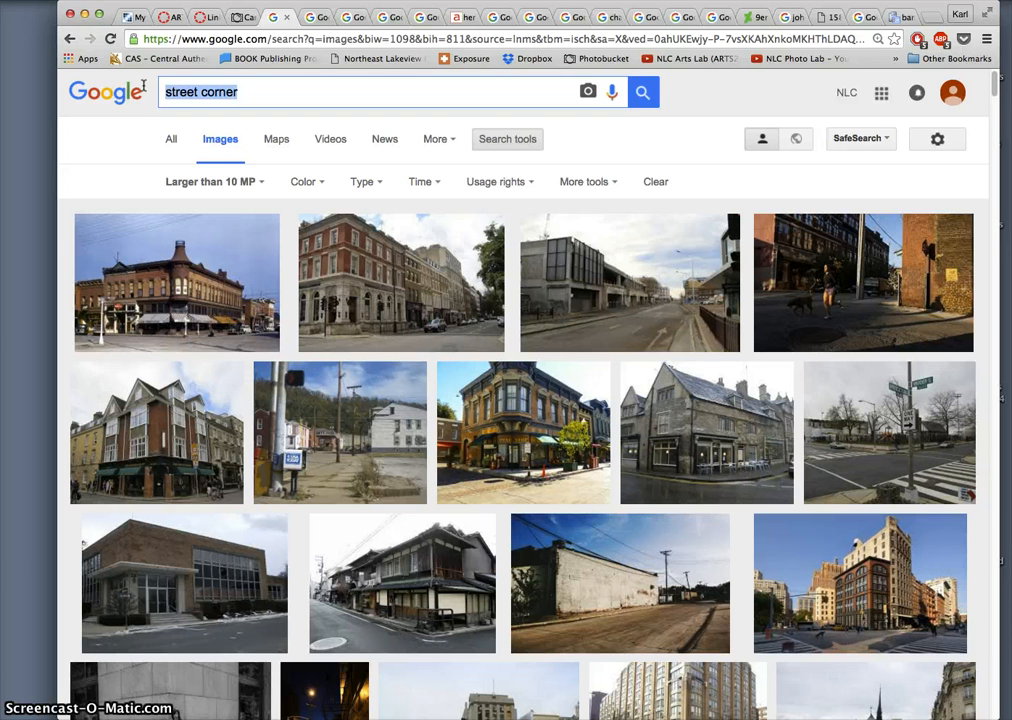
- Search for "patents of targets" and browse the large image results
type("patents of targets")
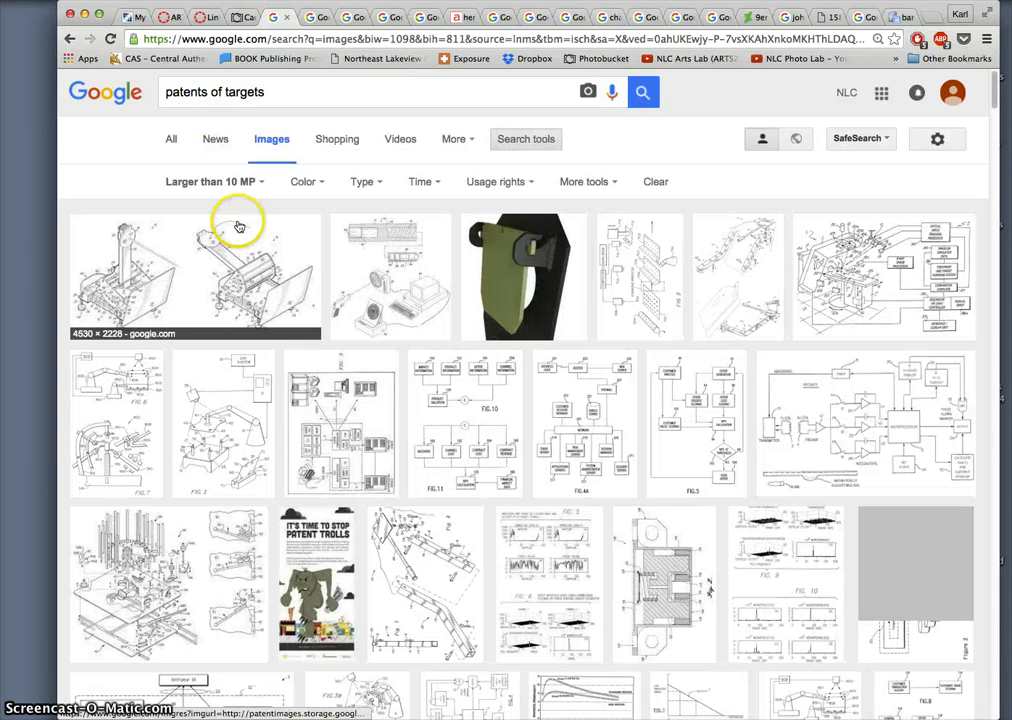
mouse_move(390, 302)
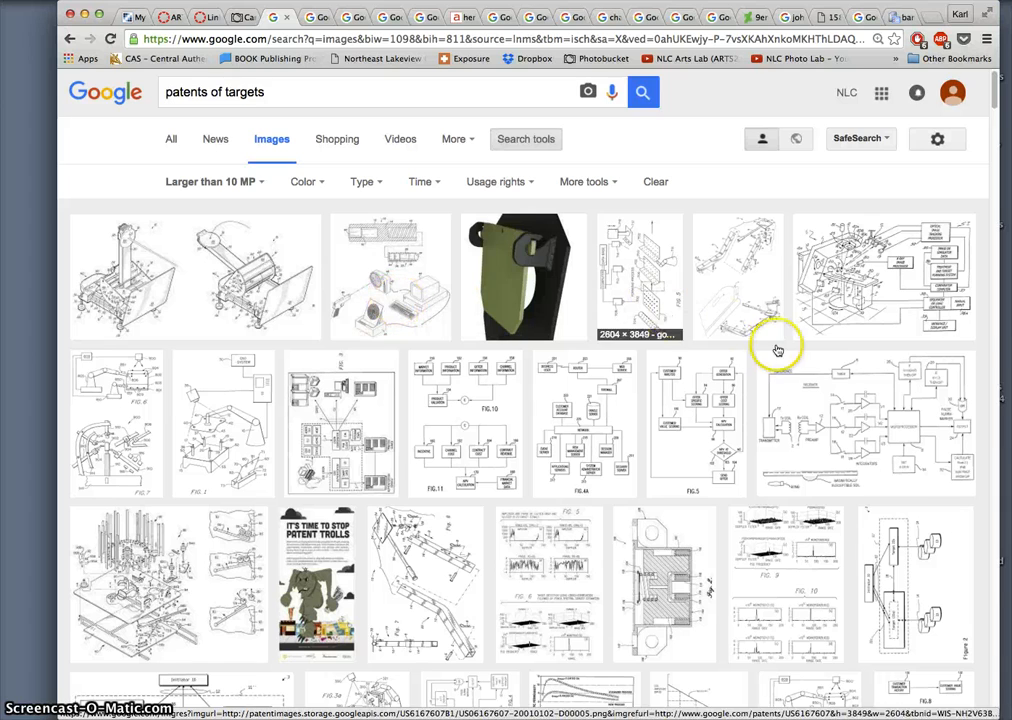
scroll("down", 3)
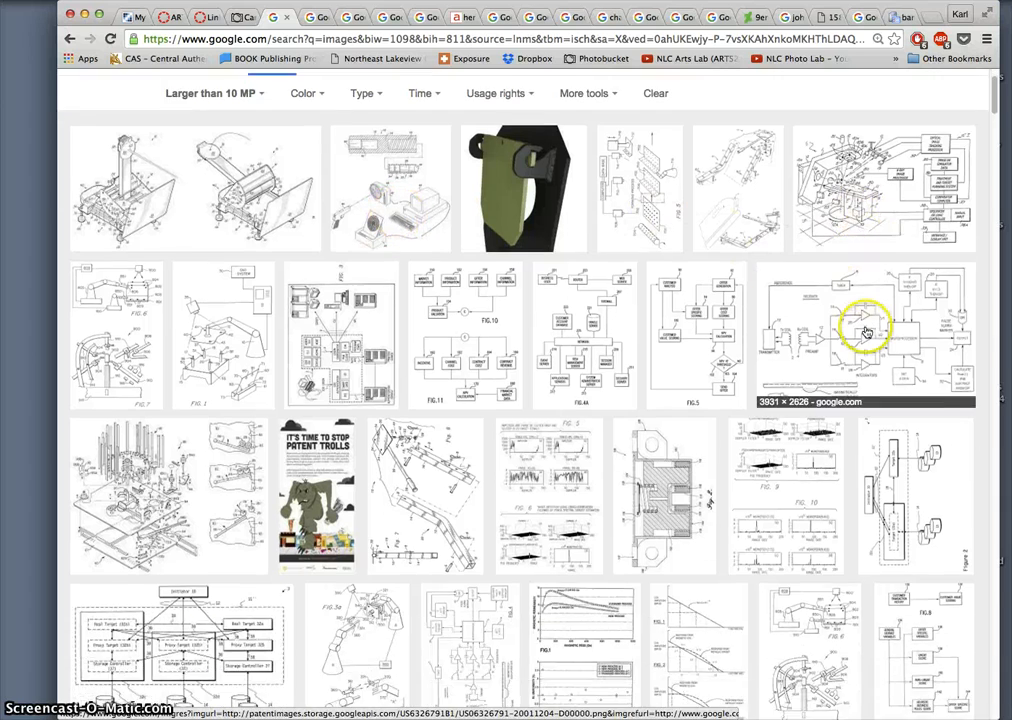
scroll("down", 3)
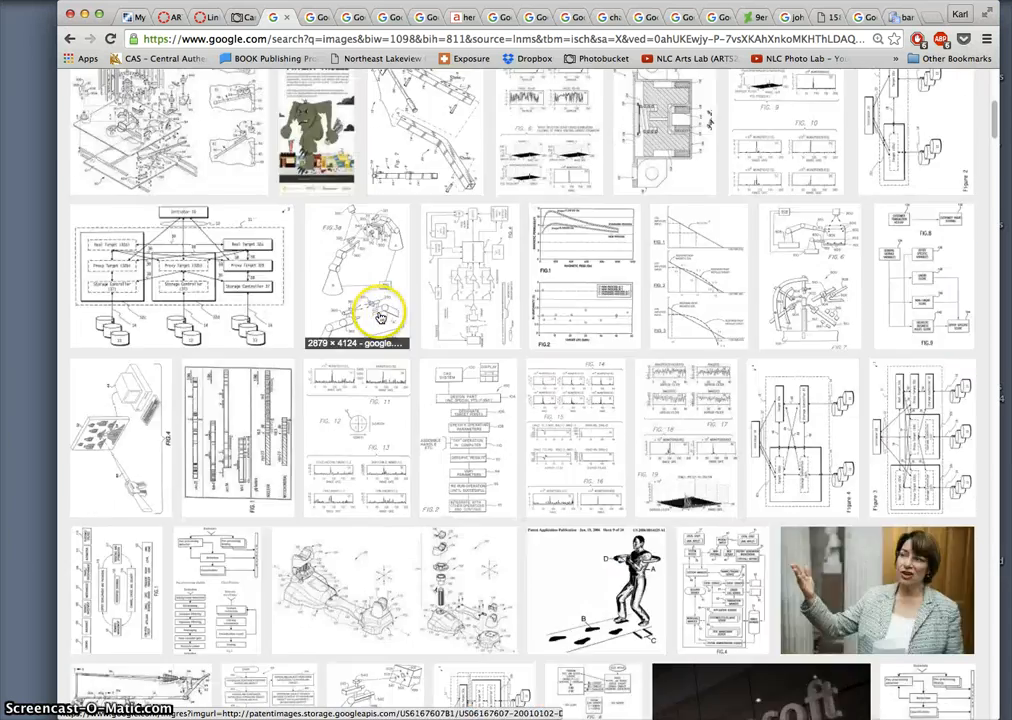
scroll("up", 3)
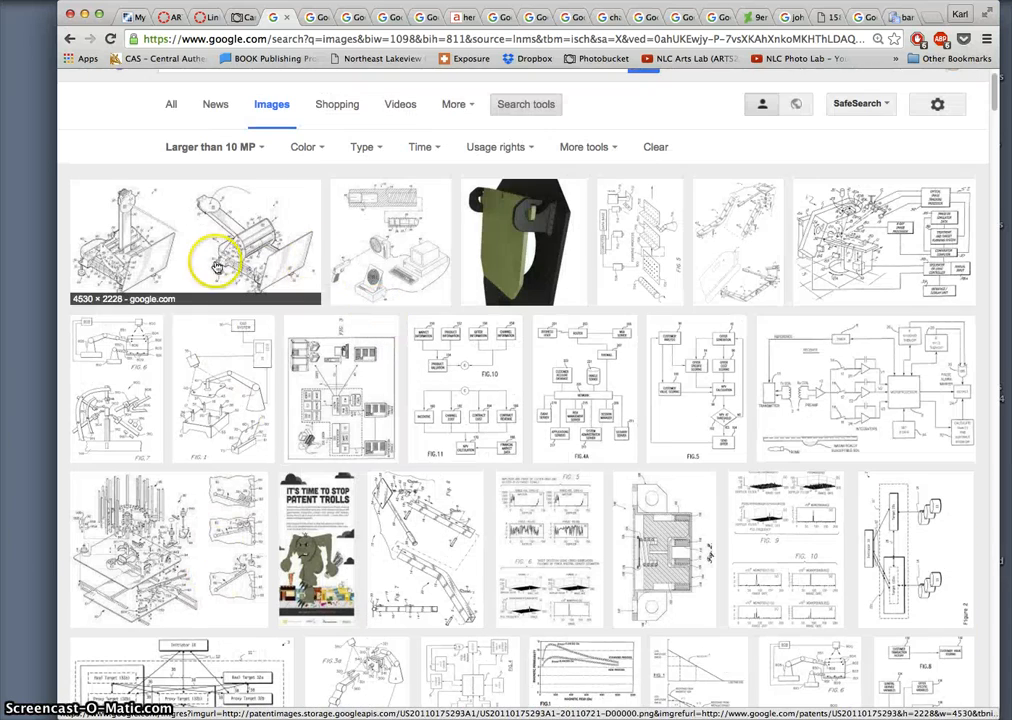
- Open several black-and-white patent line drawings in new windows via Open Link in New Window
right_click(858, 260)
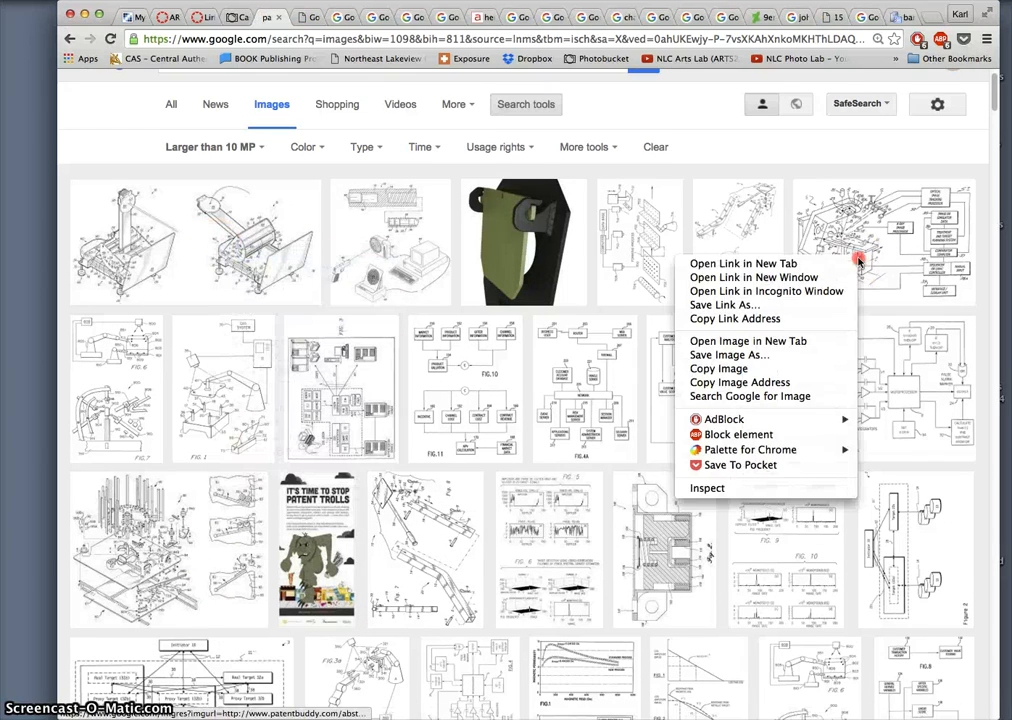
left_click(168, 548)
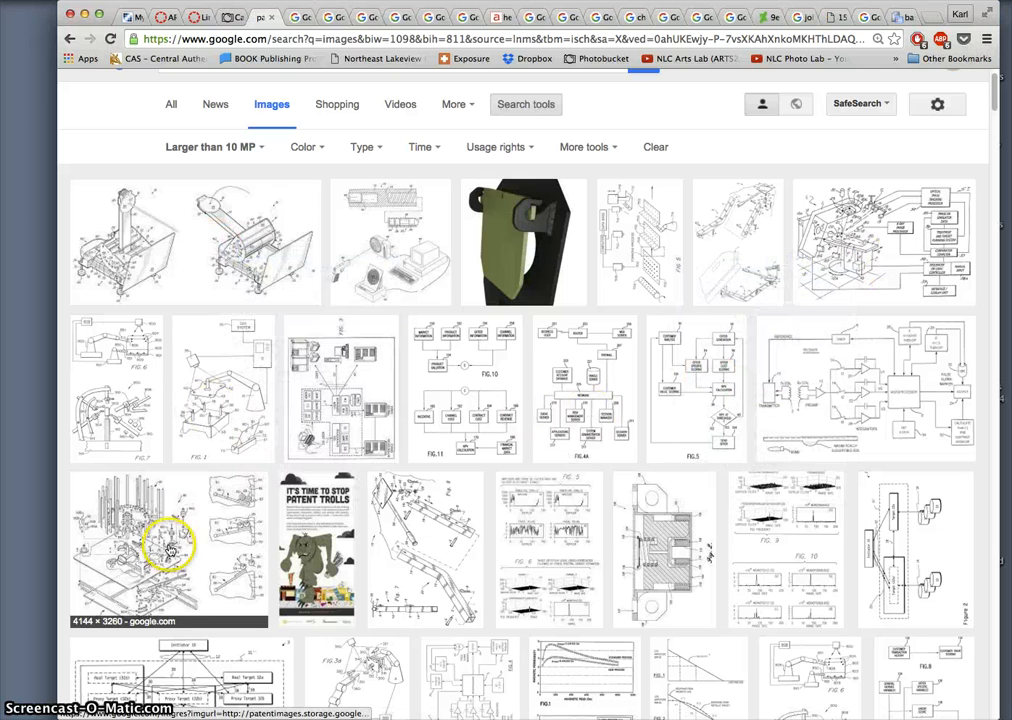
right_click(170, 550)
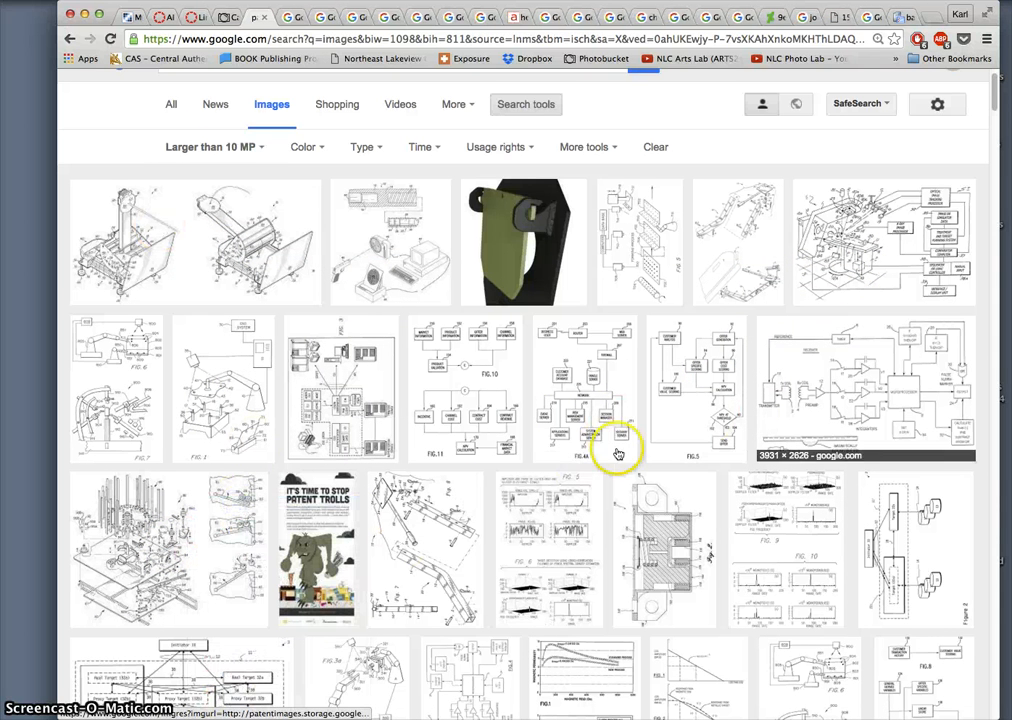
scroll("down", 3)
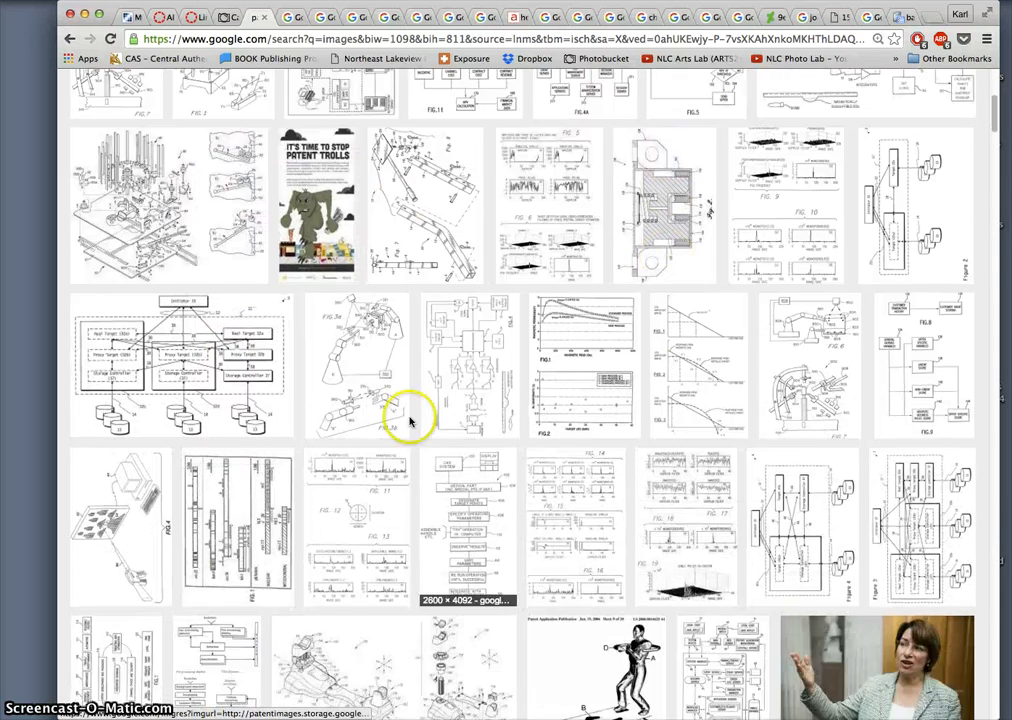
scroll("down", 3)
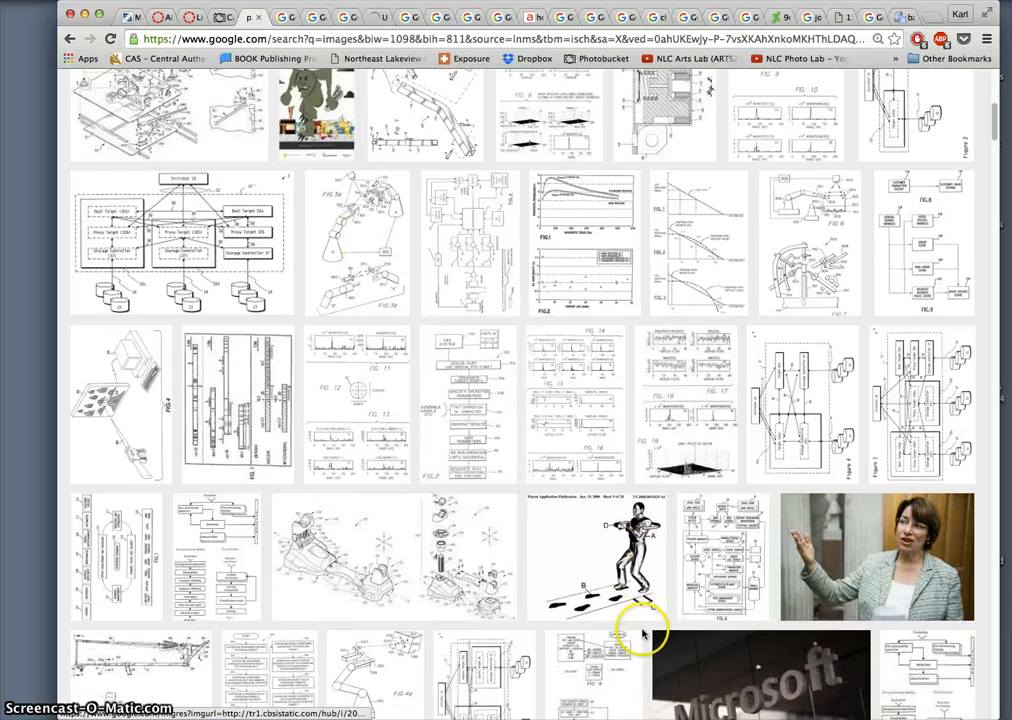
right_click(340, 490)
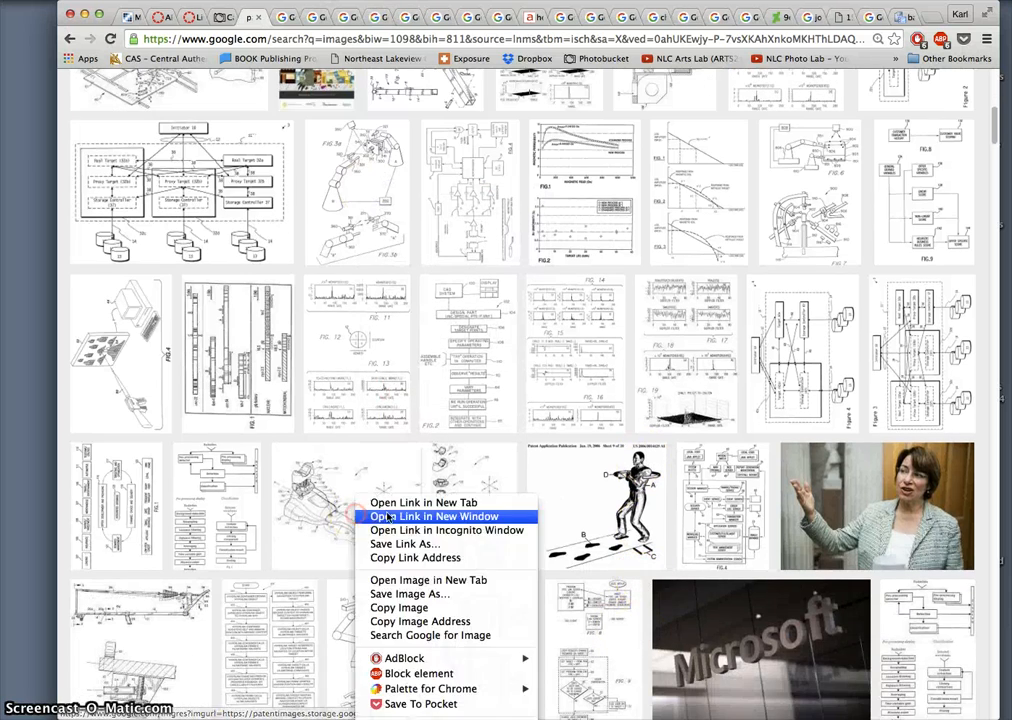
scroll("down", 3)
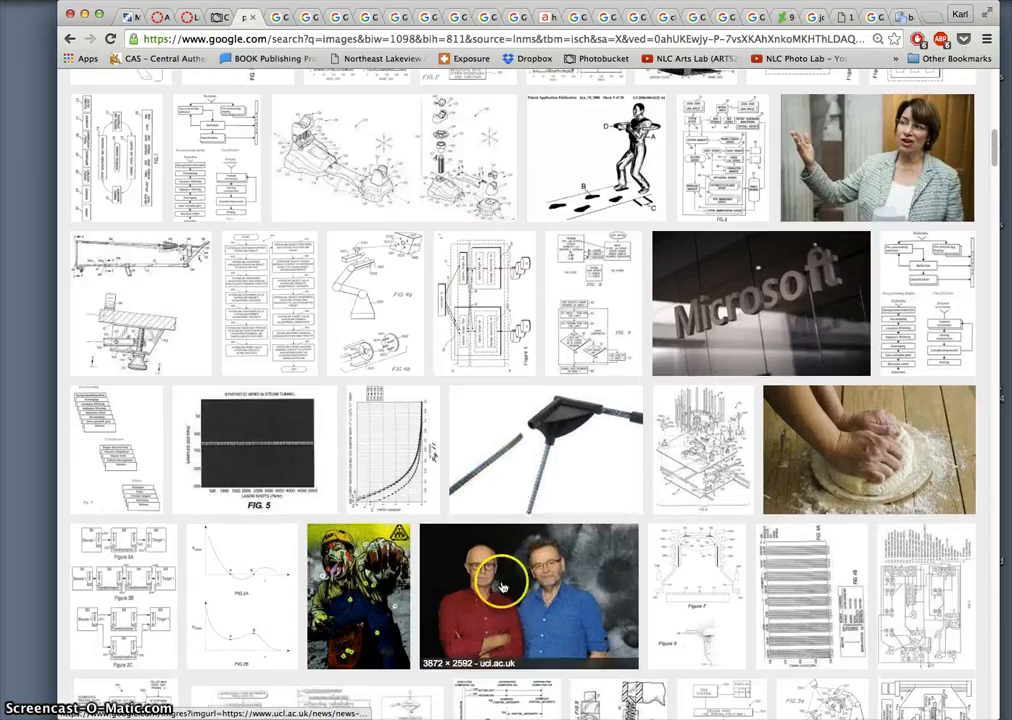
scroll("down", 3)
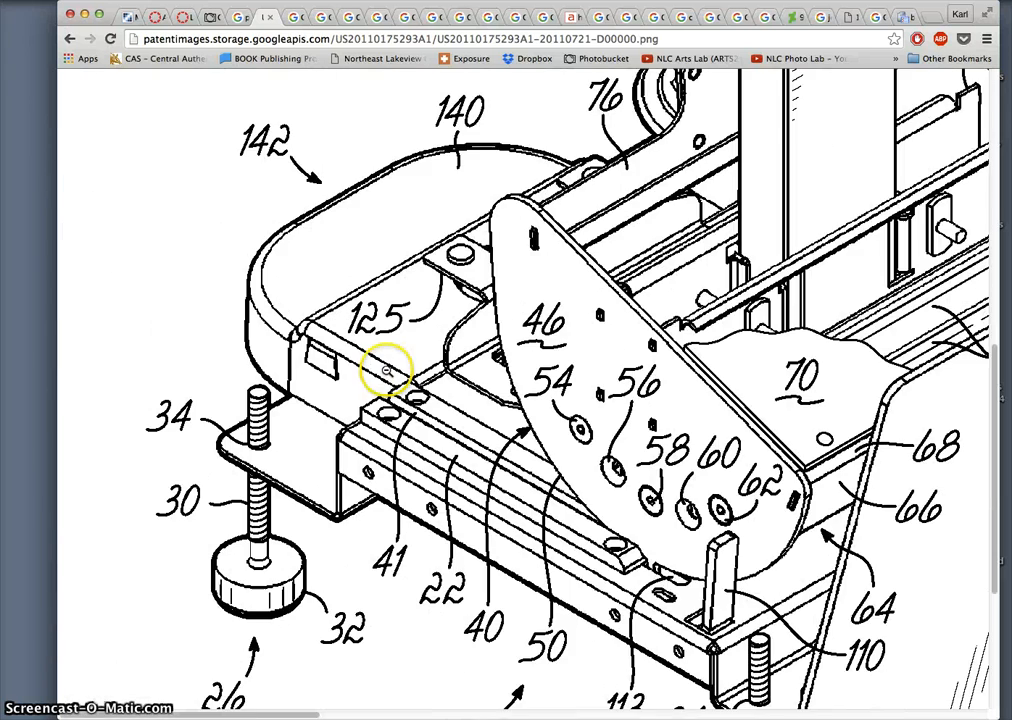
- View the US6176229, US6167607 and US6564787 patent drawings at full size and save each to the desktop
scroll("down", 3)
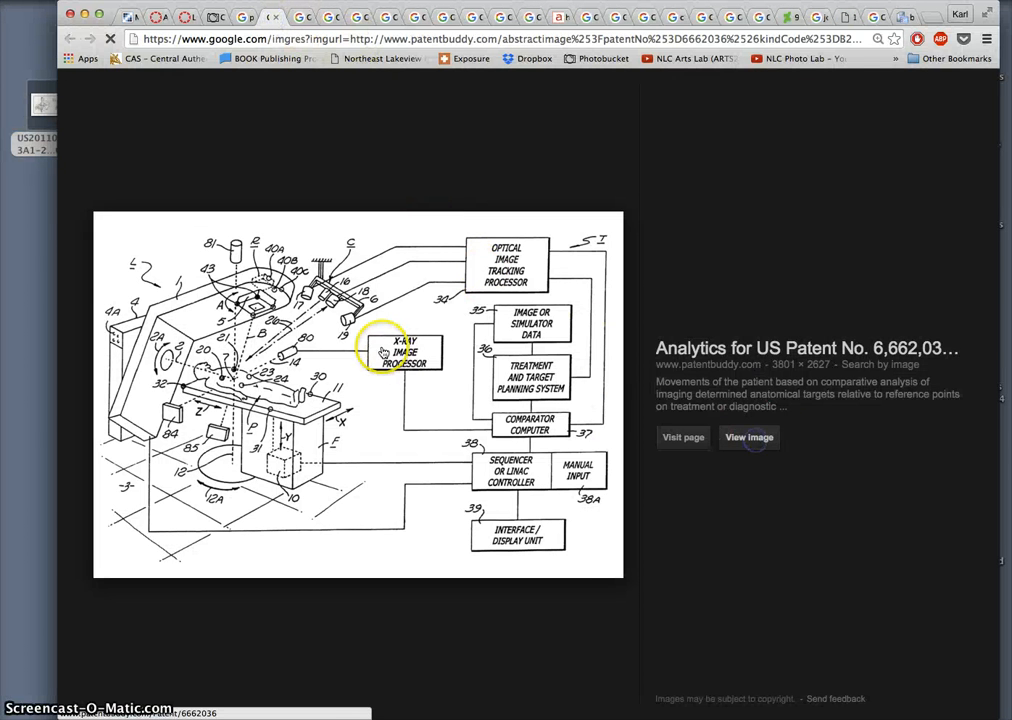
left_click(748, 436)
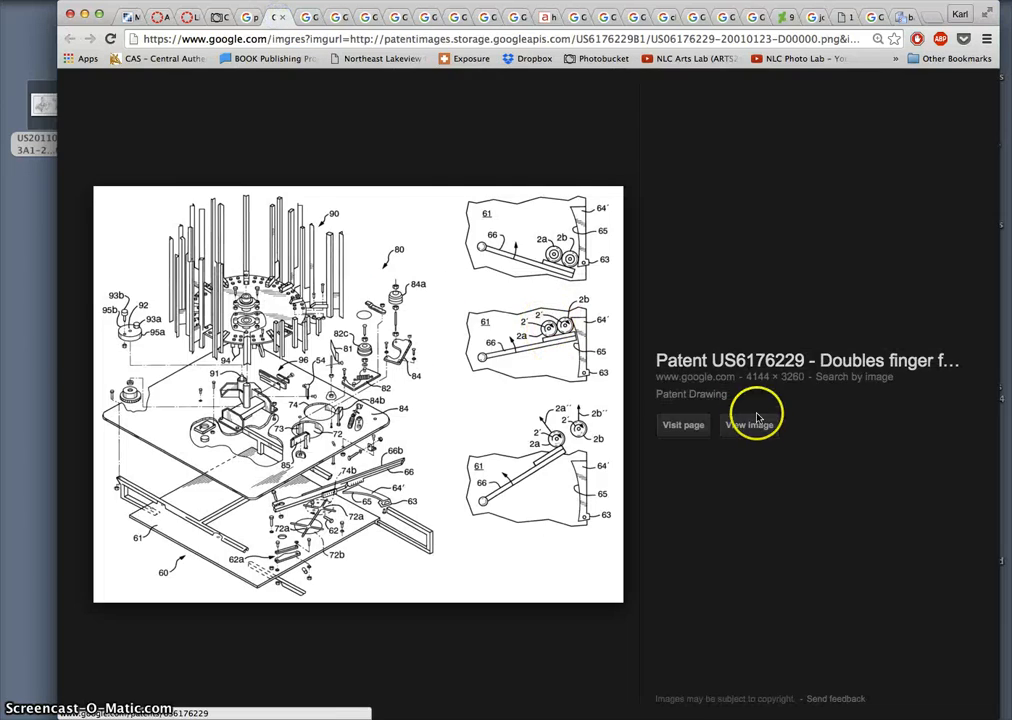
left_click(748, 424)
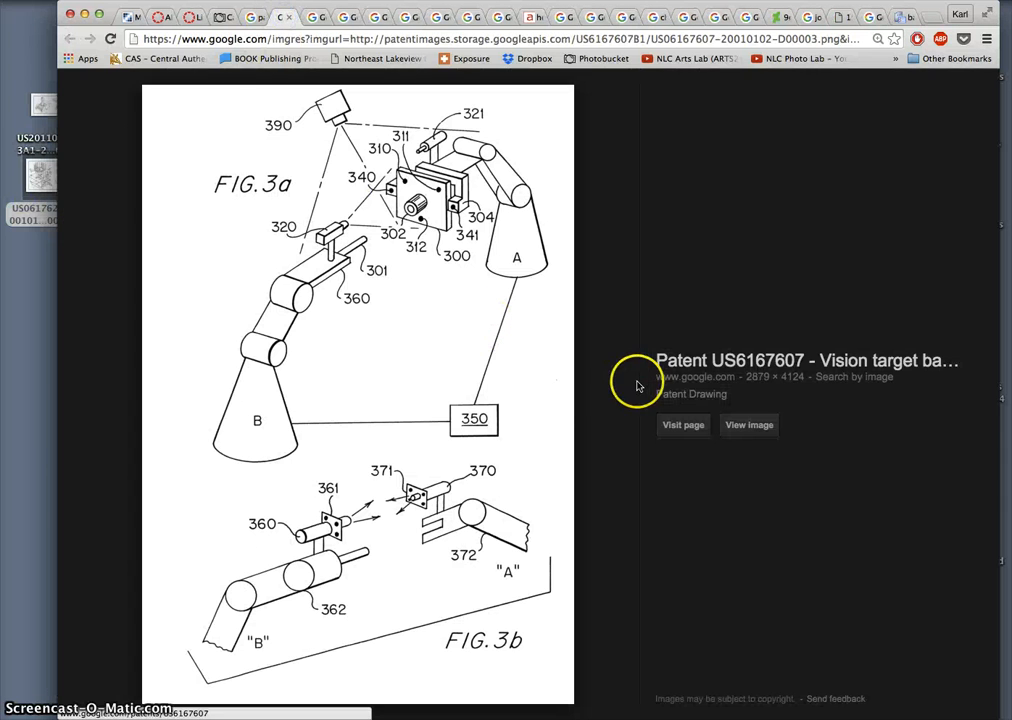
left_click(748, 424)
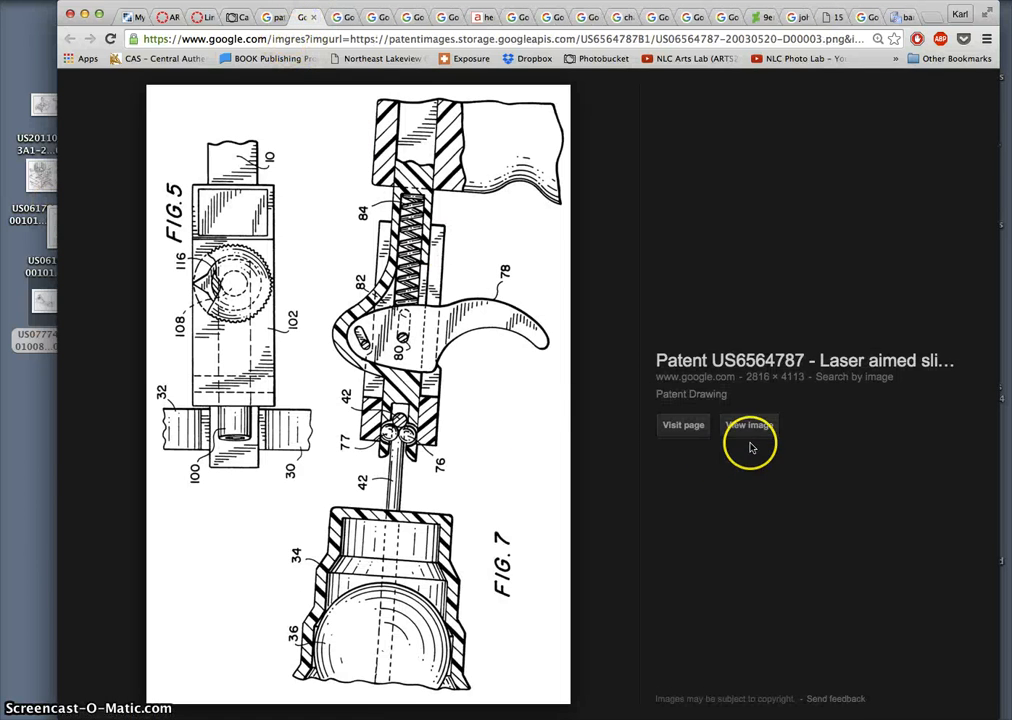
left_click(748, 424)
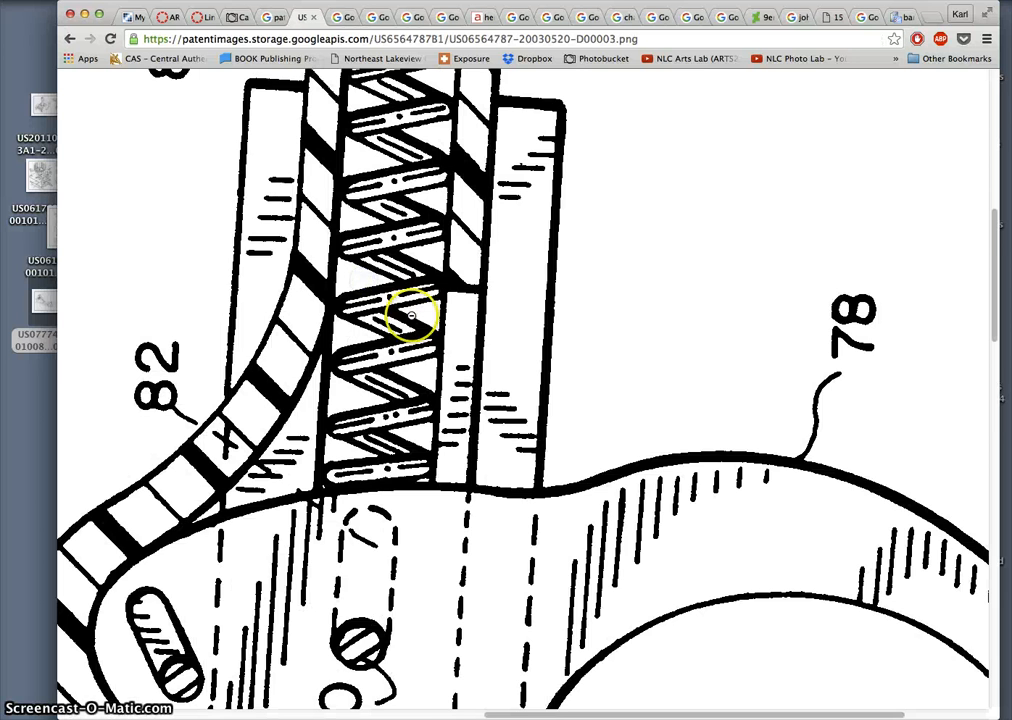
scroll("down", 3)
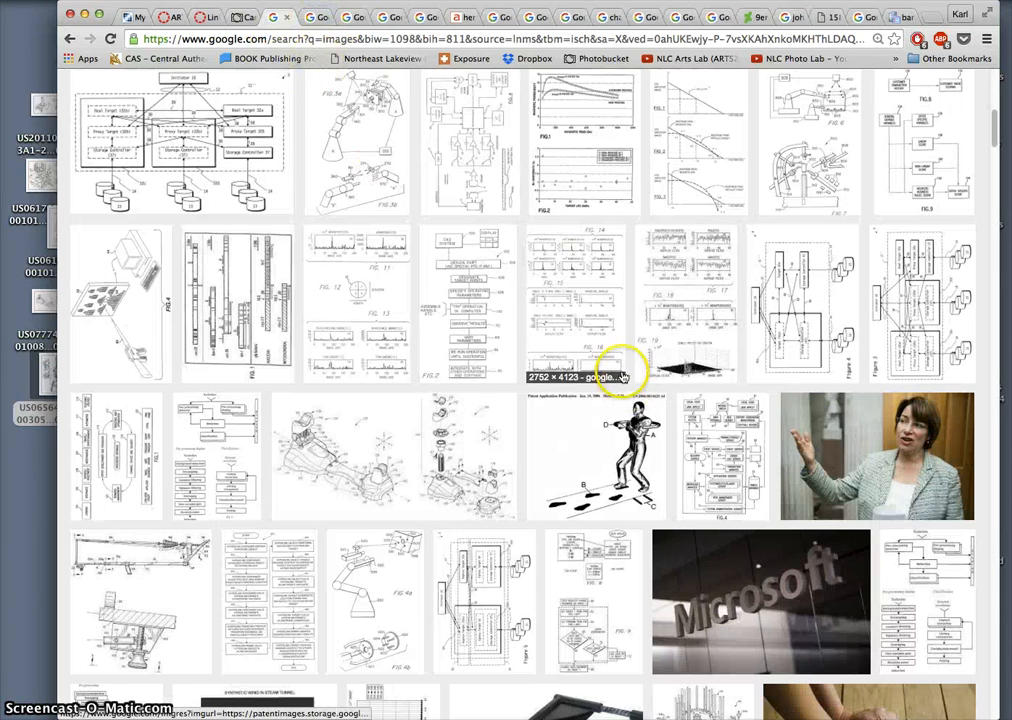
- View the US8758136 play structure and US6327806 optical sighting drawings full size and save them to the desktop
scroll("down", 3)
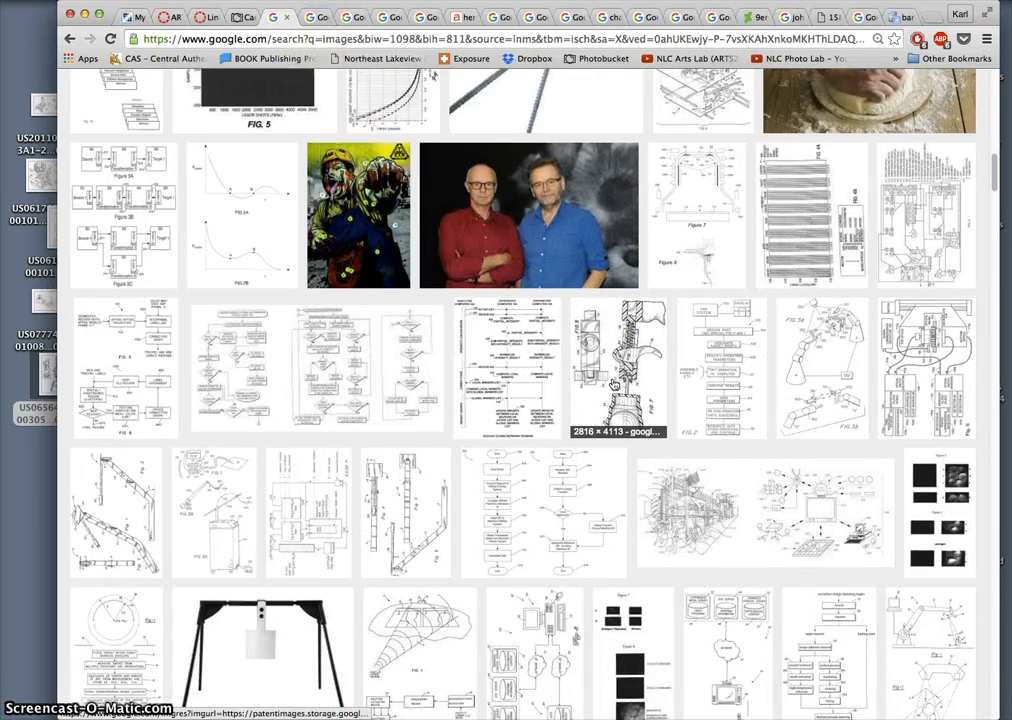
right_click(684, 344)
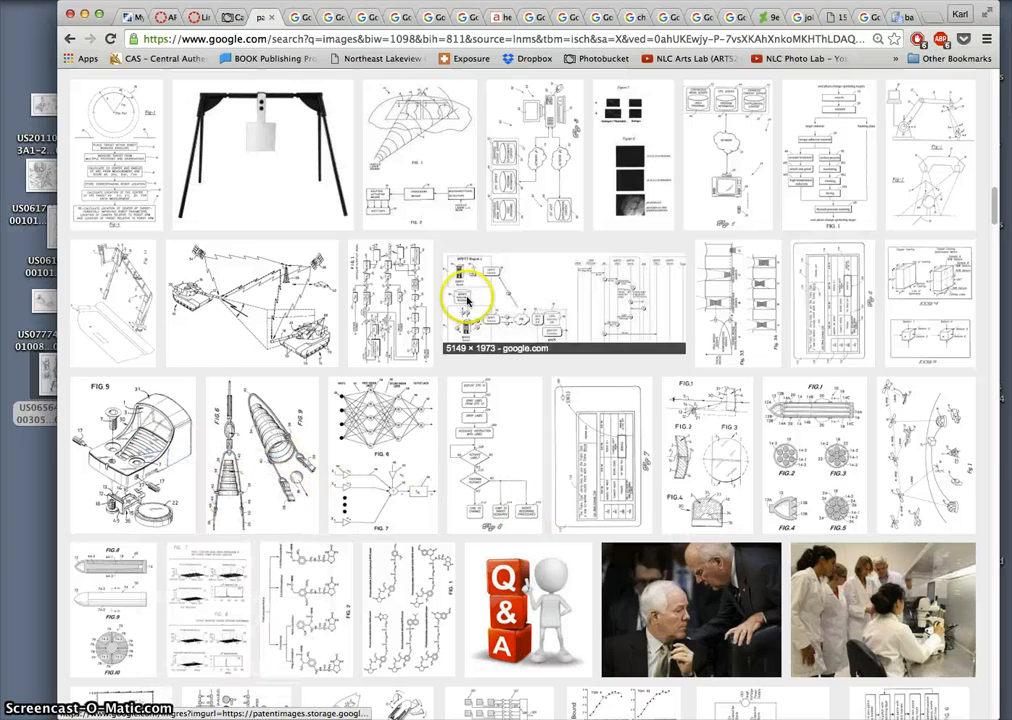
left_click(466, 300)
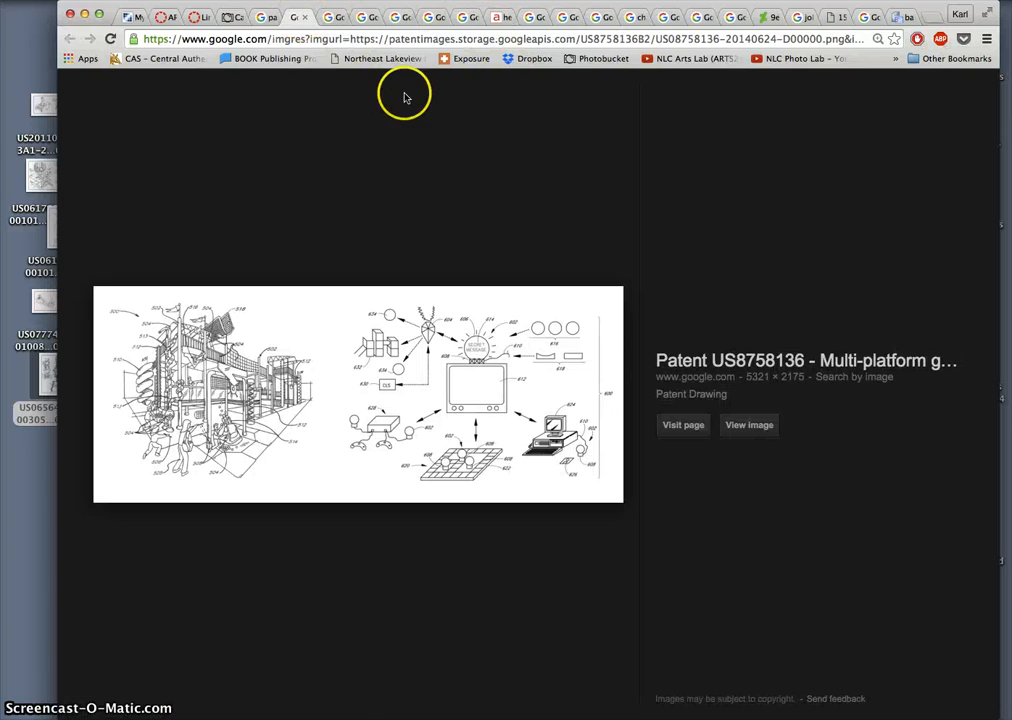
left_click(748, 424)
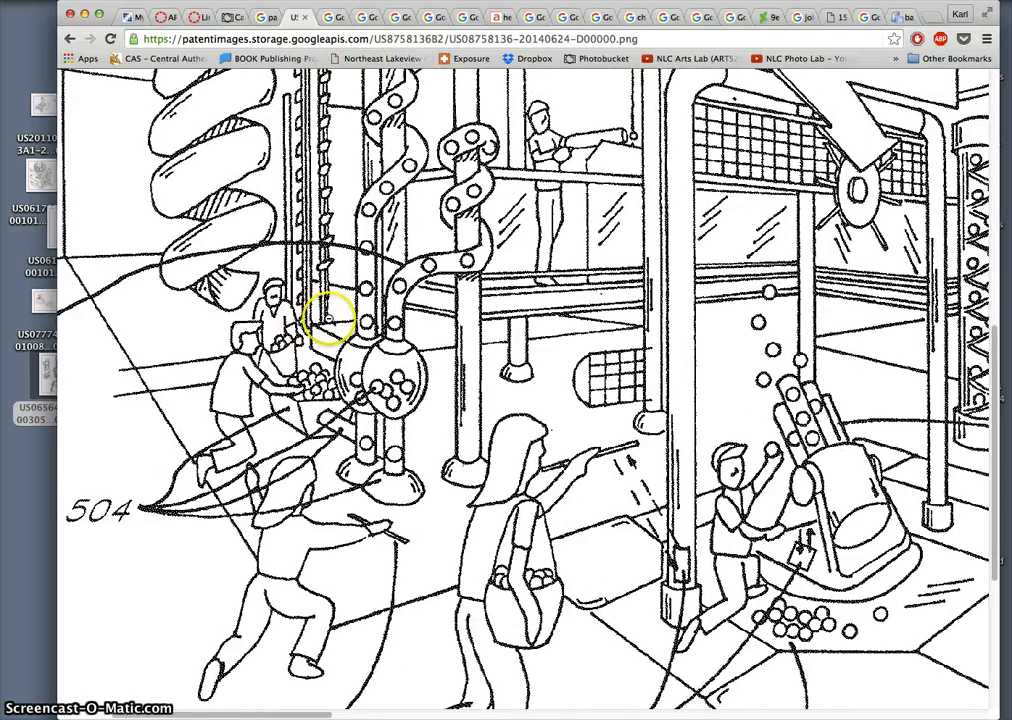
scroll("down", 3)
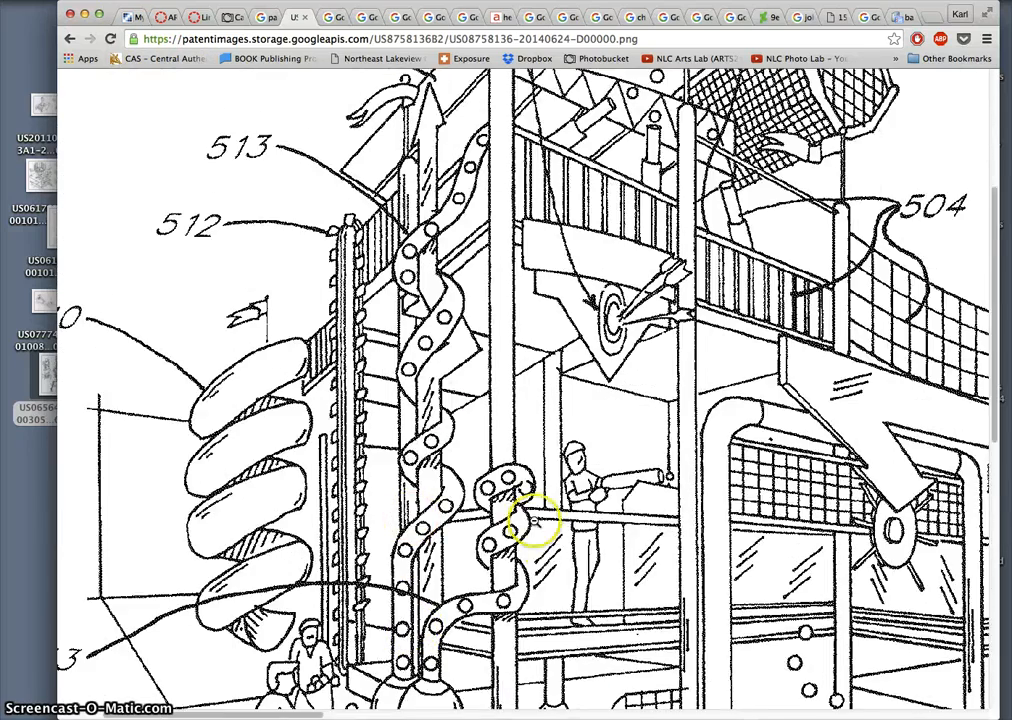
scroll("down", 3)
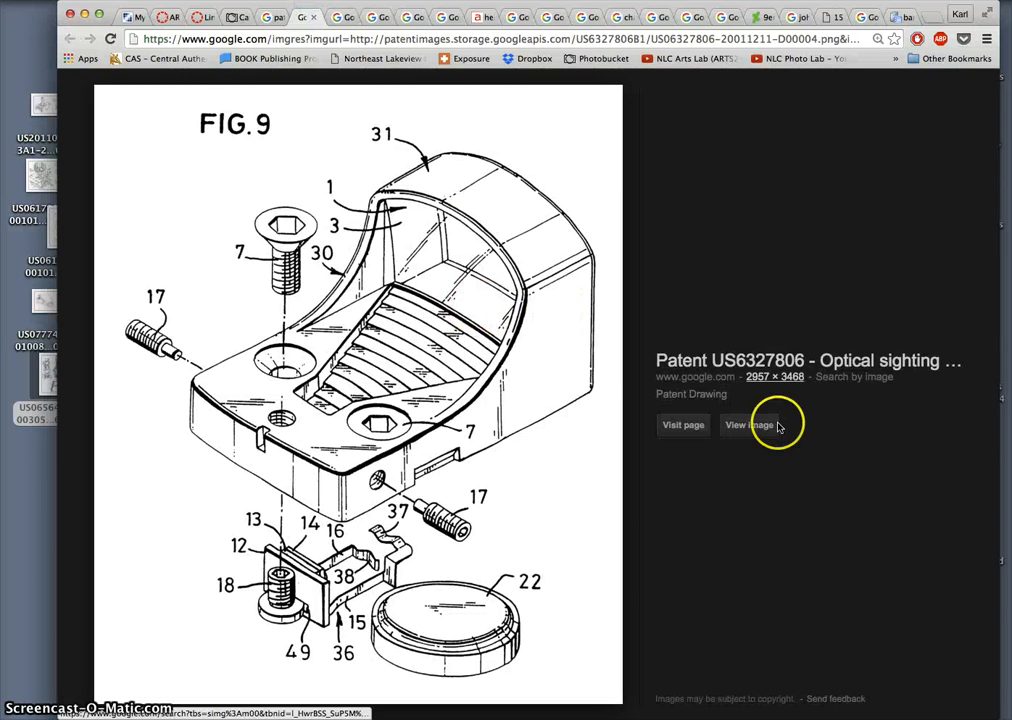
left_click(748, 424)
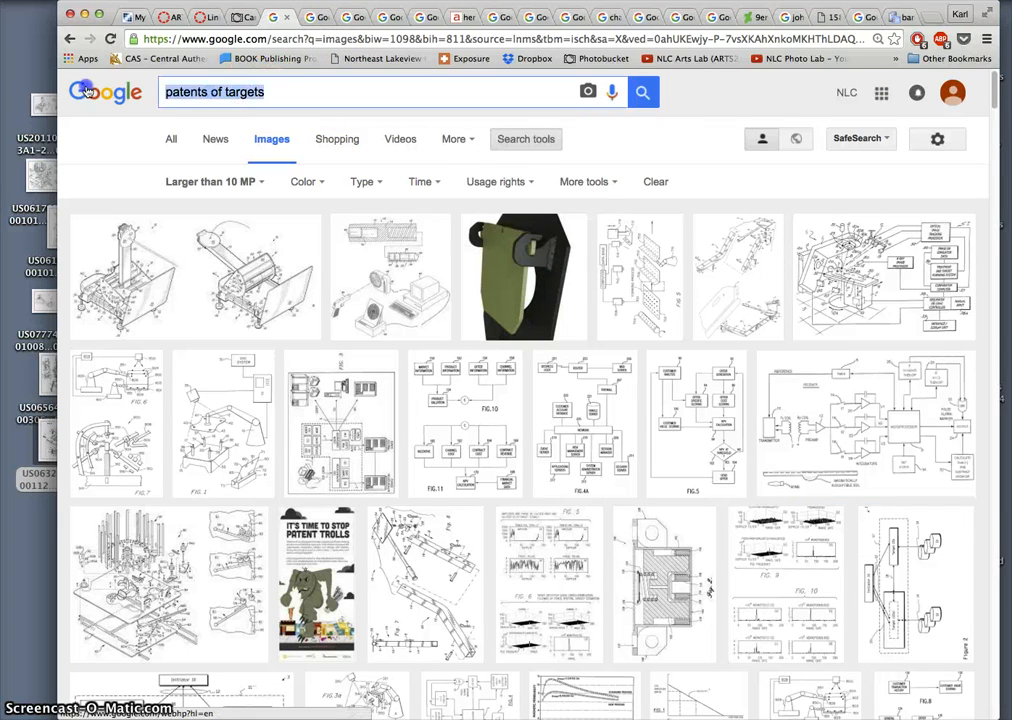
- Search Google Images for 'garfield' filtered to Type: Line drawing and Color: Black and white
type("garfield")
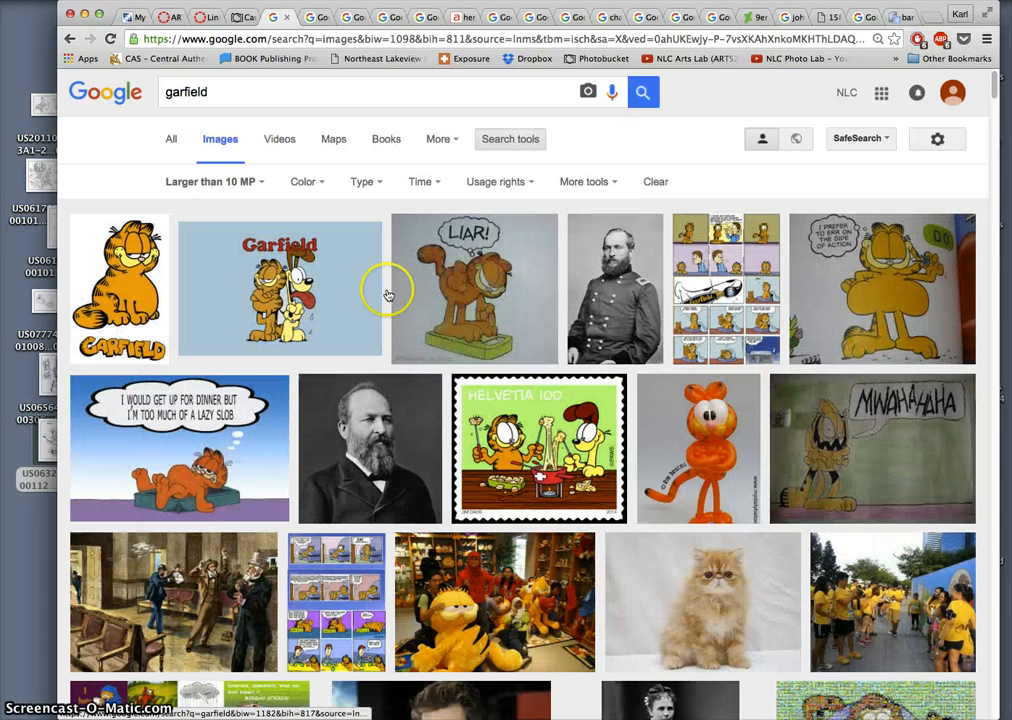
mouse_move(392, 224)
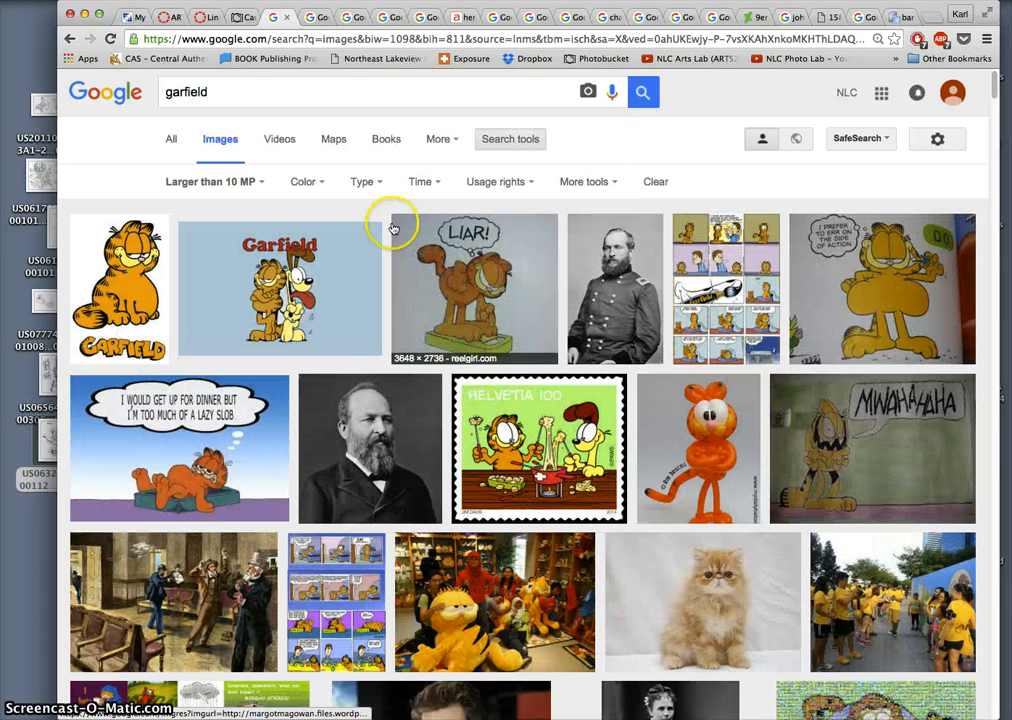
mouse_move(244, 296)
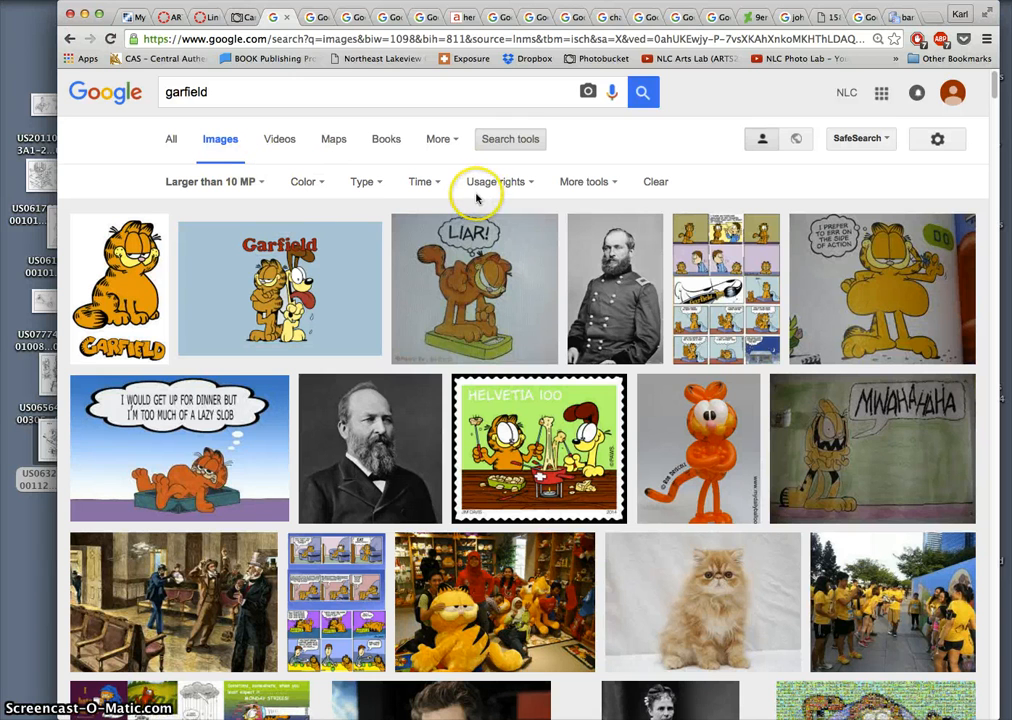
mouse_move(378, 180)
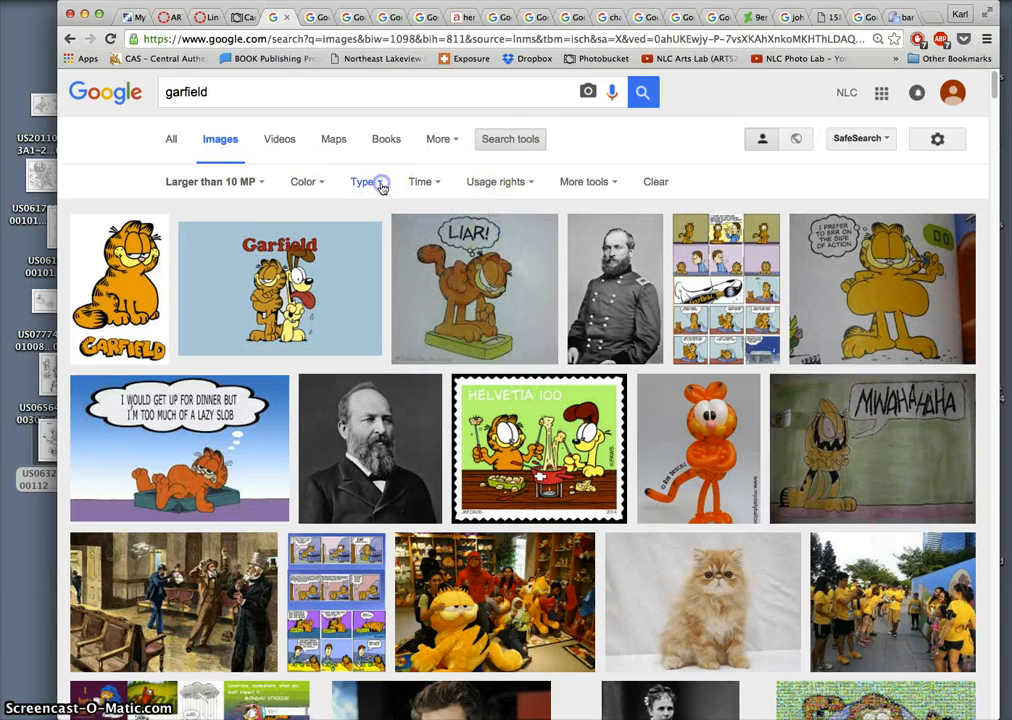
left_click(364, 180)
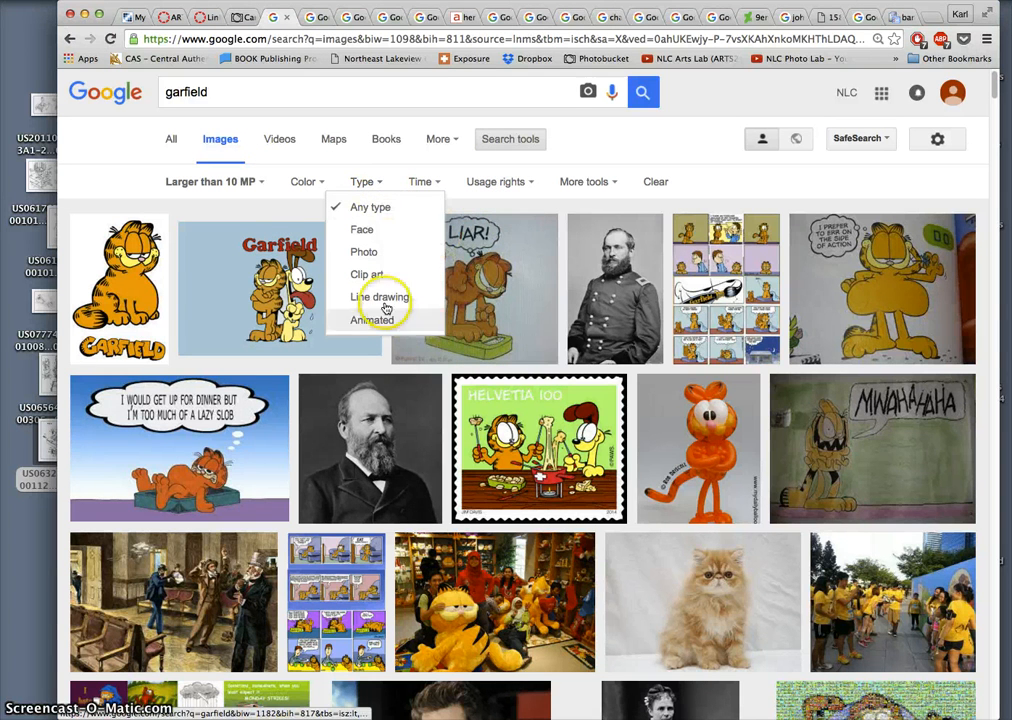
left_click(380, 296)
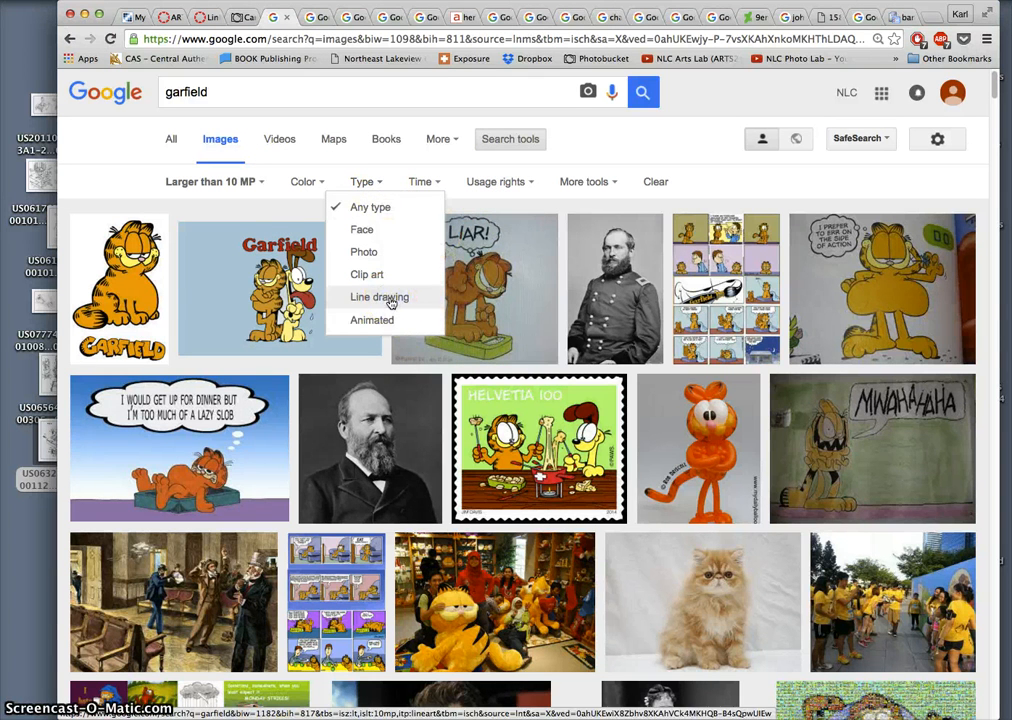
left_click(380, 296)
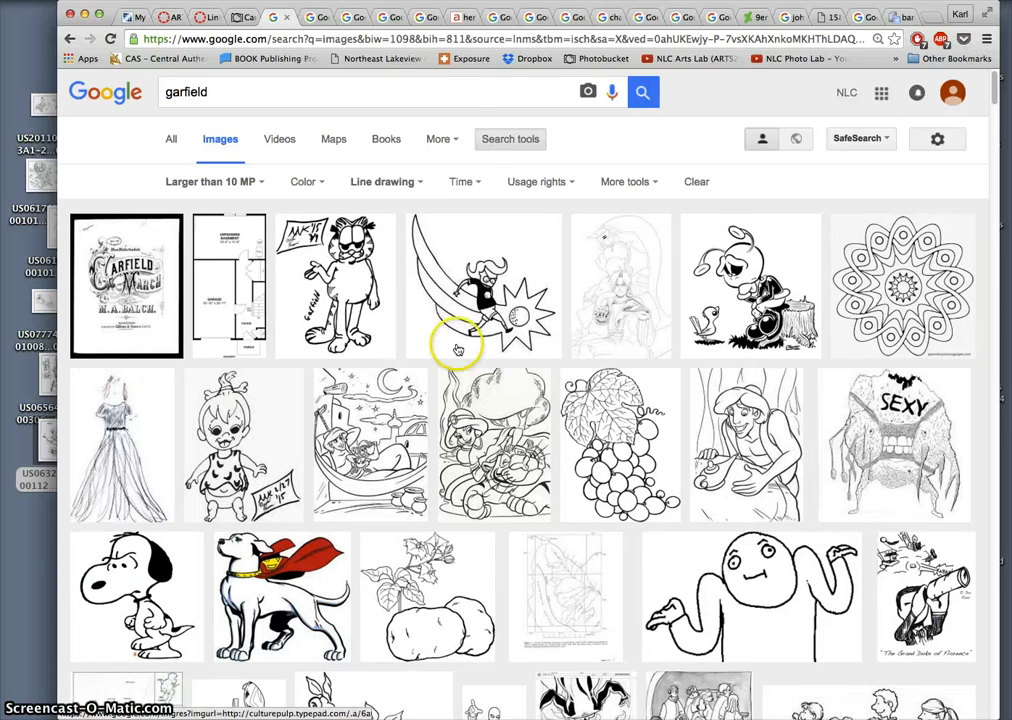
mouse_move(308, 180)
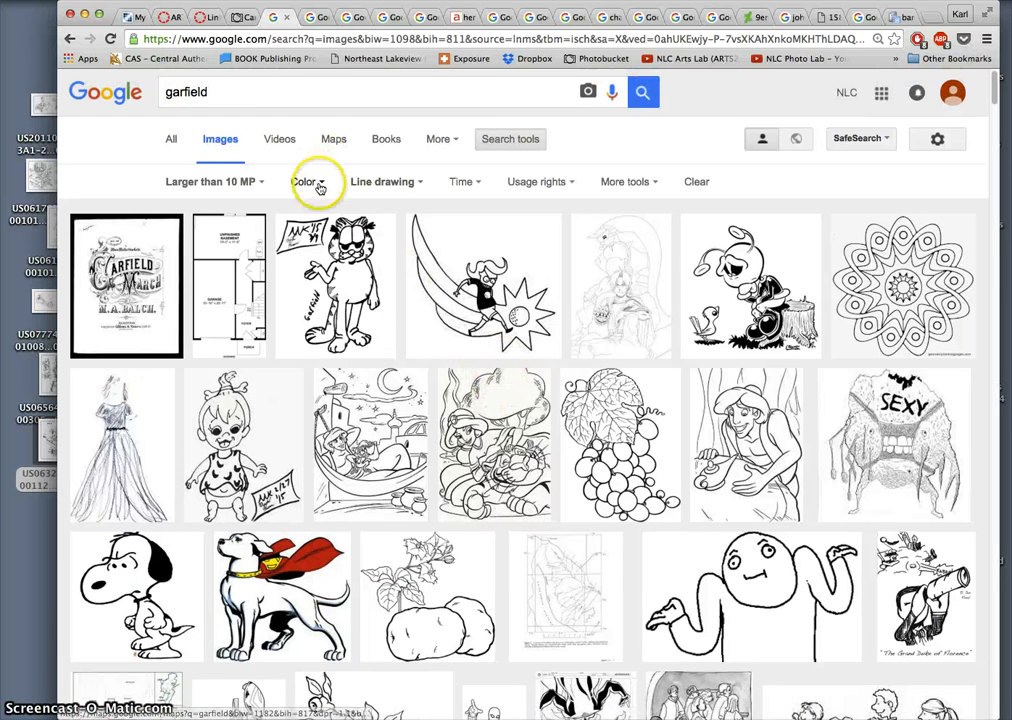
left_click(304, 180)
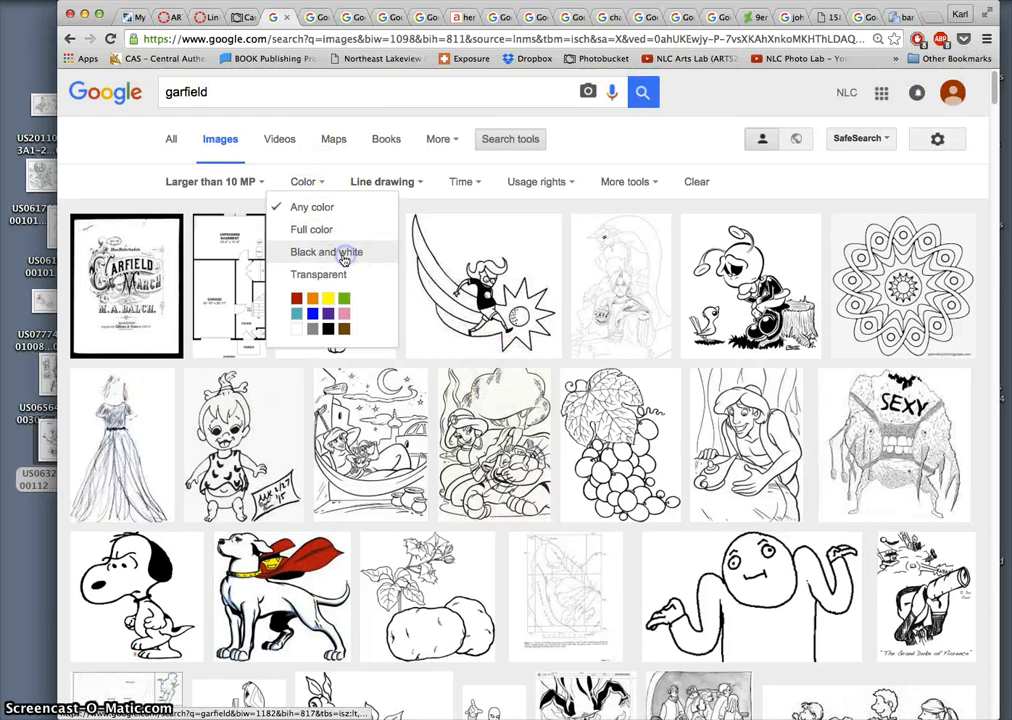
left_click(324, 252)
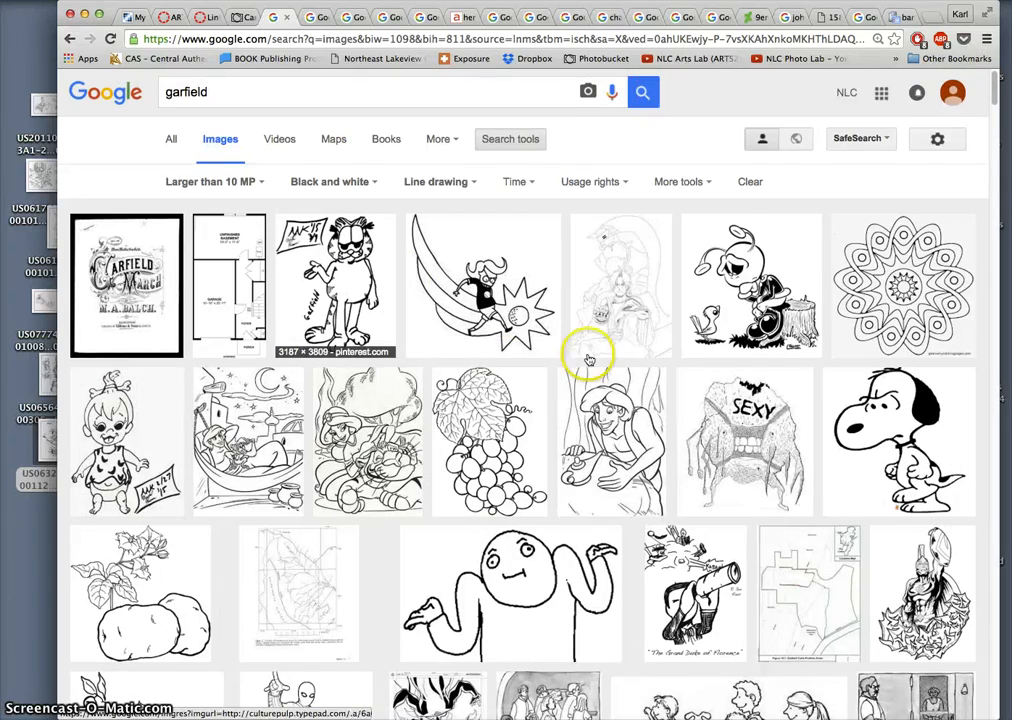
scroll("down", 3)
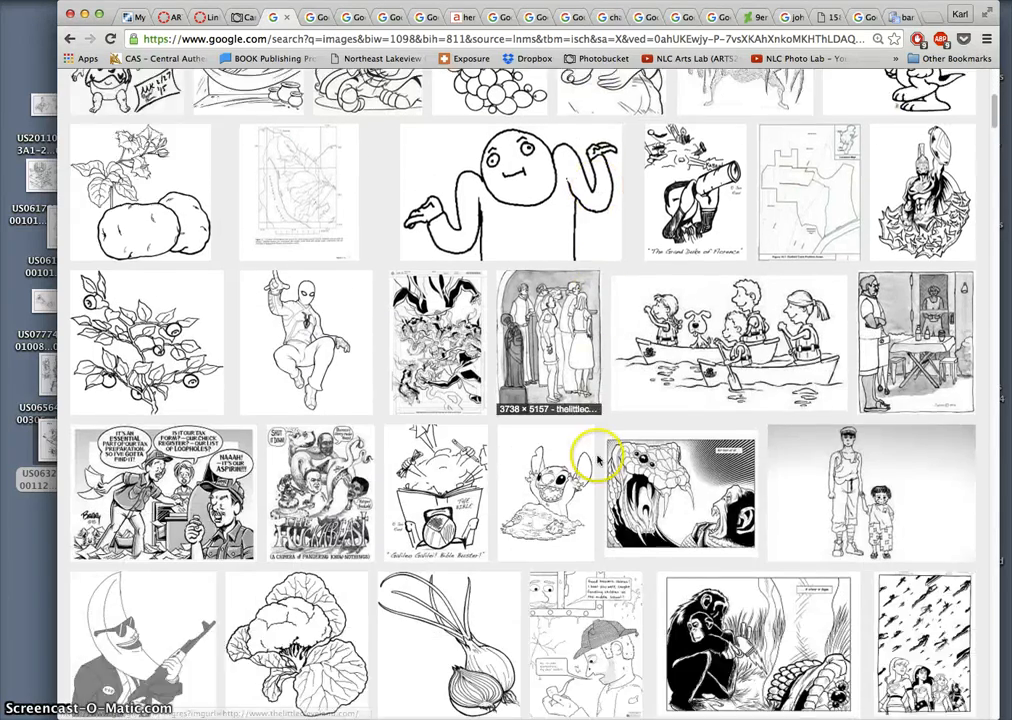
scroll("down", 3)
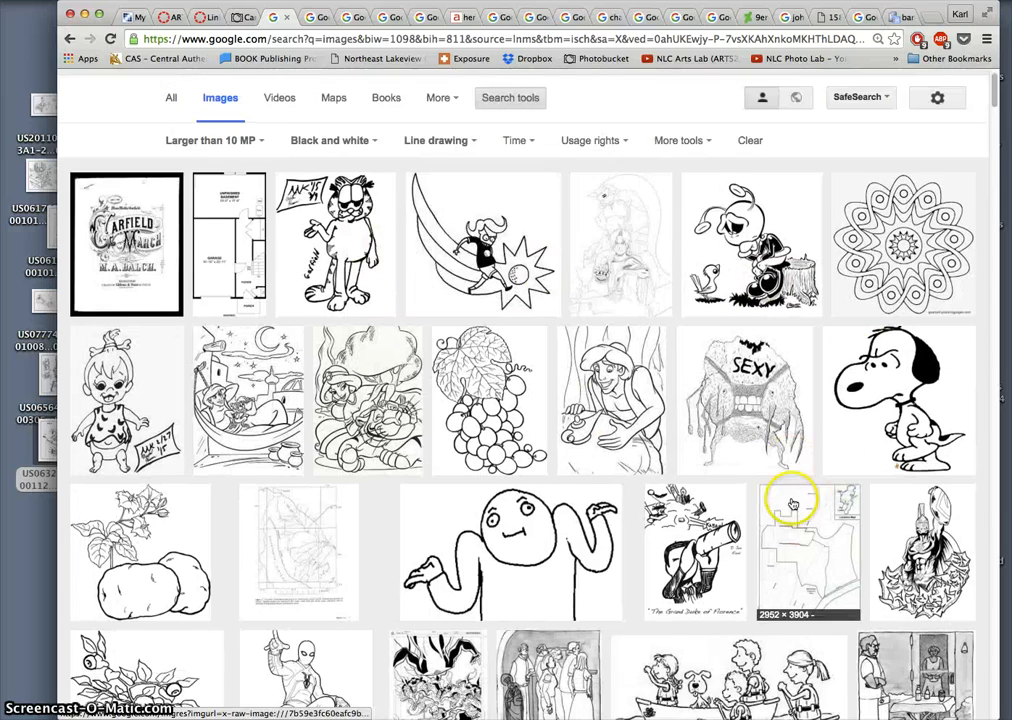
scroll("down", 3)
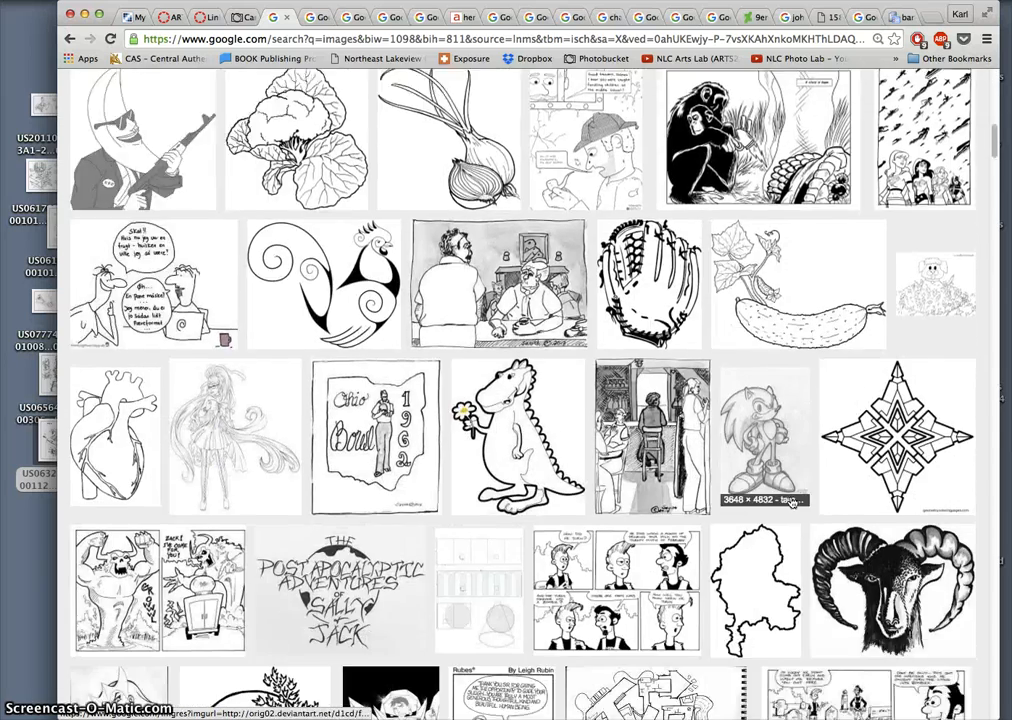
scroll("down", 3)
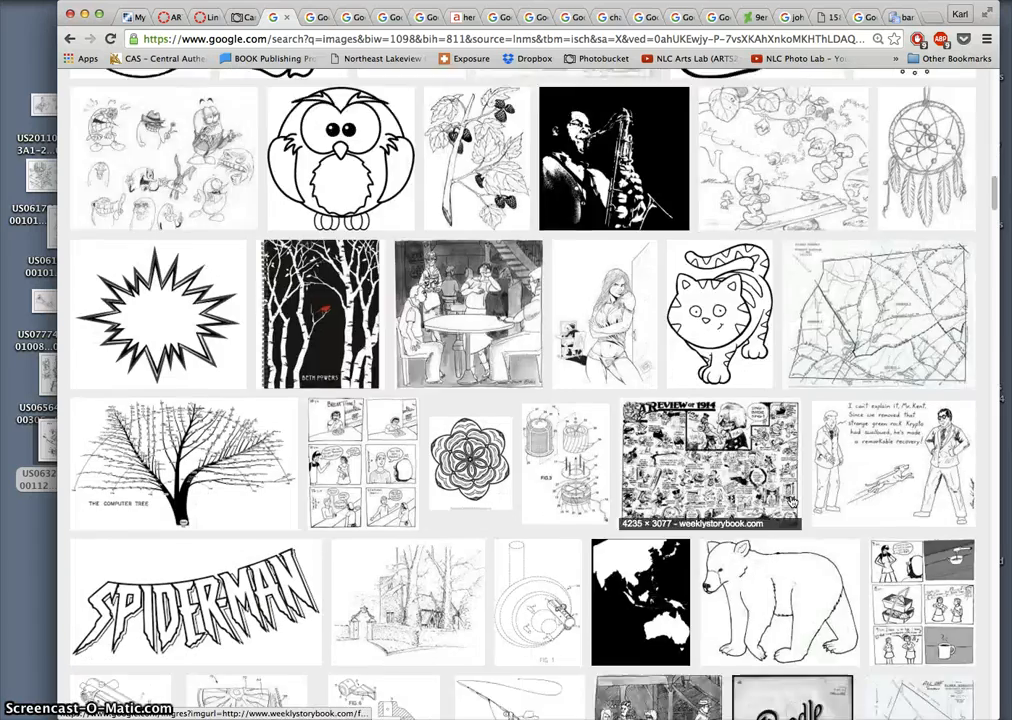
scroll("down", 3)
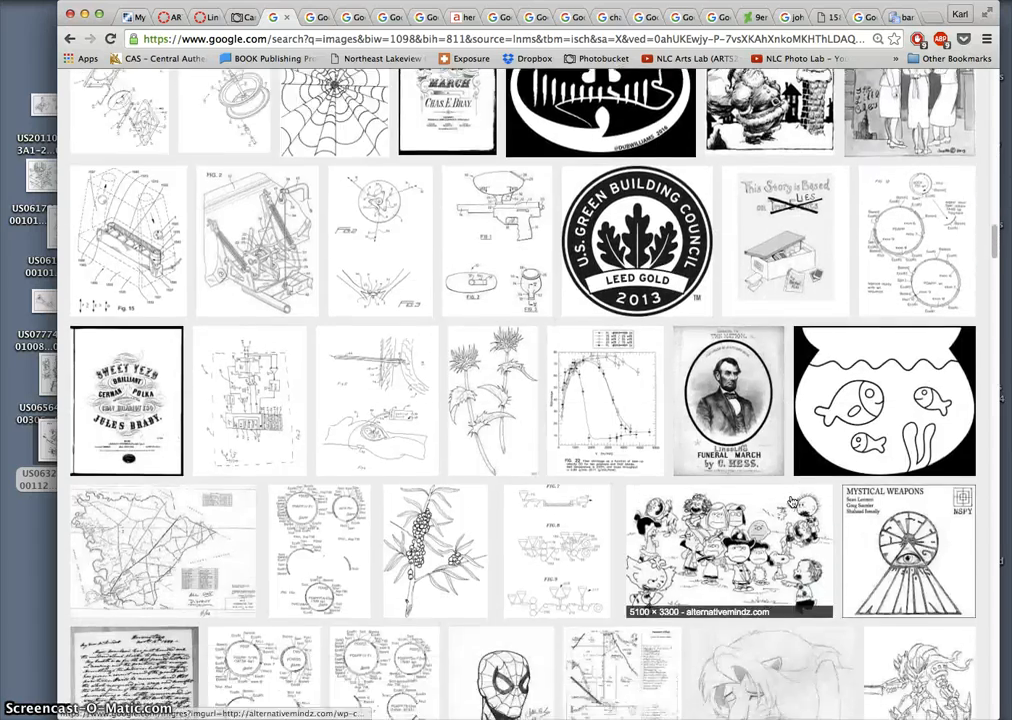
scroll("down", 3)
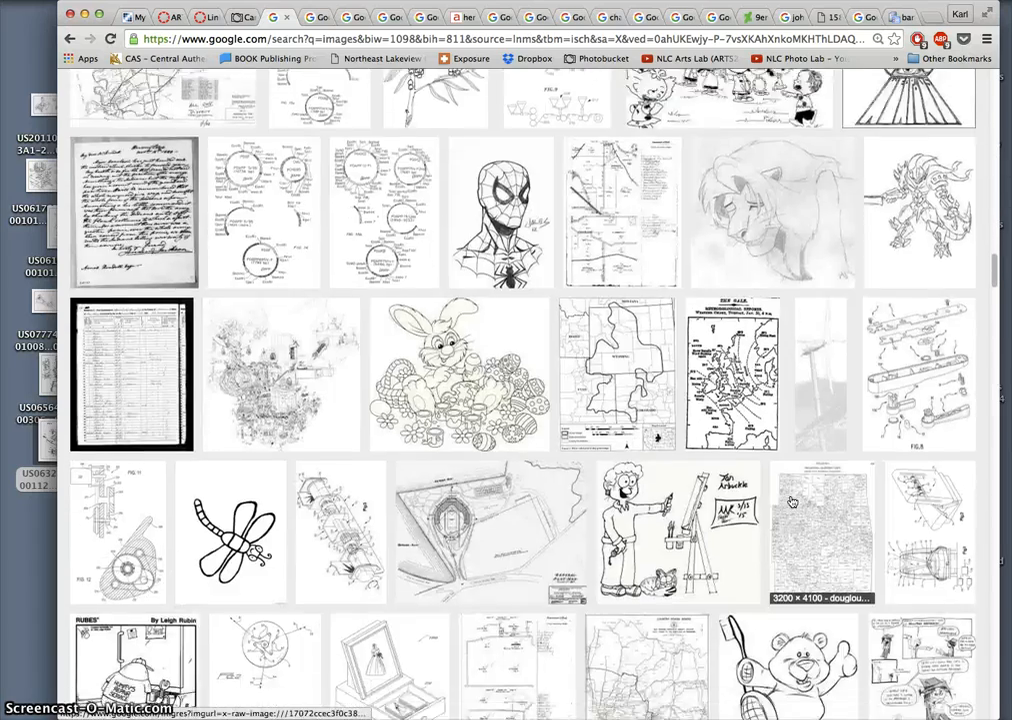
scroll("down", 3)
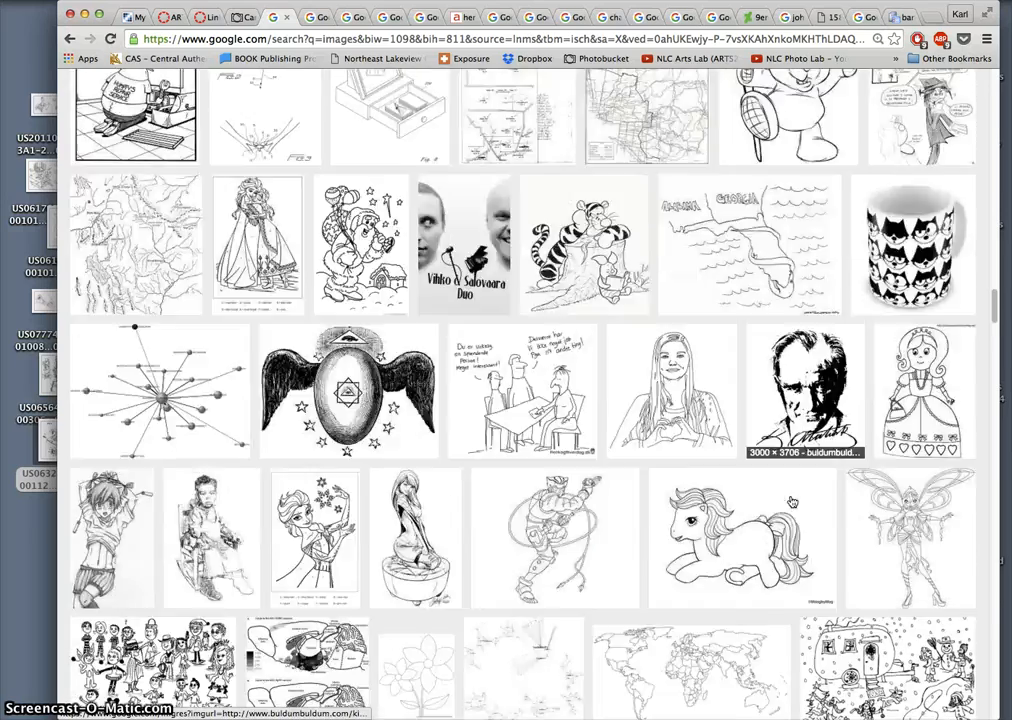
scroll("down", 3)
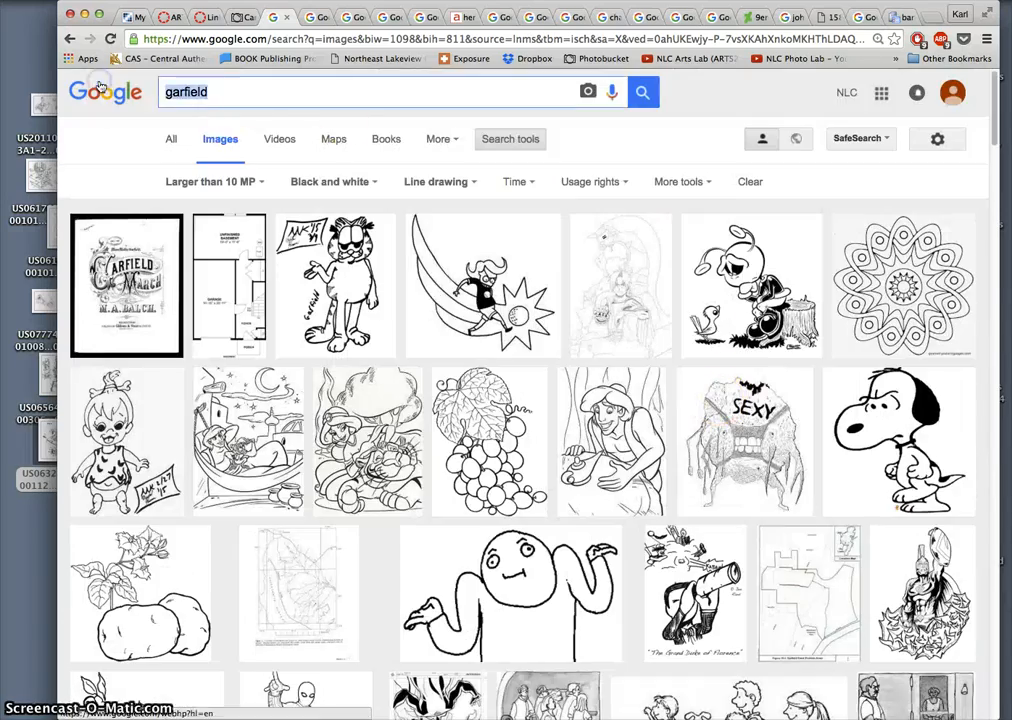
type("snoopy")
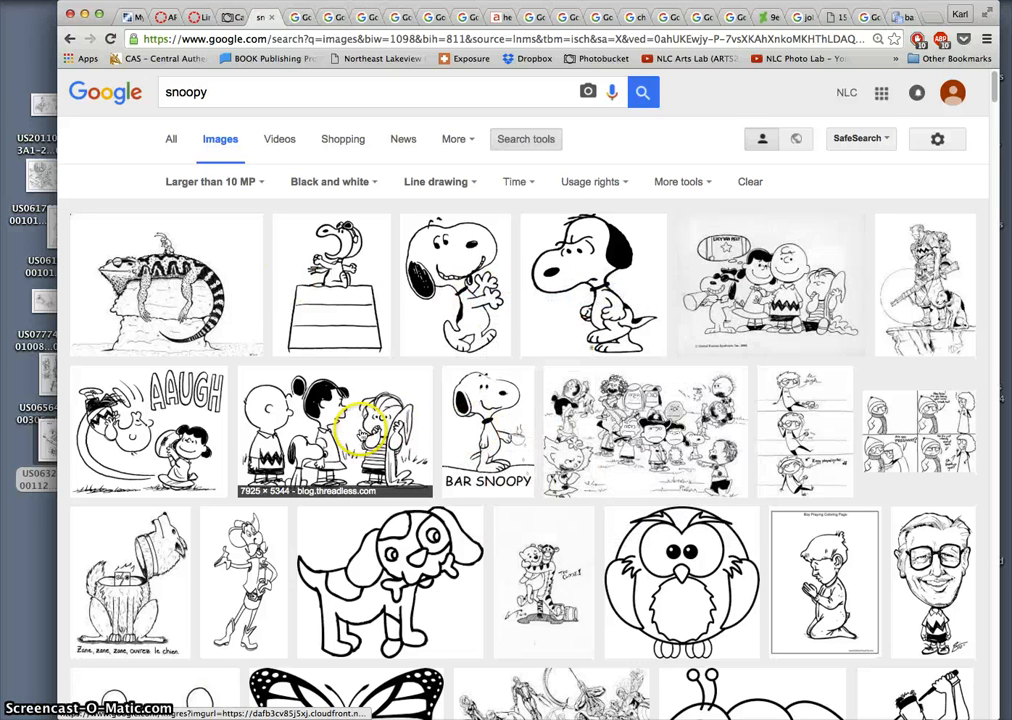
mouse_move(664, 420)
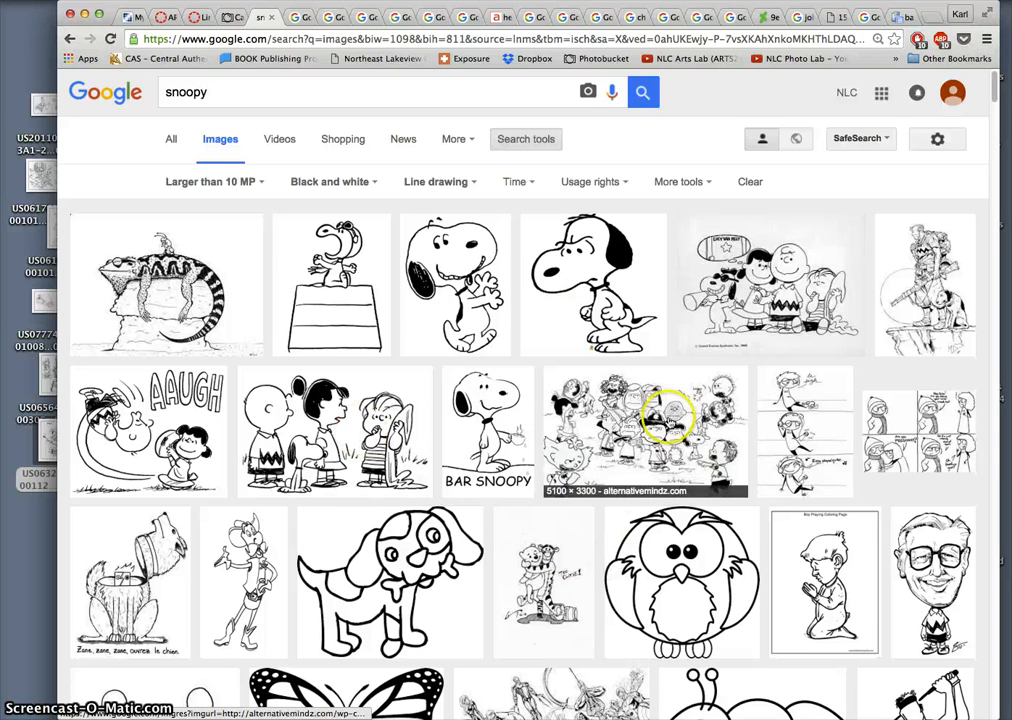
scroll("down", 3)
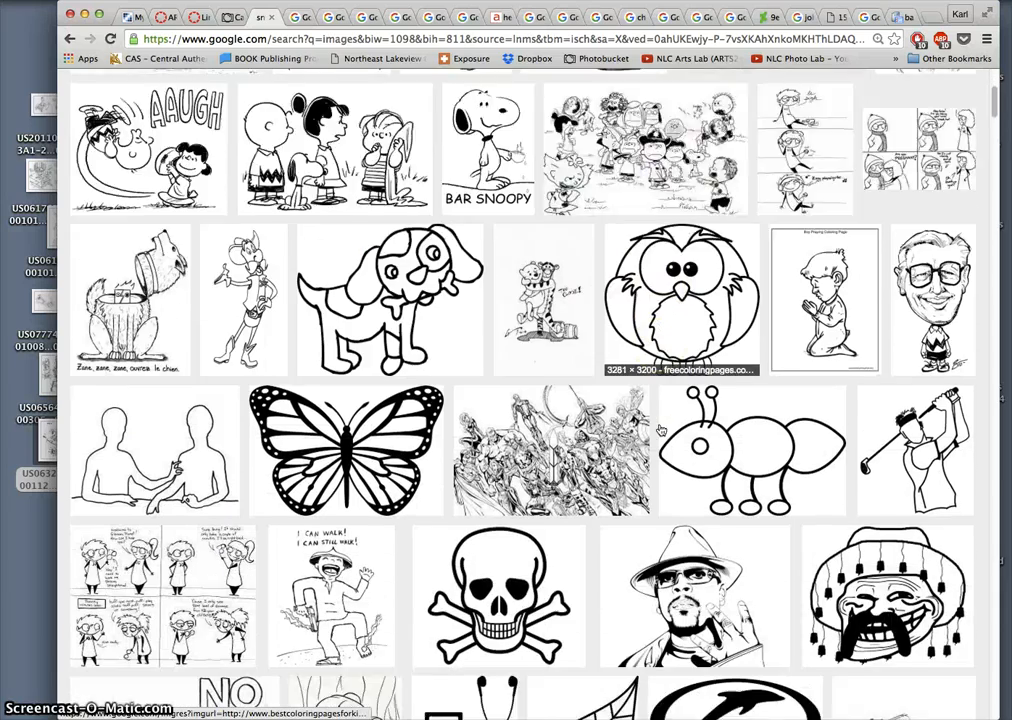
scroll("down", 3)
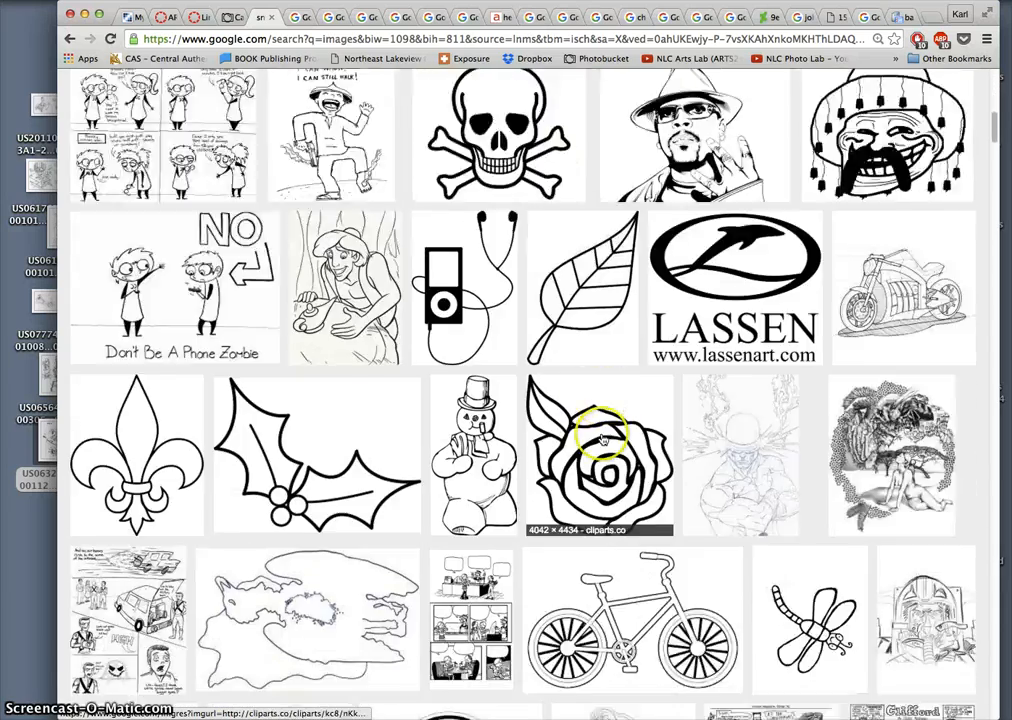
right_click(356, 424)
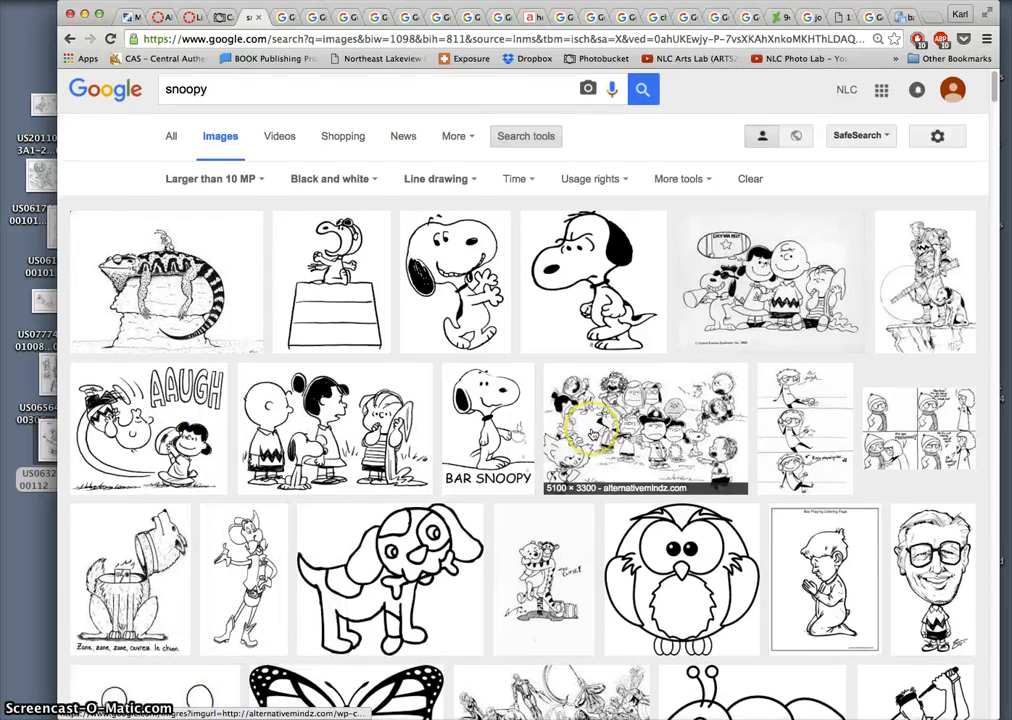
scroll("down", 3)
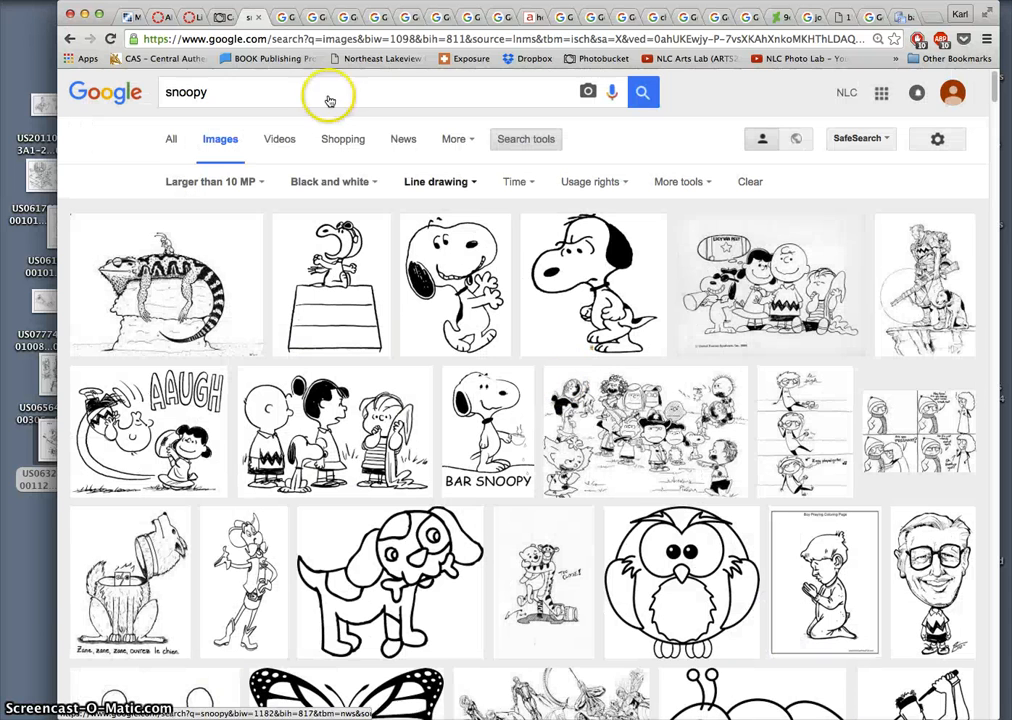
- Search for 'charlie brown' via the suggestion and browse the black-and-white line-drawing results
type("cha")
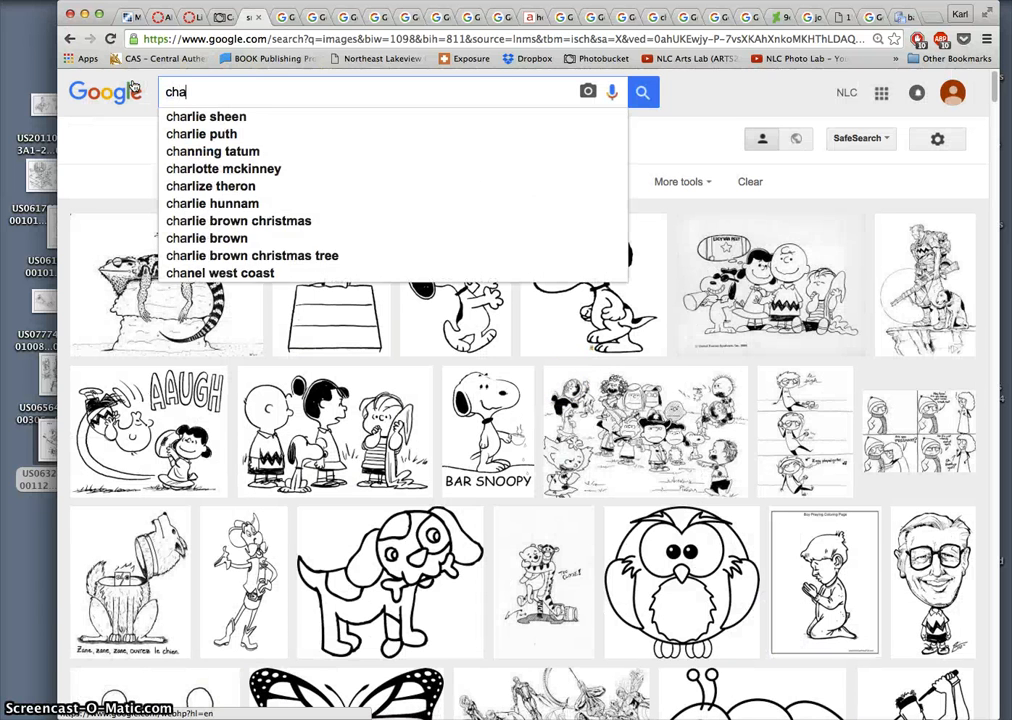
left_click(208, 238)
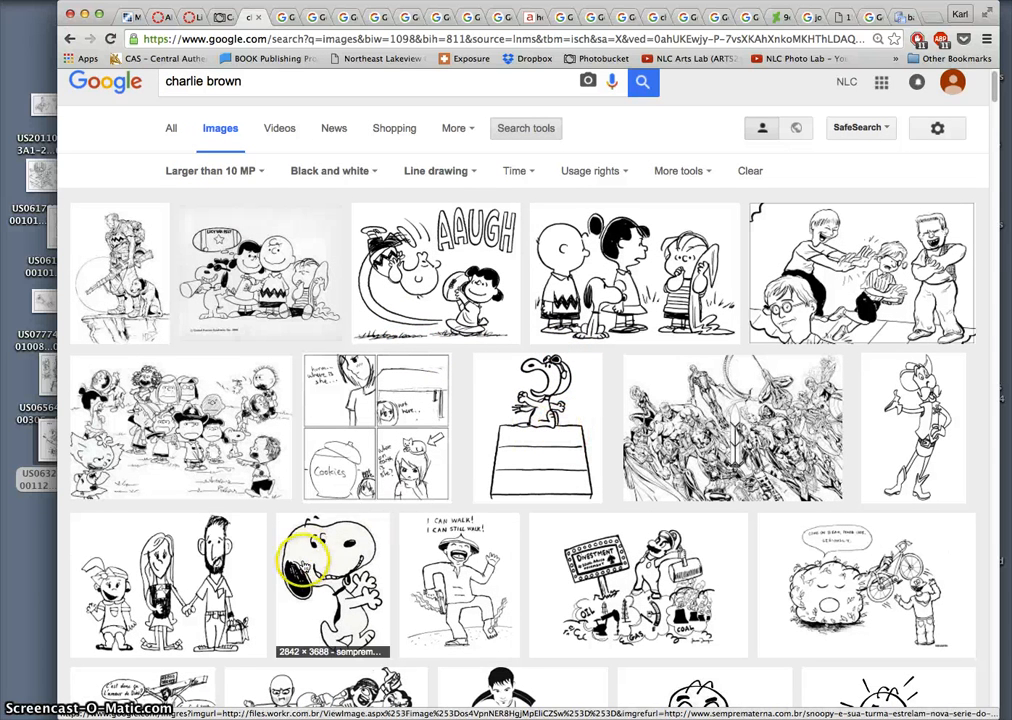
scroll("down", 3)
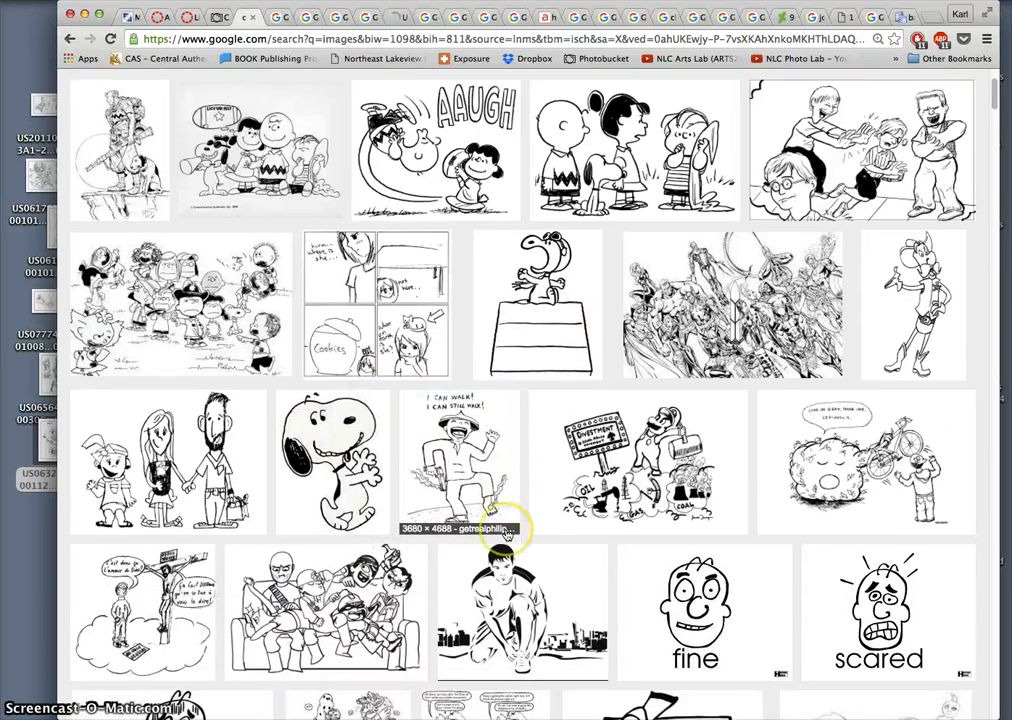
scroll("down", 3)
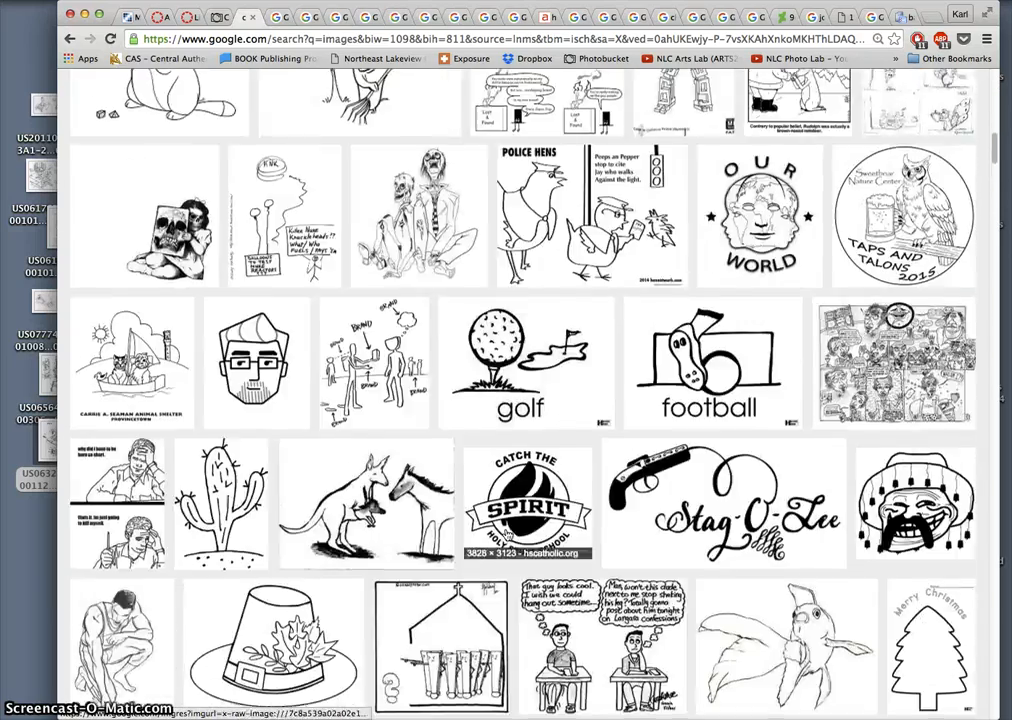
scroll("down", 3)
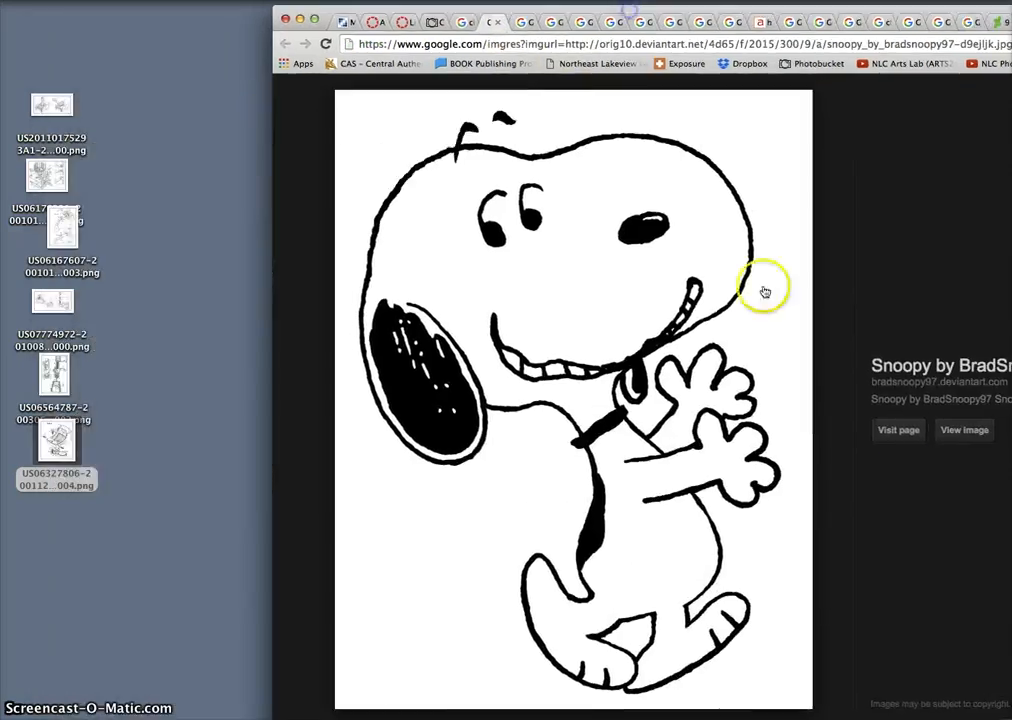
- Save the grumpy Snoopy, football 'AAUGH' and dancing Snoopy drawings full size to the desktop
left_click(764, 288)
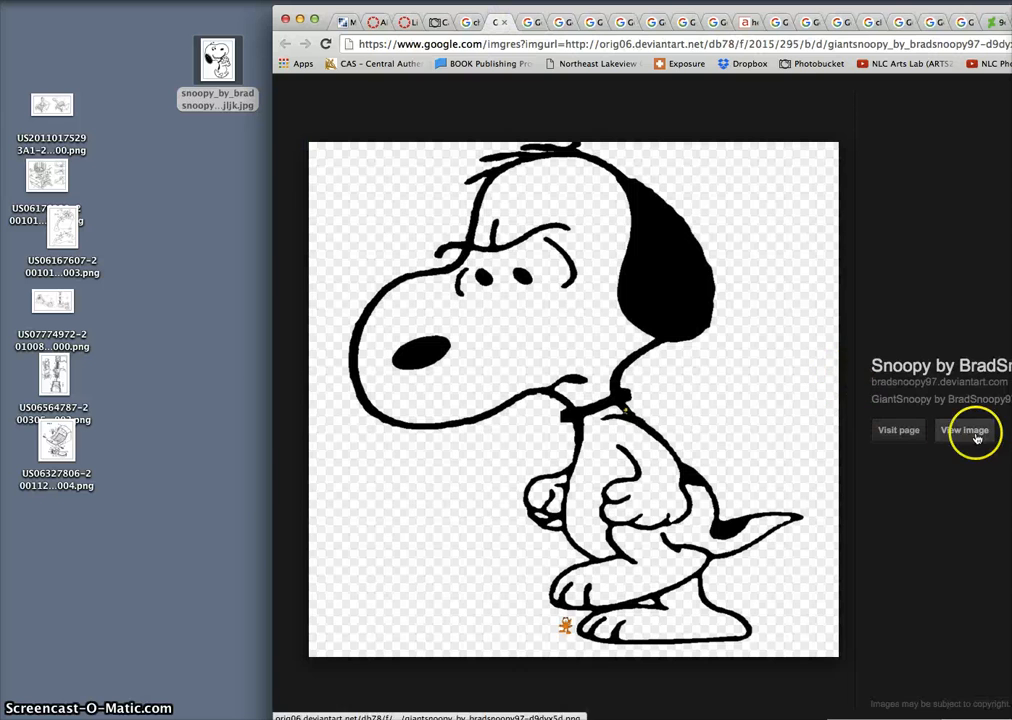
left_click(964, 430)
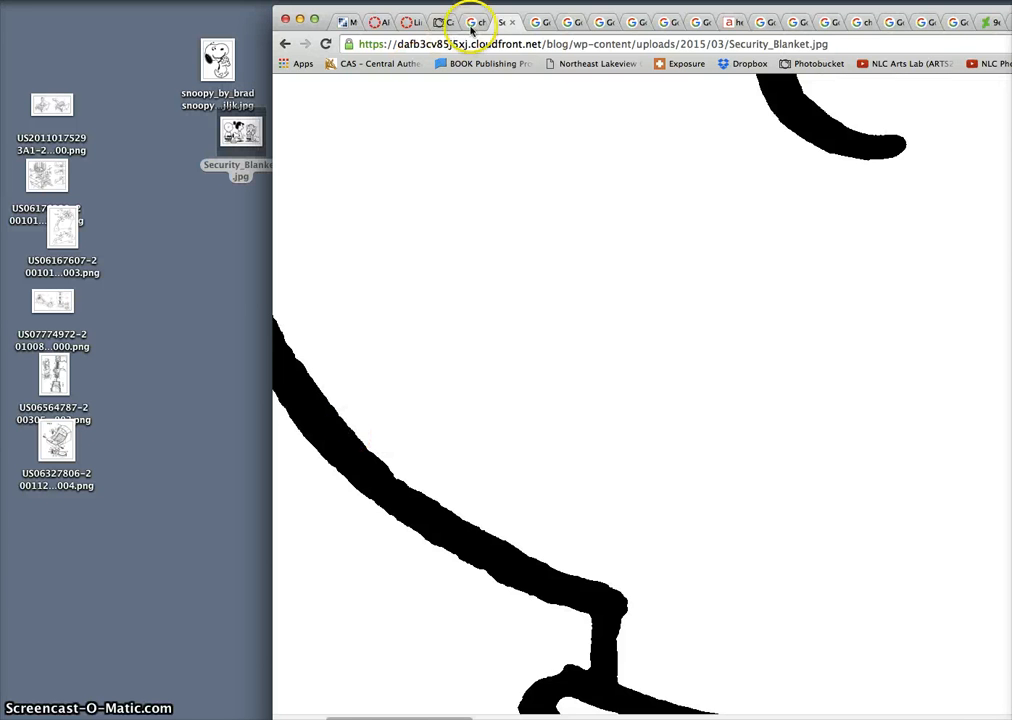
left_click(464, 20)
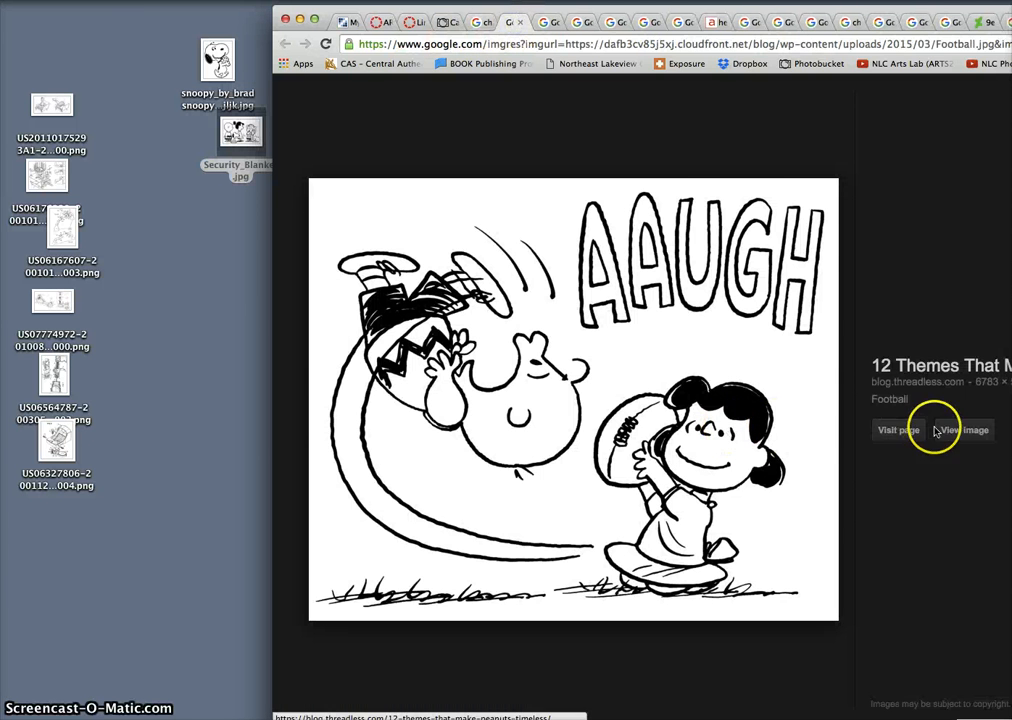
left_click(966, 430)
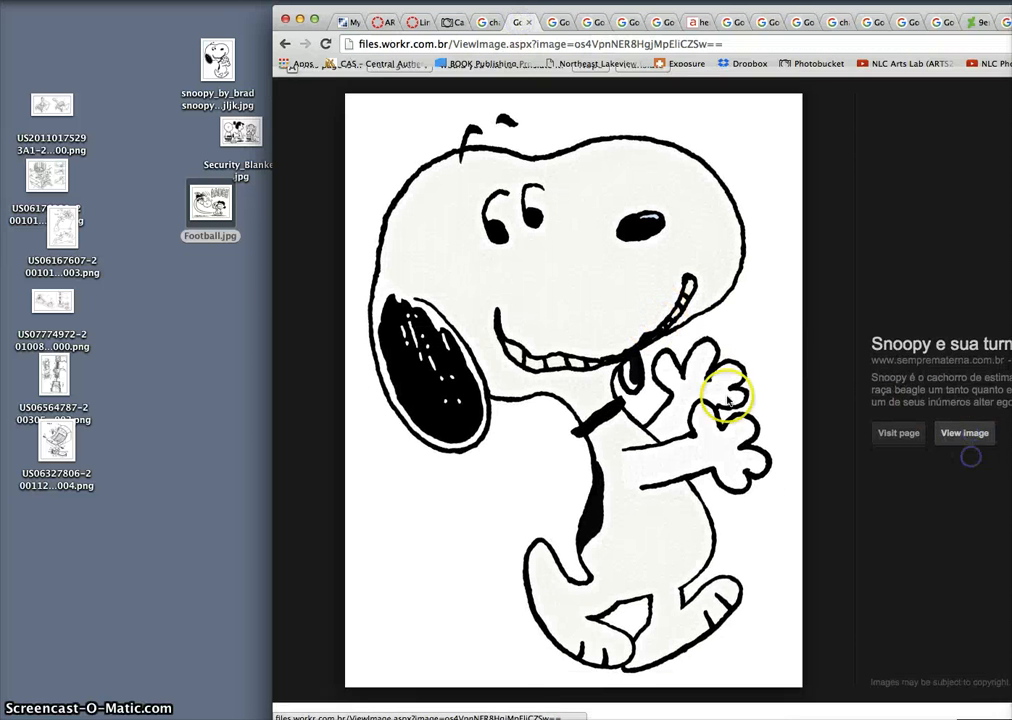
left_click(728, 394)
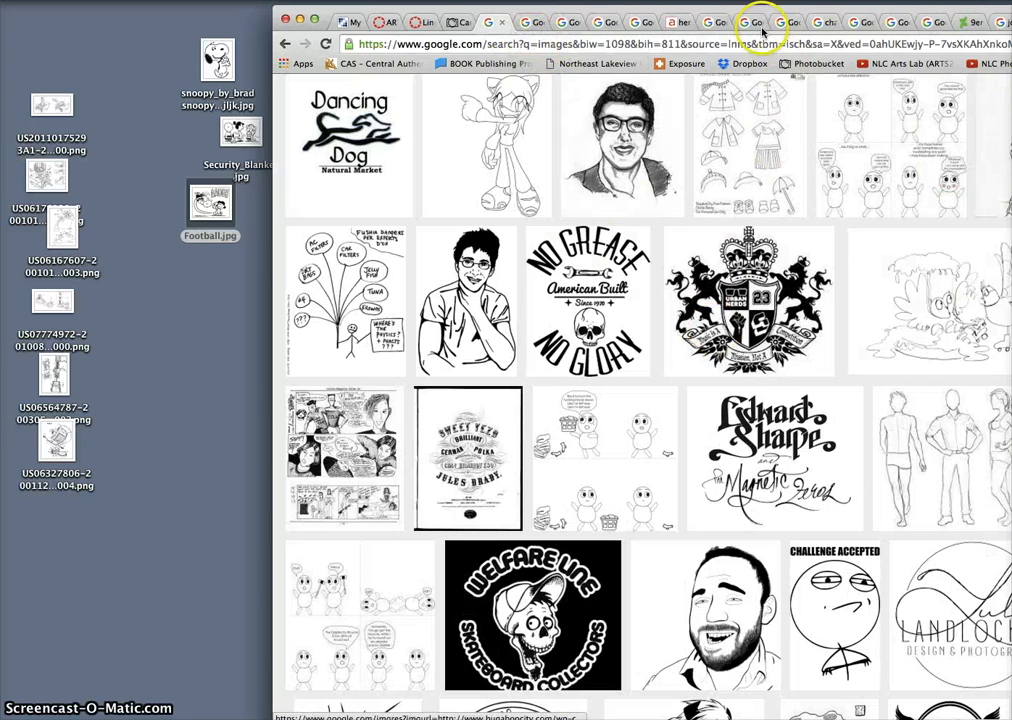
scroll("down", 3)
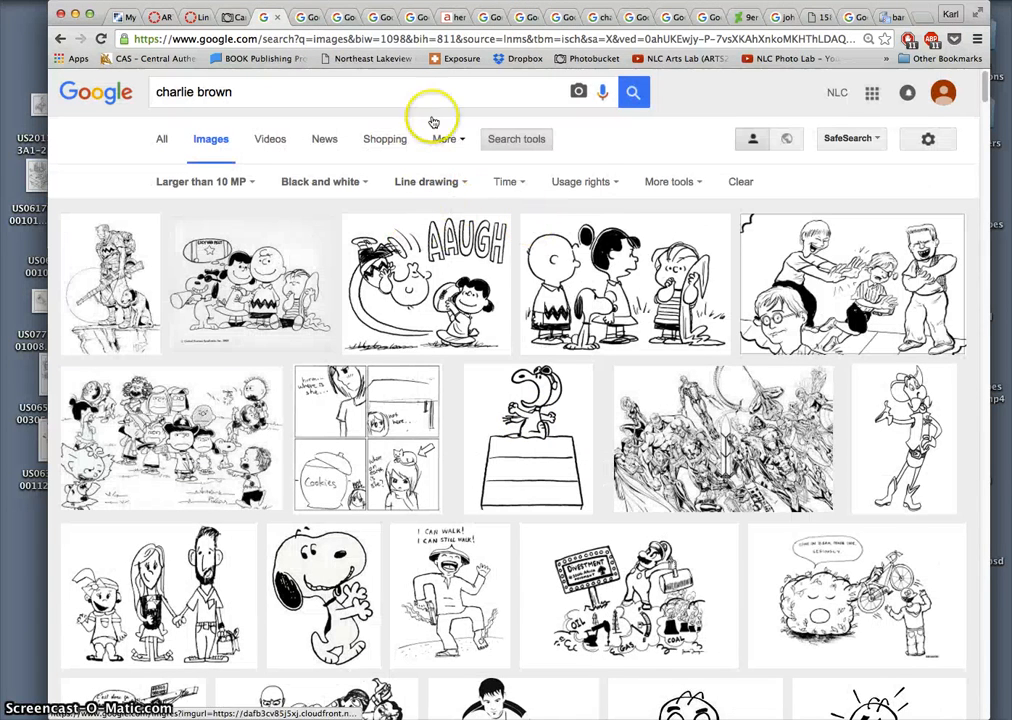
- Save the Linus security blanket drawing full size, then search the results for 'woodstock'
right_click(660, 280)
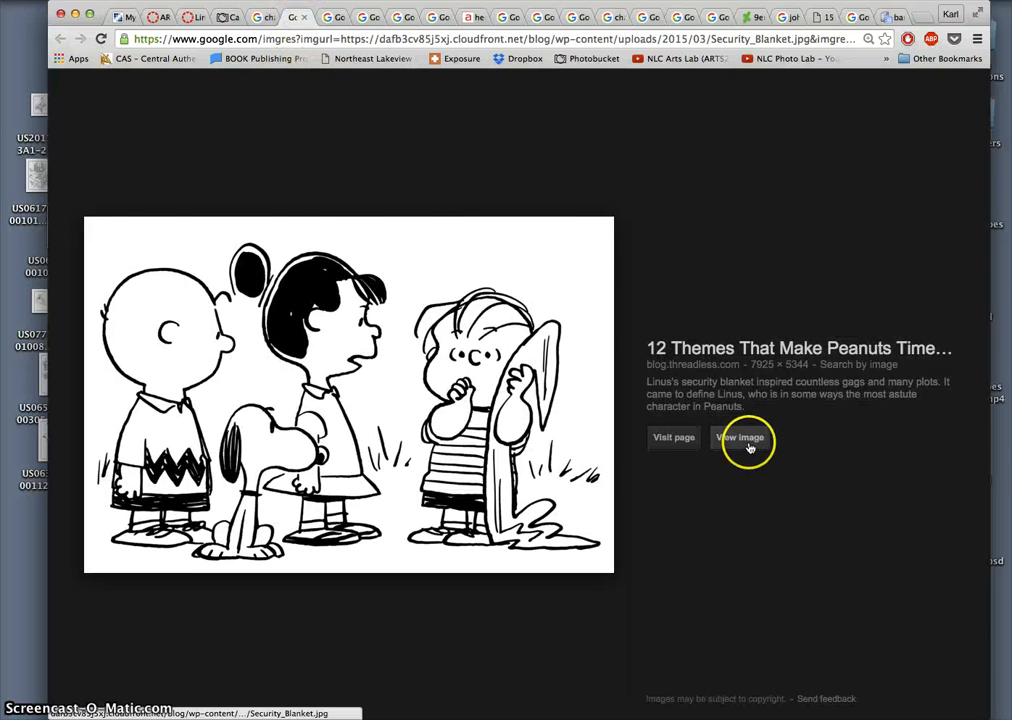
left_click(740, 436)
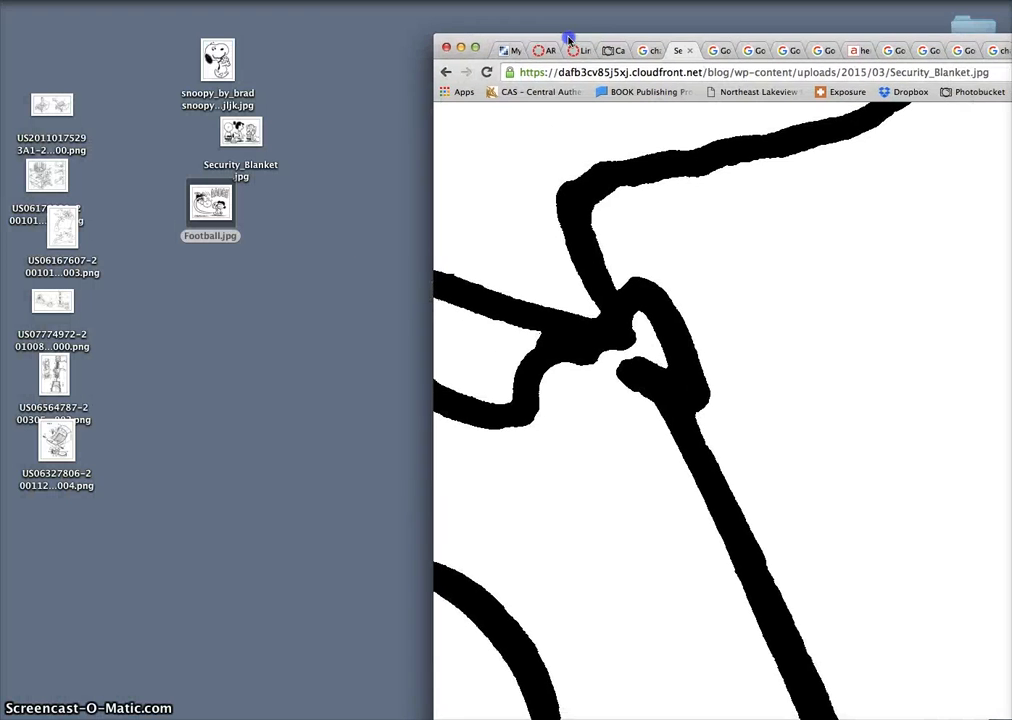
left_click(540, 32)
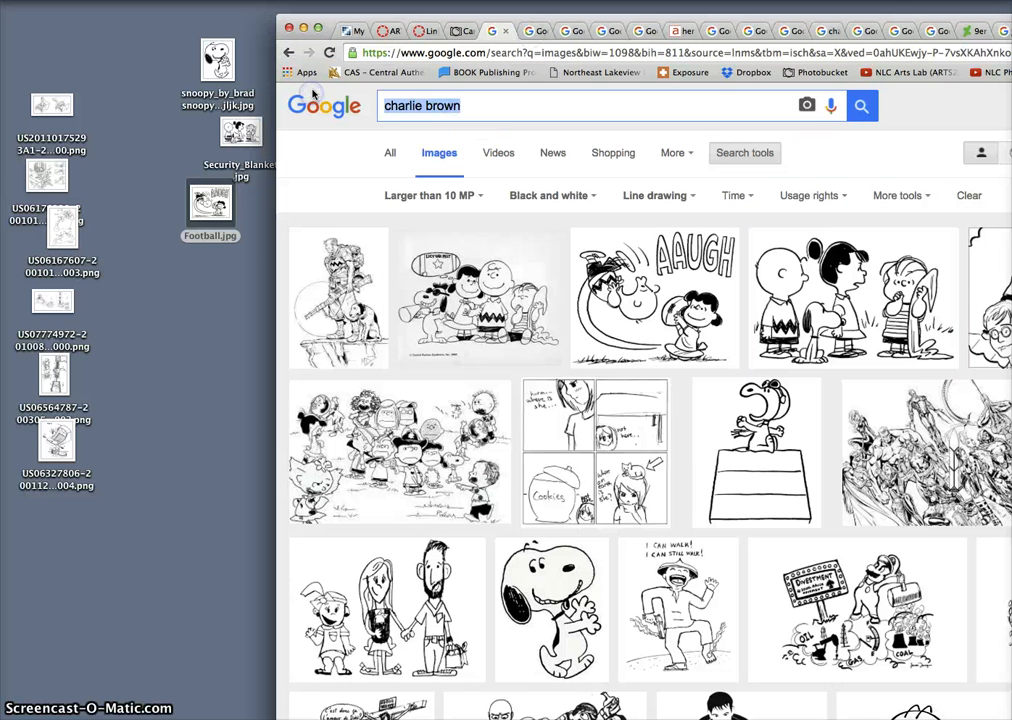
type("woodstock")
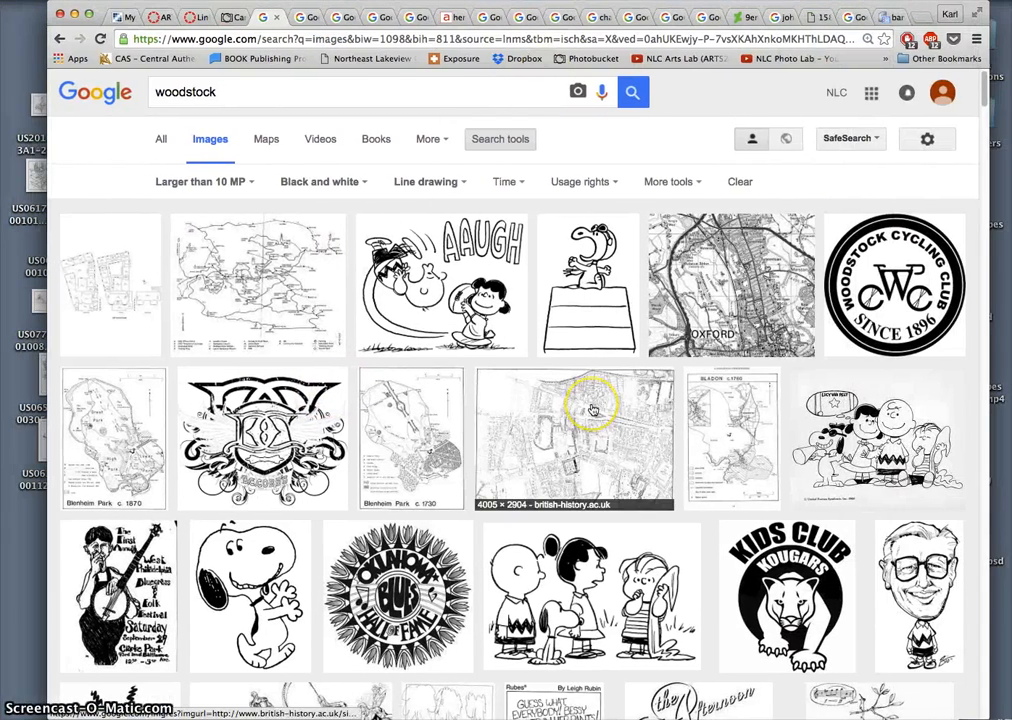
- Scroll through the Woodstock line-drawing results, save one drawing to the desktop, and return to the top
scroll("down", 3)
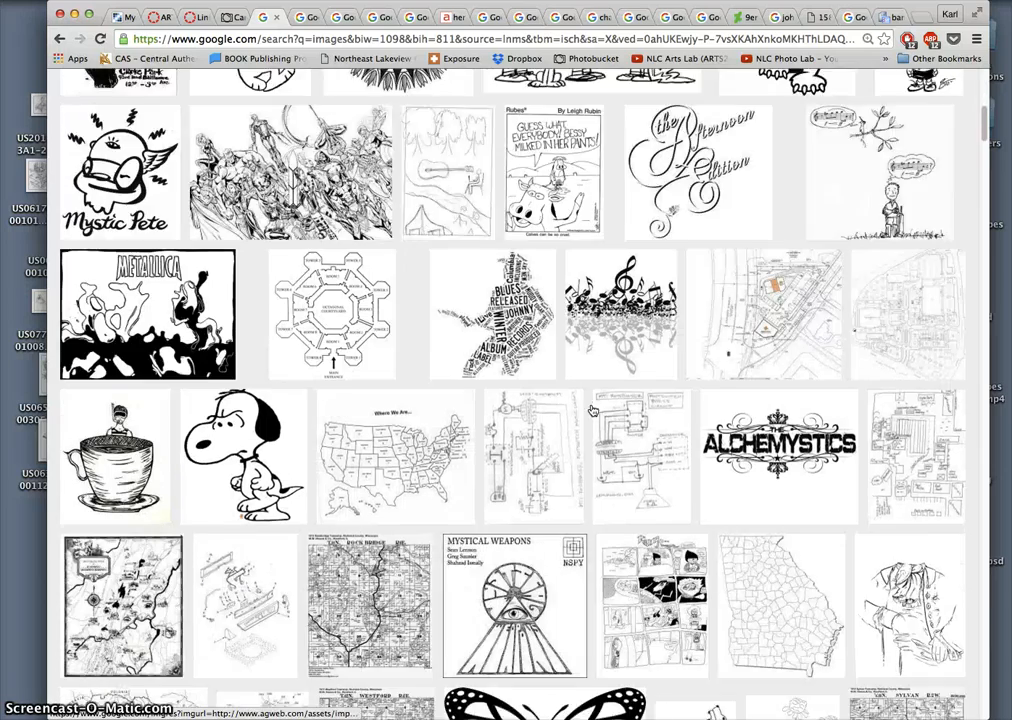
scroll("down", 3)
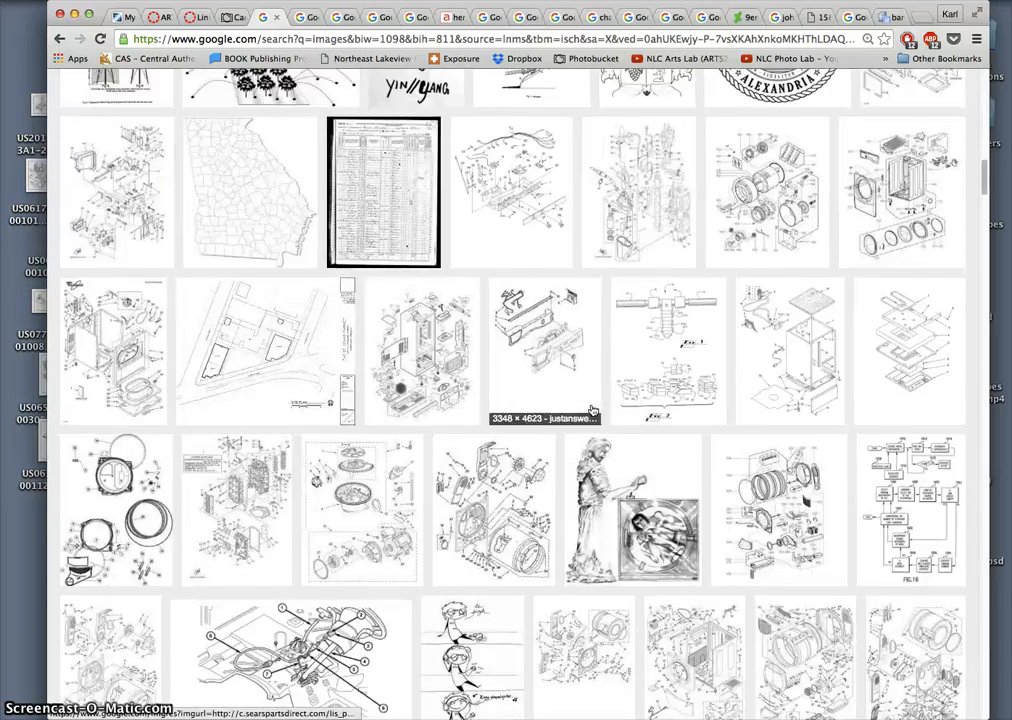
scroll("down", 3)
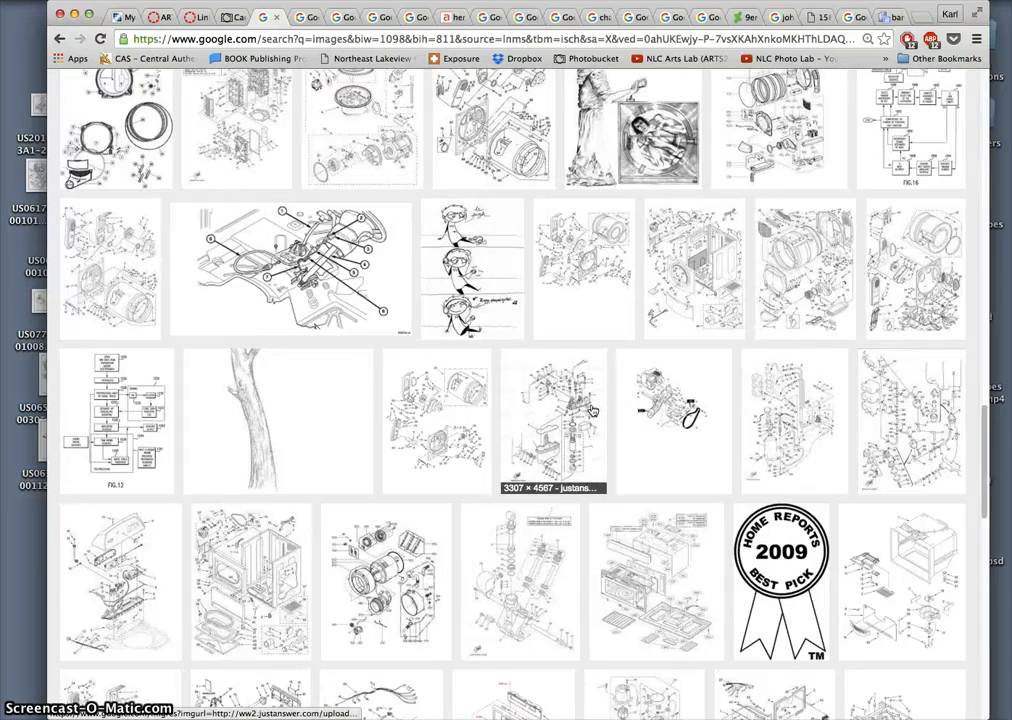
scroll("down", 3)
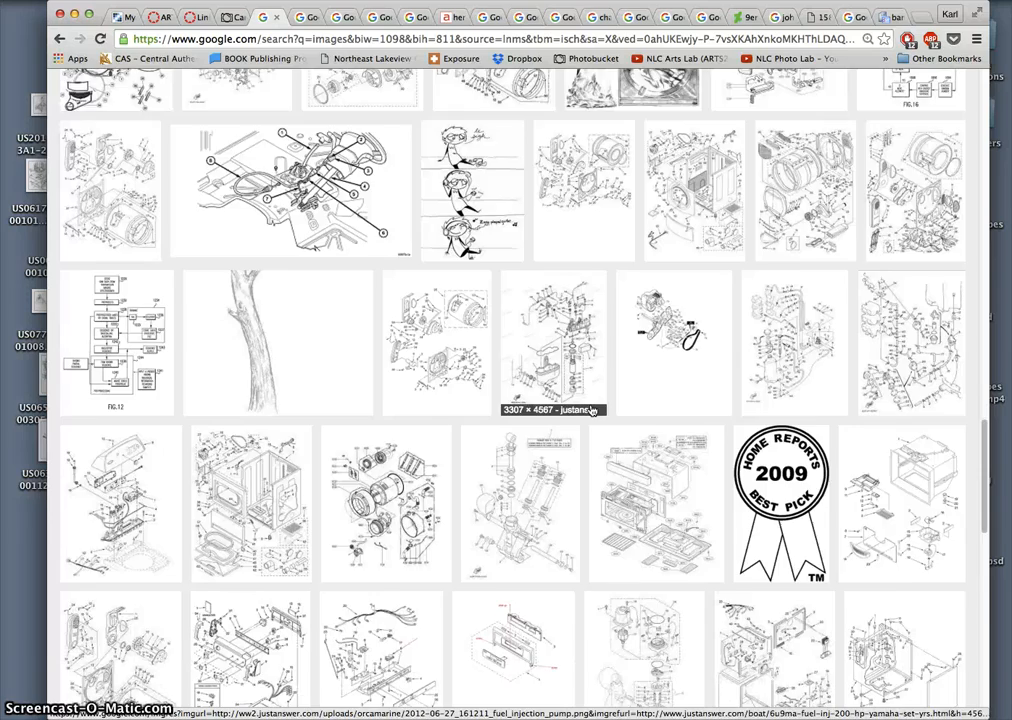
scroll("down", 3)
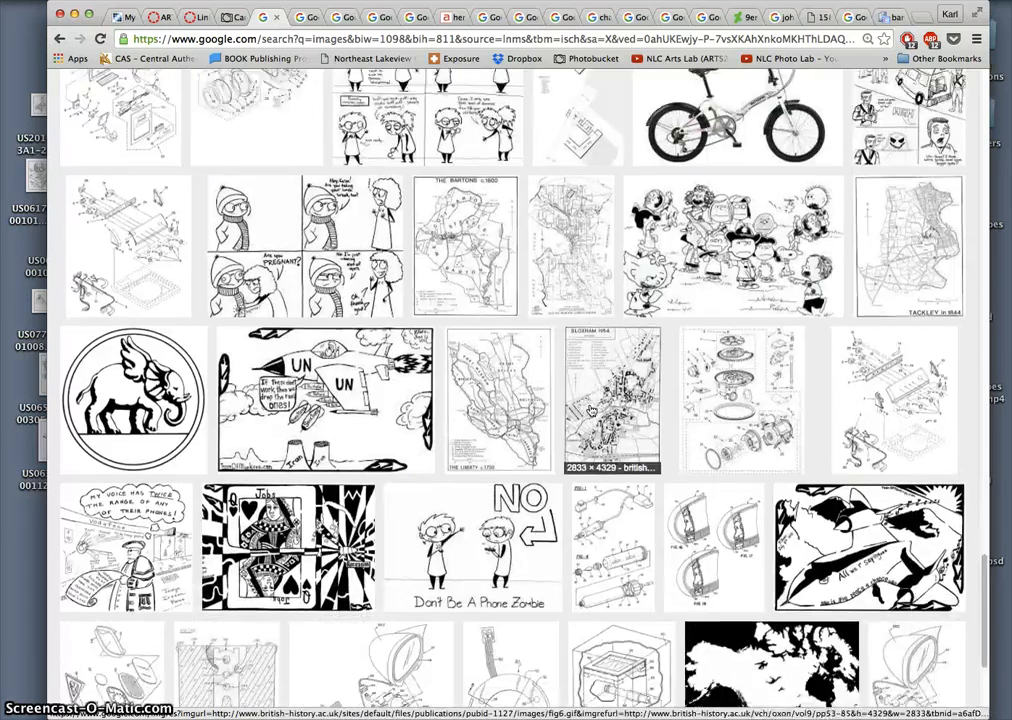
scroll("down", 3)
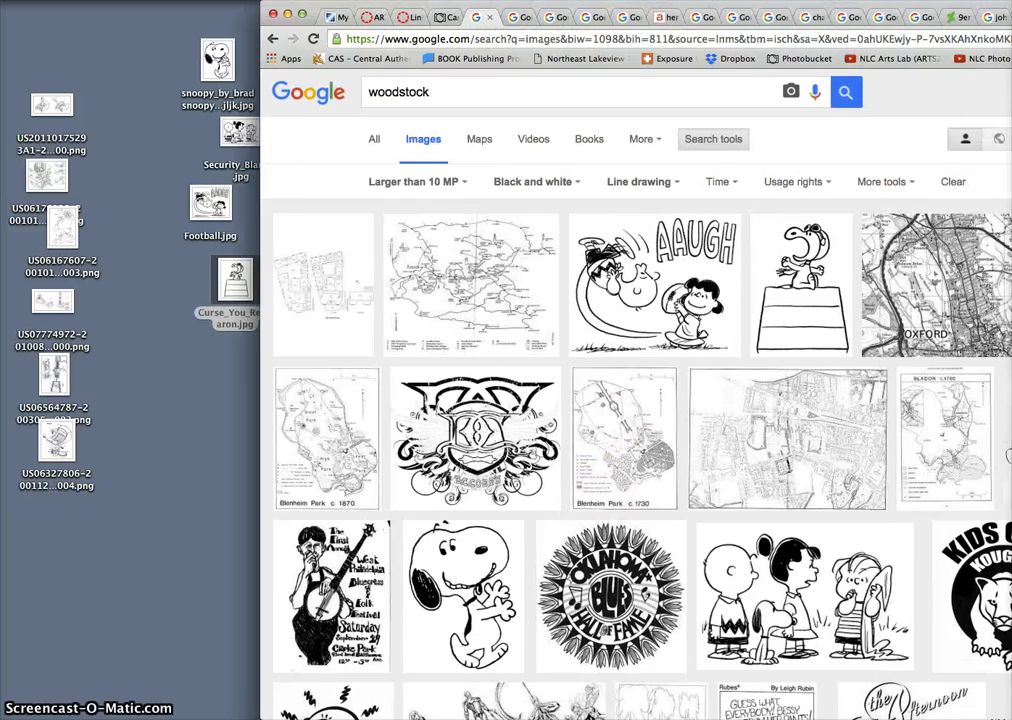
scroll("down", 3)
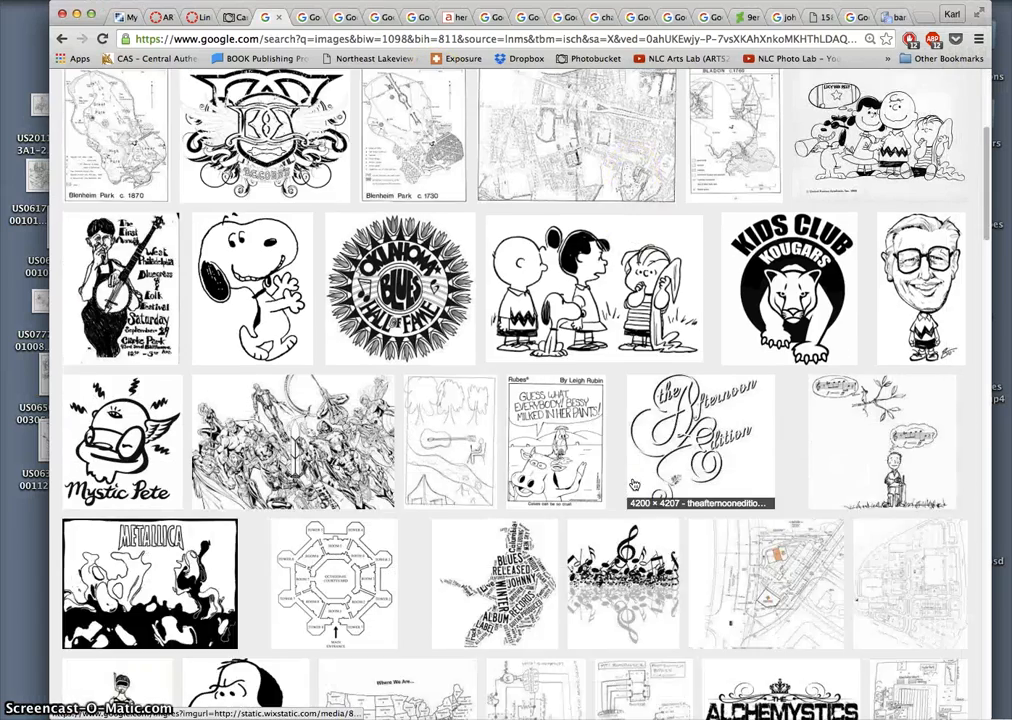
scroll("down", 3)
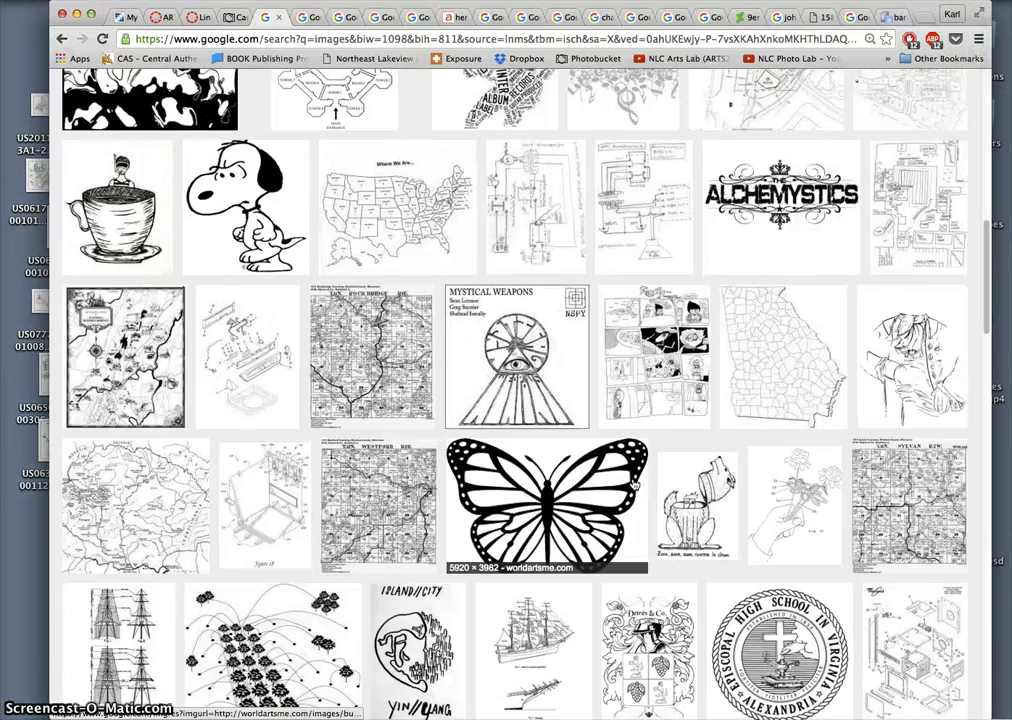
scroll("down", 3)
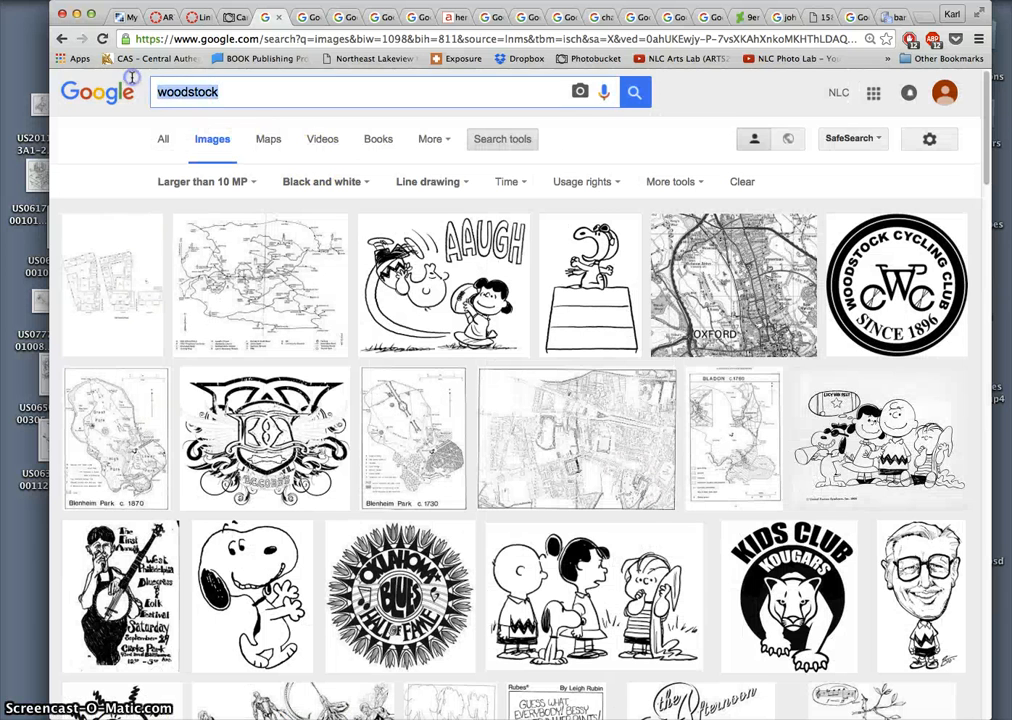
- After a brief 'peppermint patty' search, search for 'lucy peanuts' and browse the line-drawing results
type("peppermint patty")
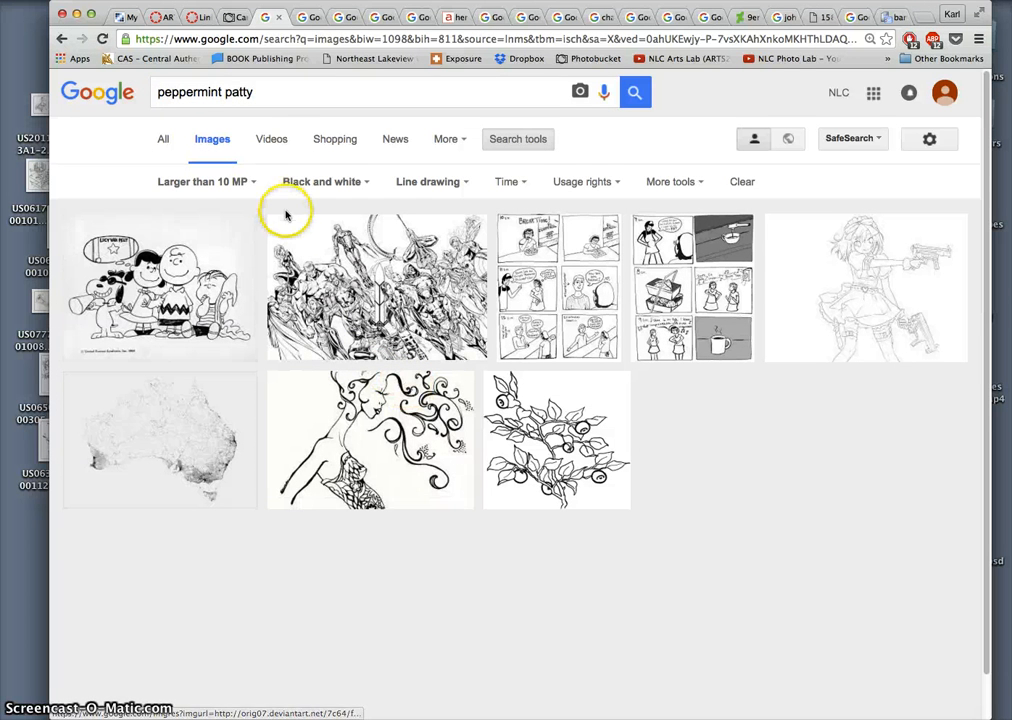
left_click(380, 92)
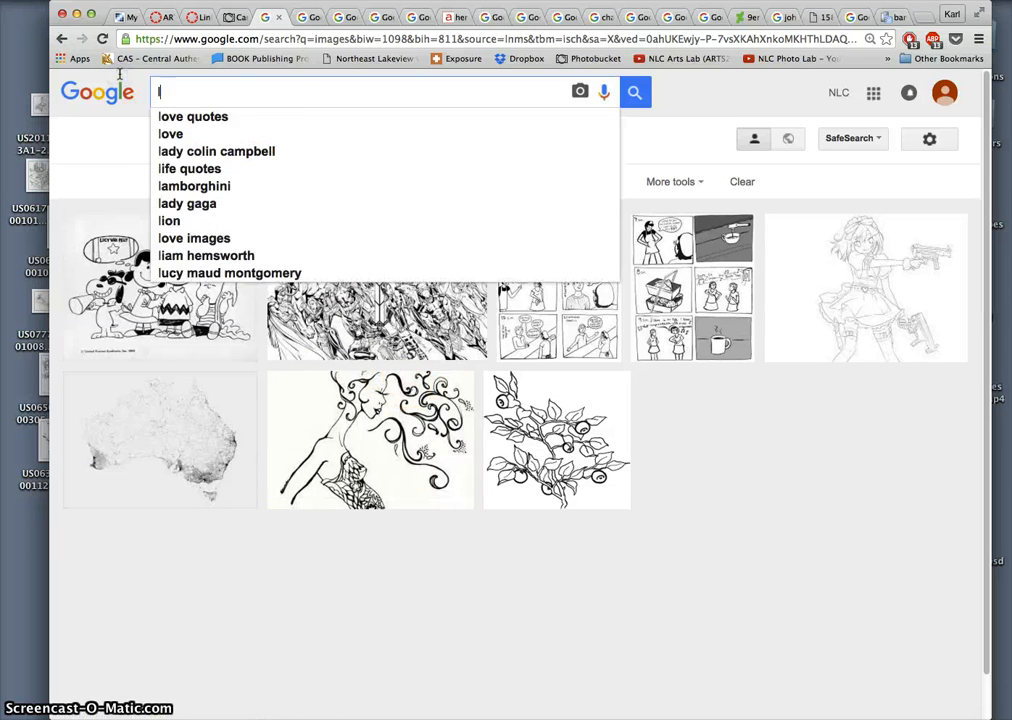
type("lucy peanuts")
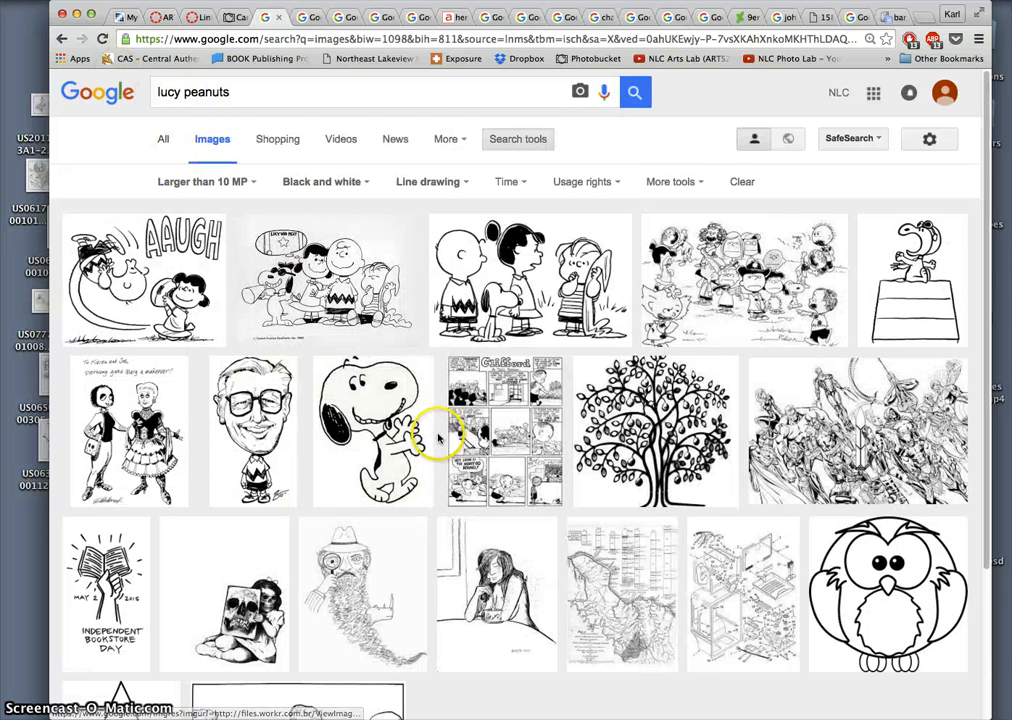
scroll("down", 3)
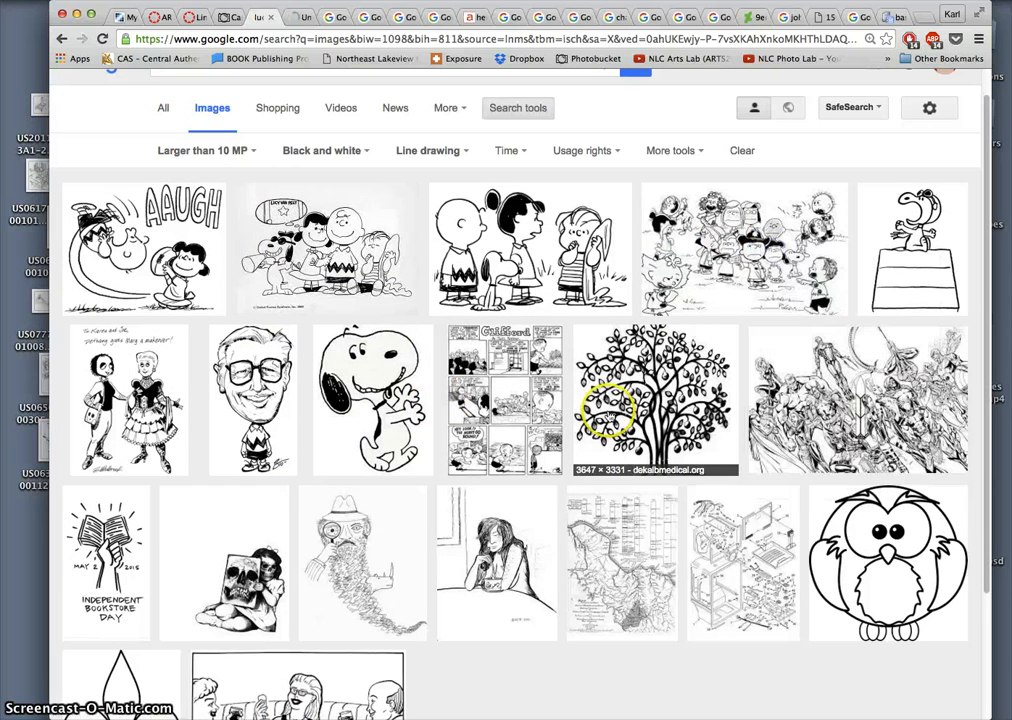
scroll("down", 3)
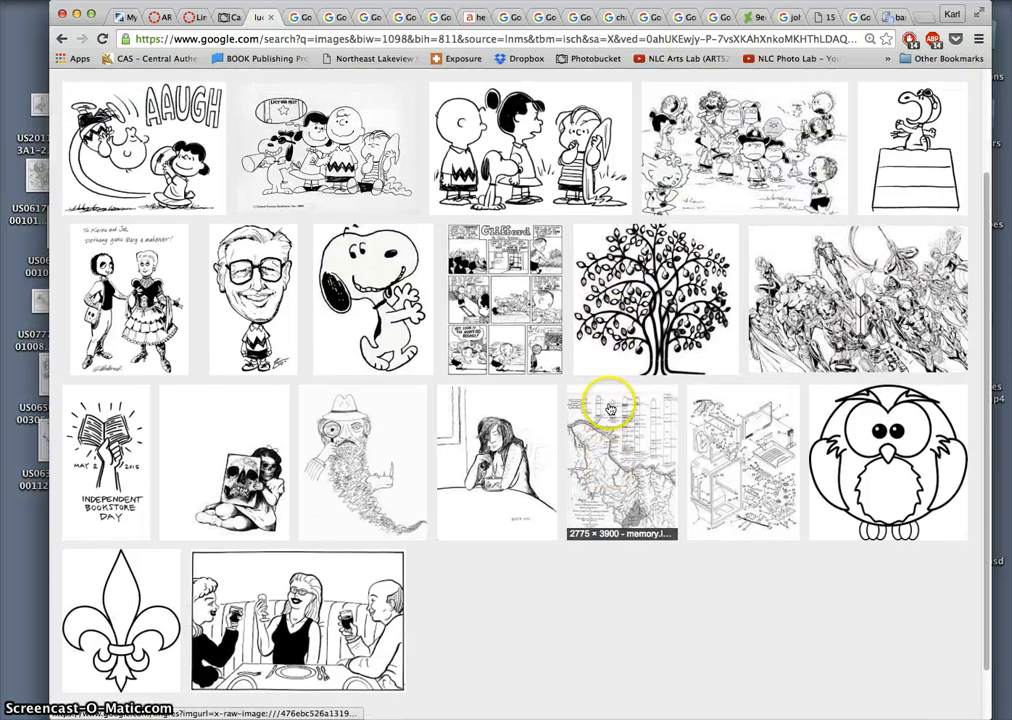
scroll("down", 3)
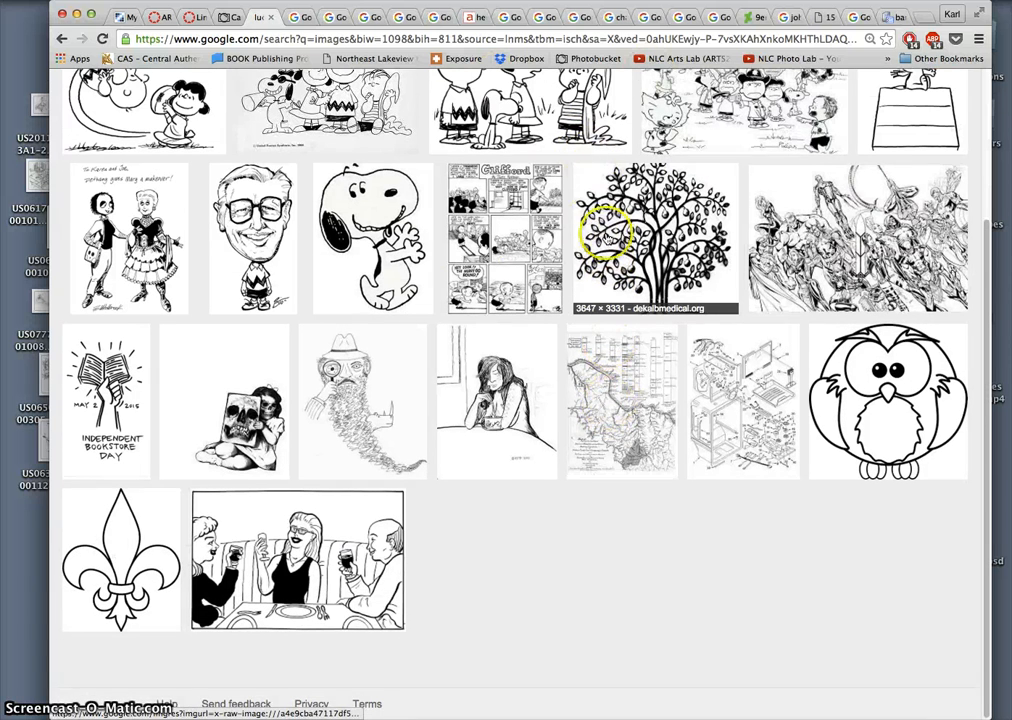
mouse_move(588, 488)
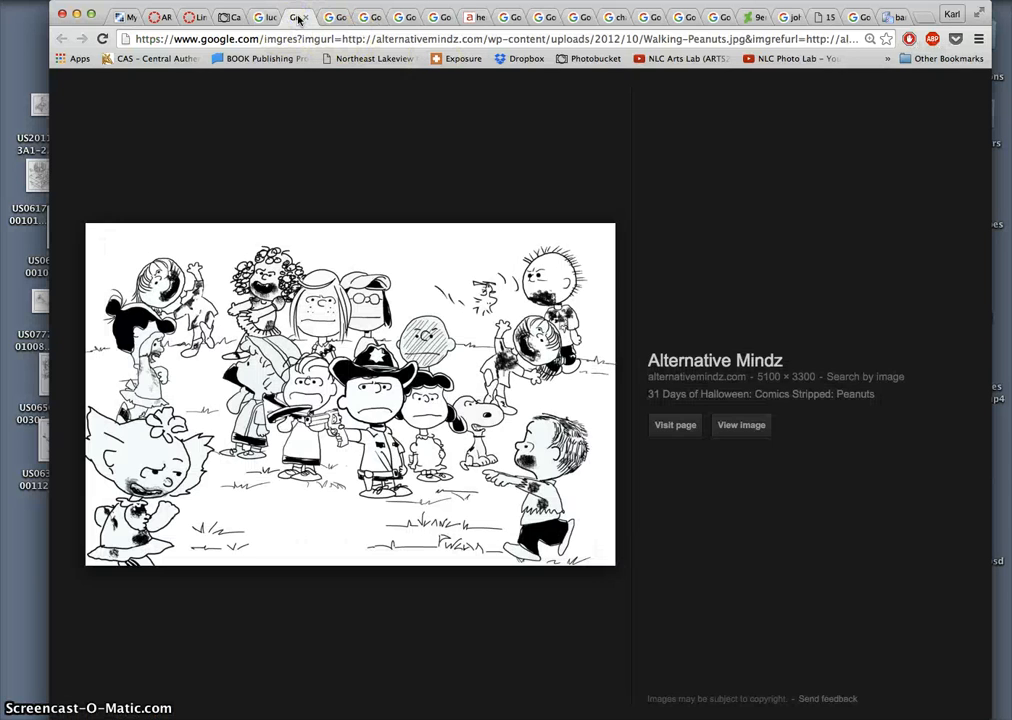
- Filter 'lucy peanuts' to Usage rights: Labeled for reuse, find no matches, and restore the unfiltered results
left_click(62, 38)
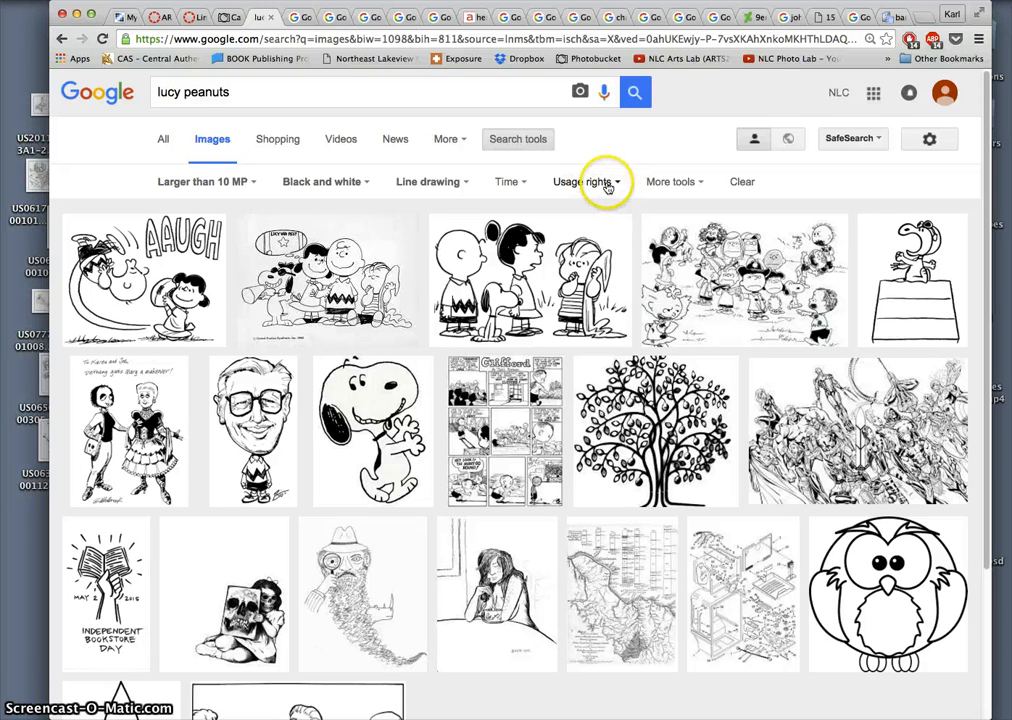
left_click(586, 180)
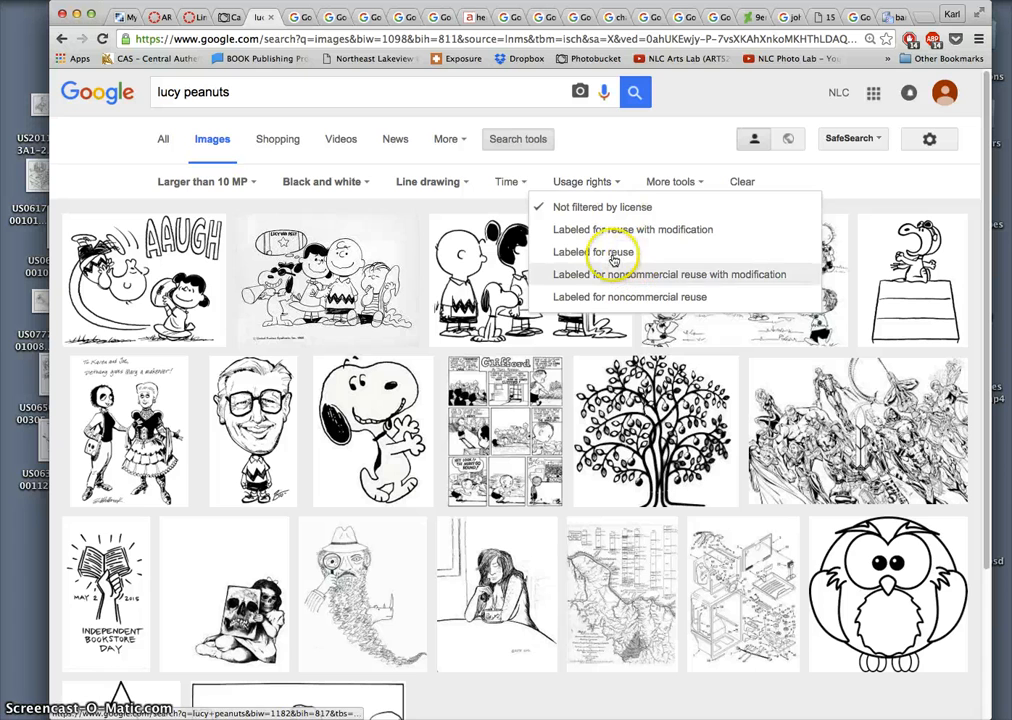
left_click(596, 252)
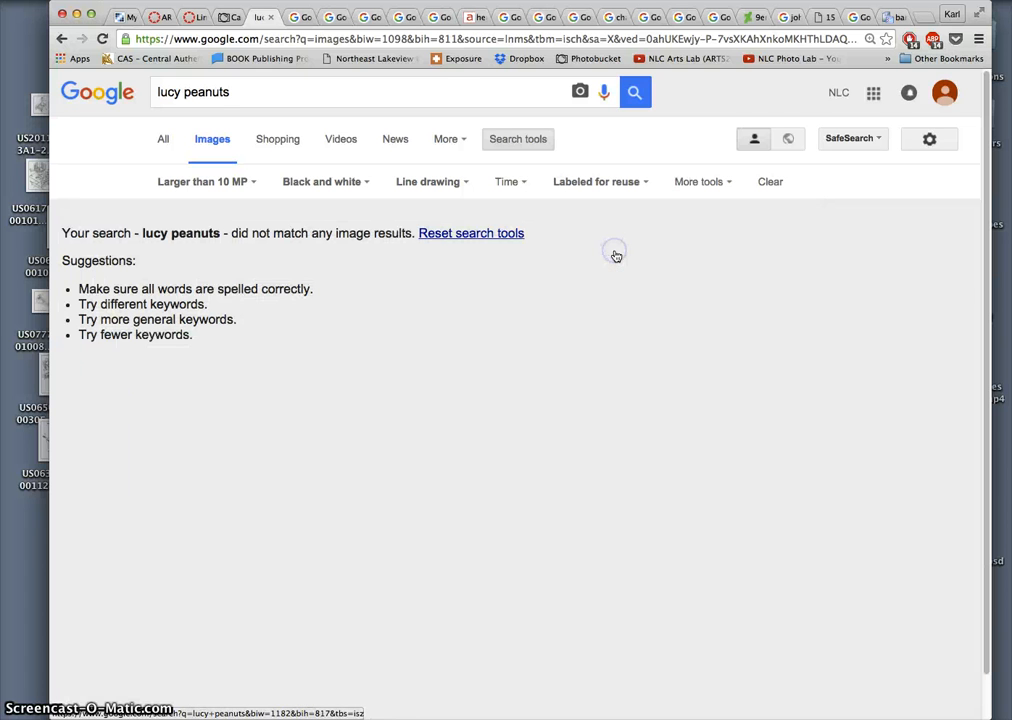
mouse_move(372, 344)
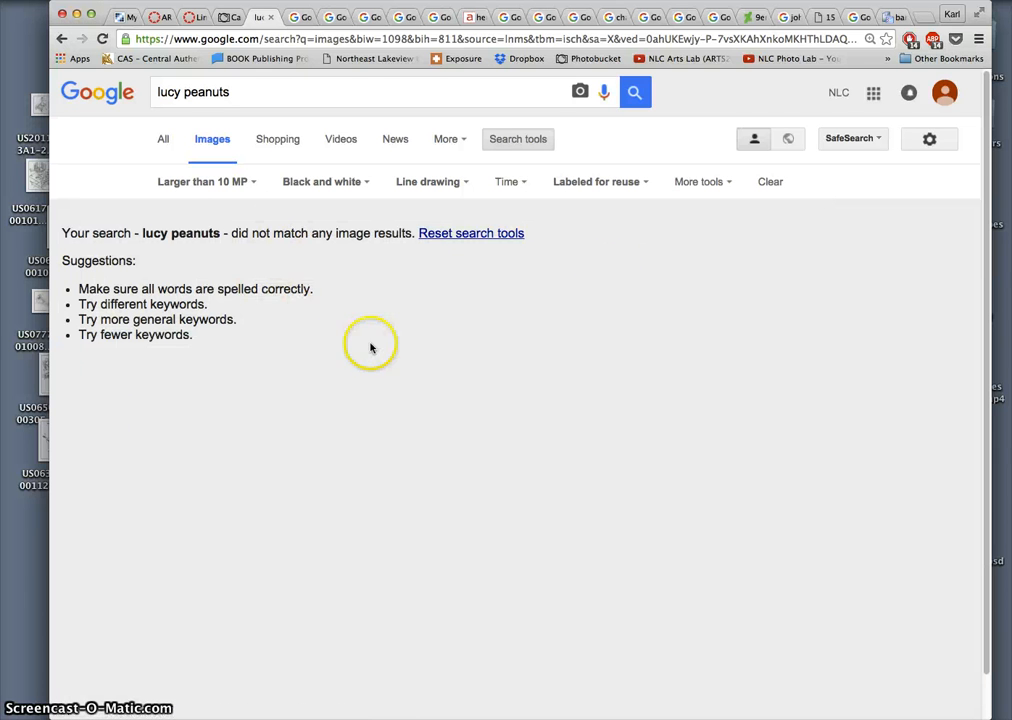
mouse_move(596, 180)
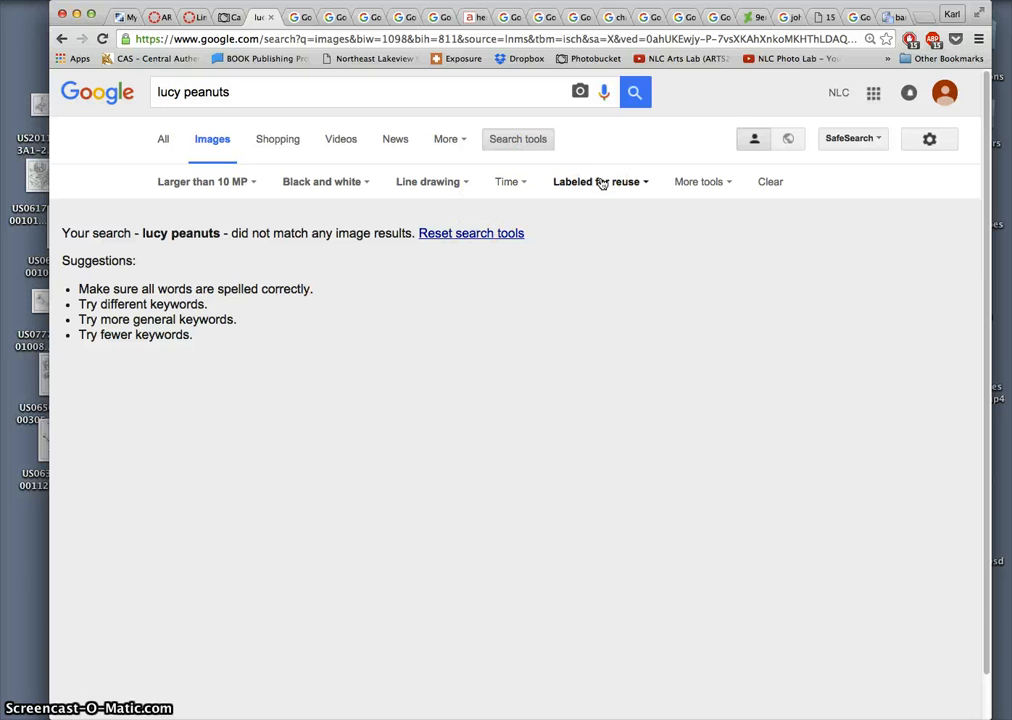
mouse_move(510, 180)
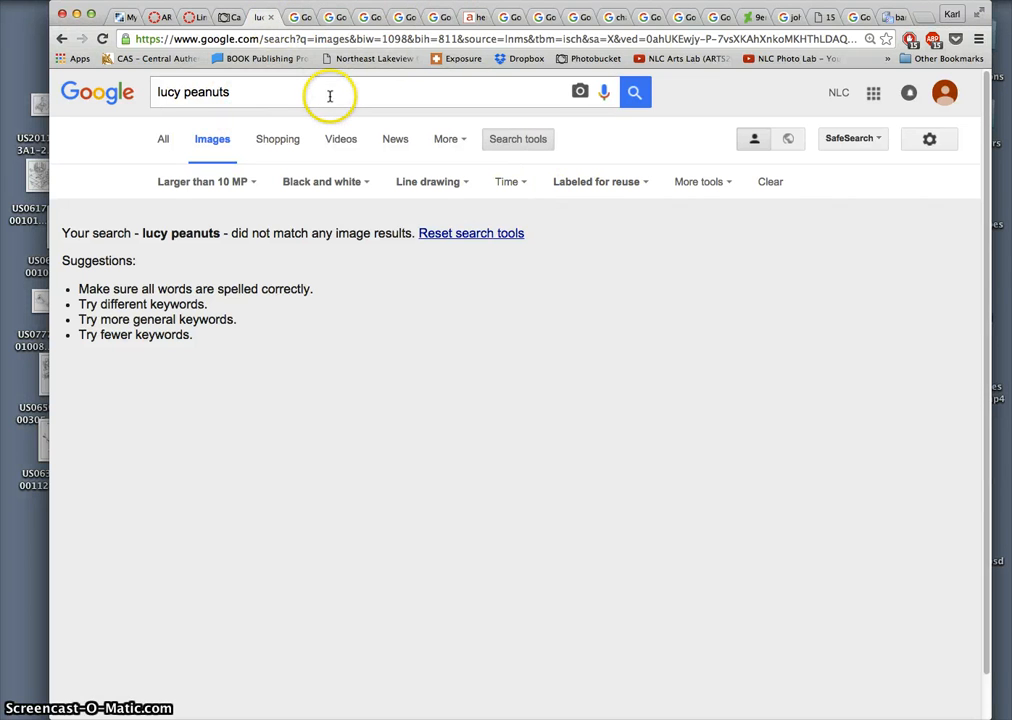
mouse_move(330, 96)
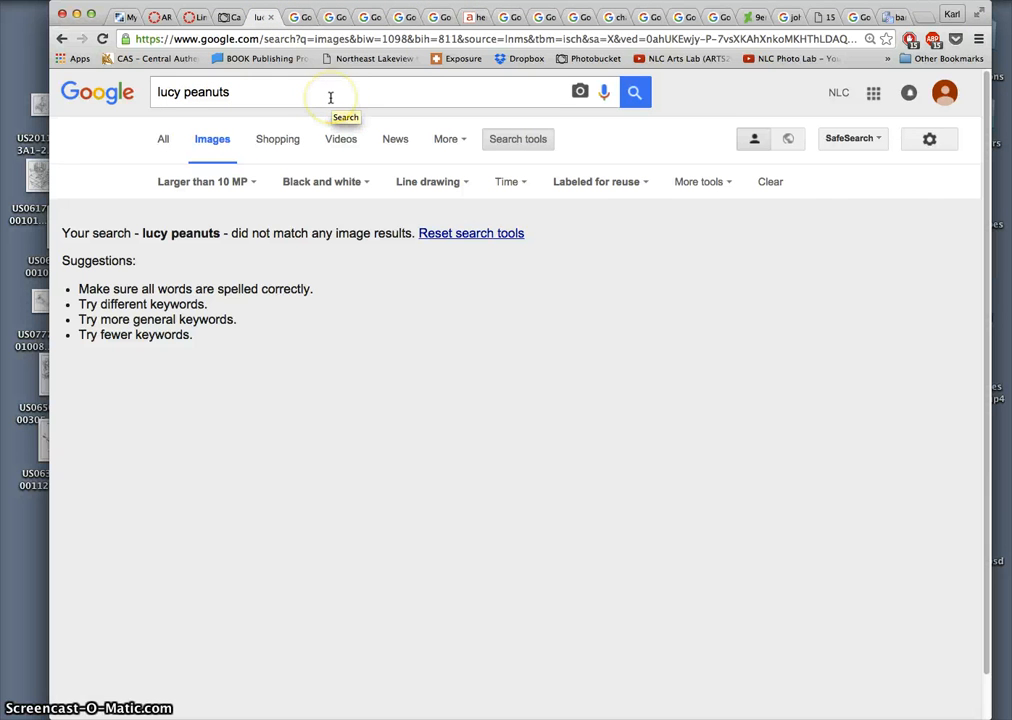
left_click(596, 180)
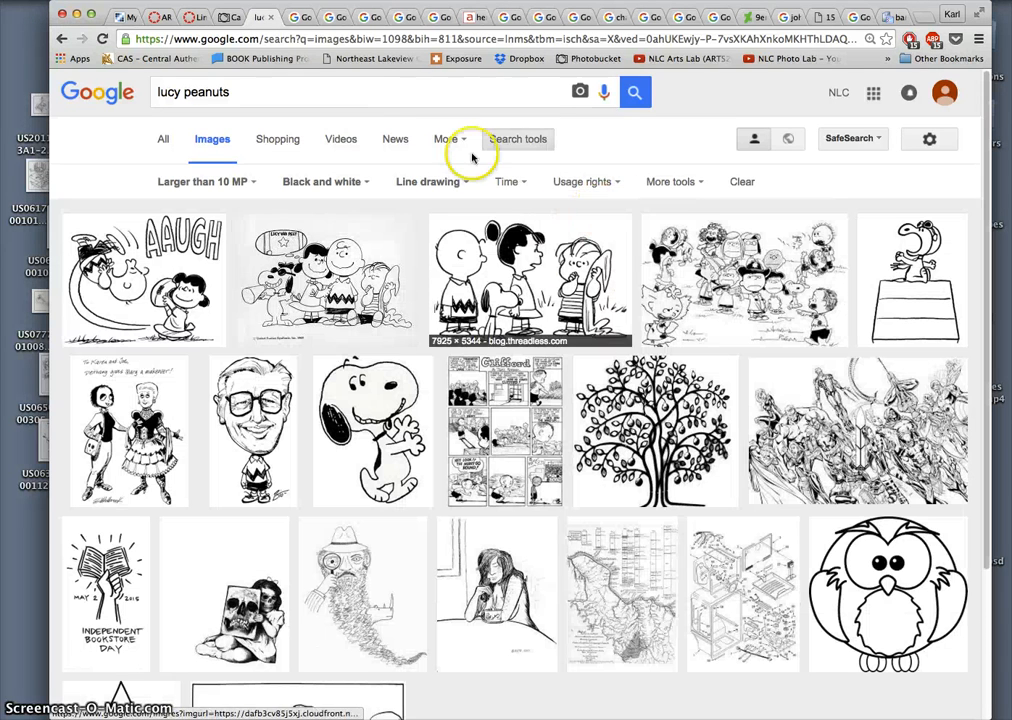
mouse_move(576, 200)
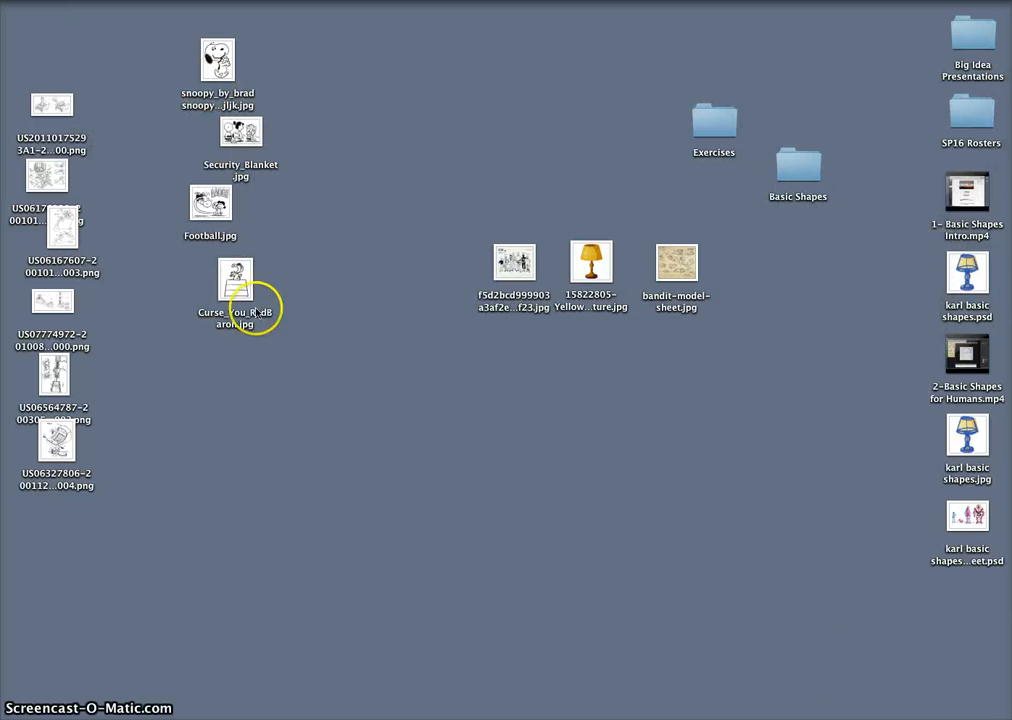
mouse_move(180, 404)
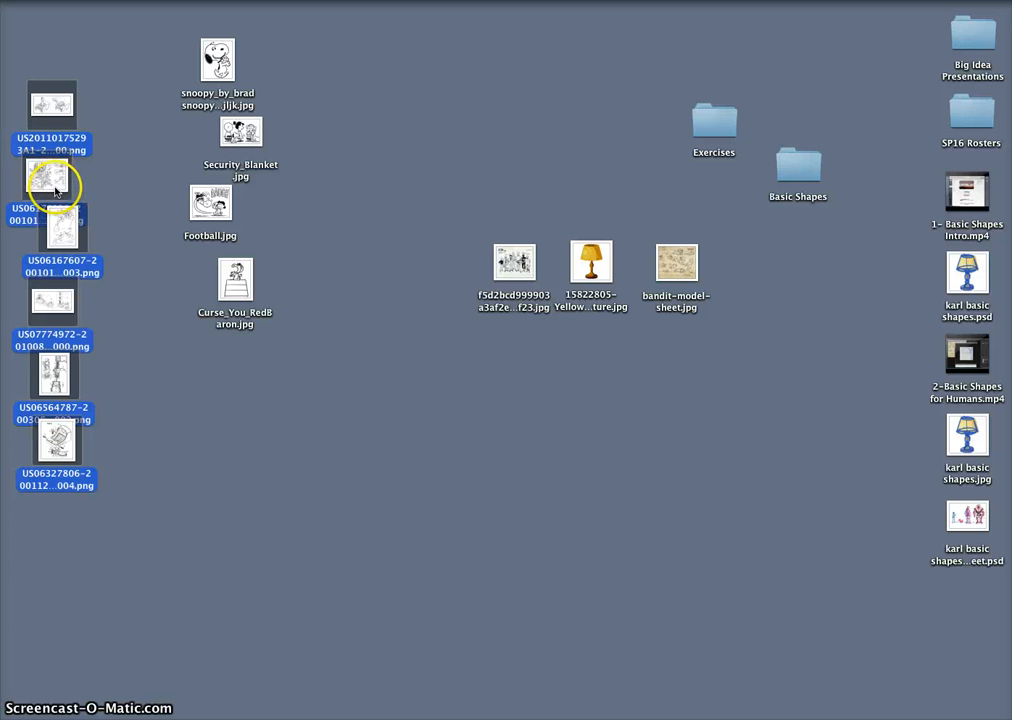
- Bring up the Open With app list for the six selected patent PNGs on the desktop
right_click(52, 186)
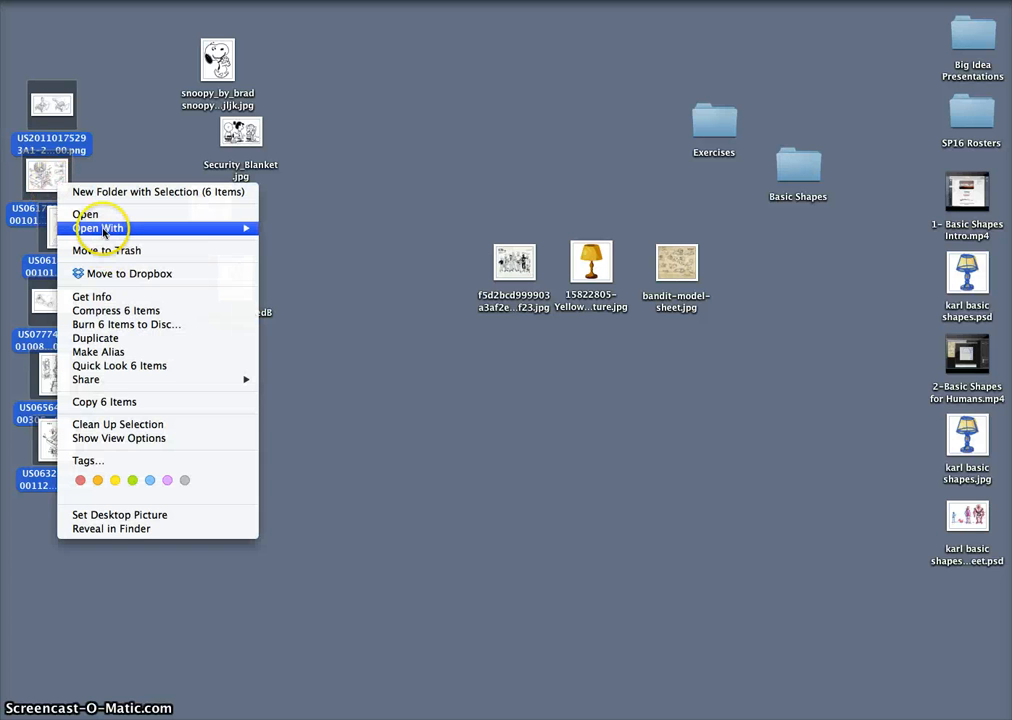
left_click(98, 228)
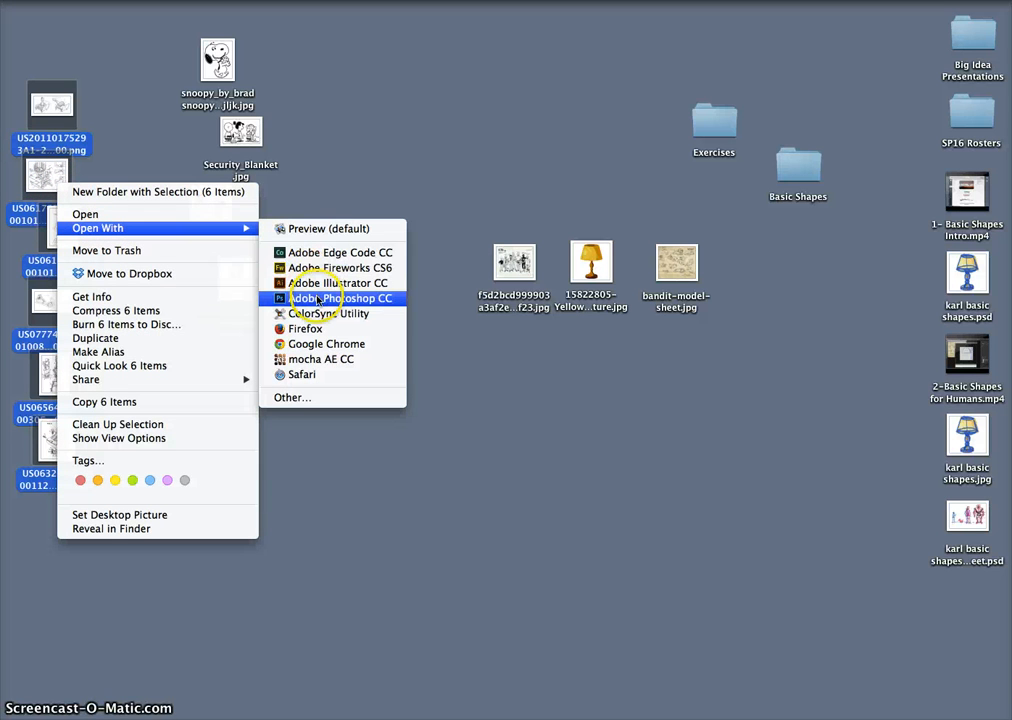
mouse_move(532, 340)
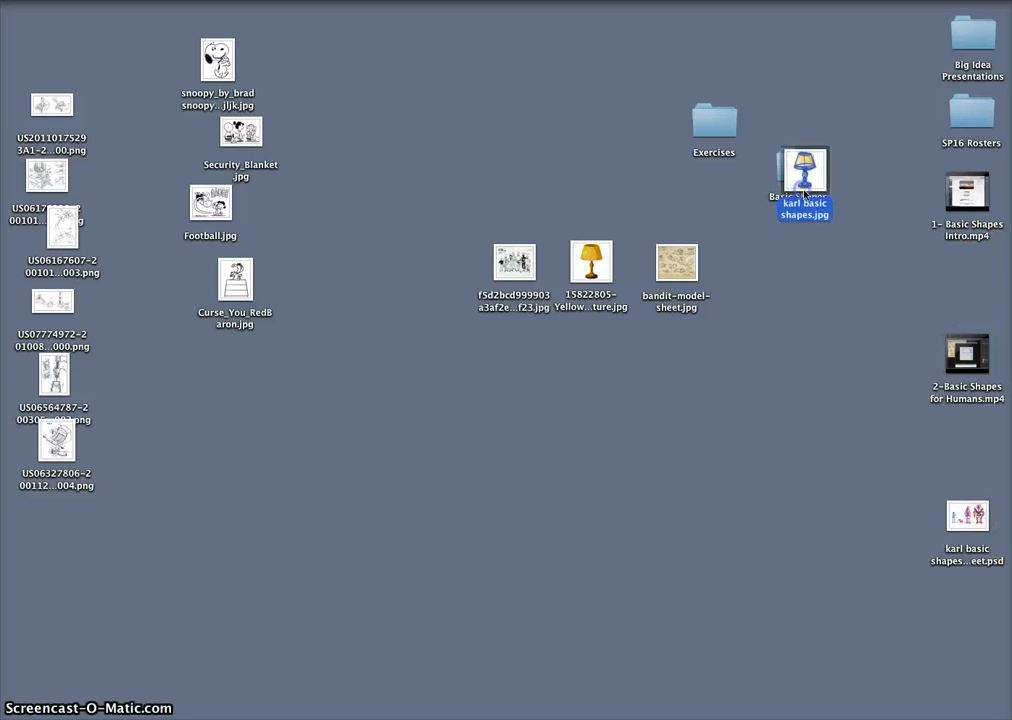
- Move the unrelated desktop images into the Basic Shapes folder in Finder
left_click_drag(804, 176, 770, 164)
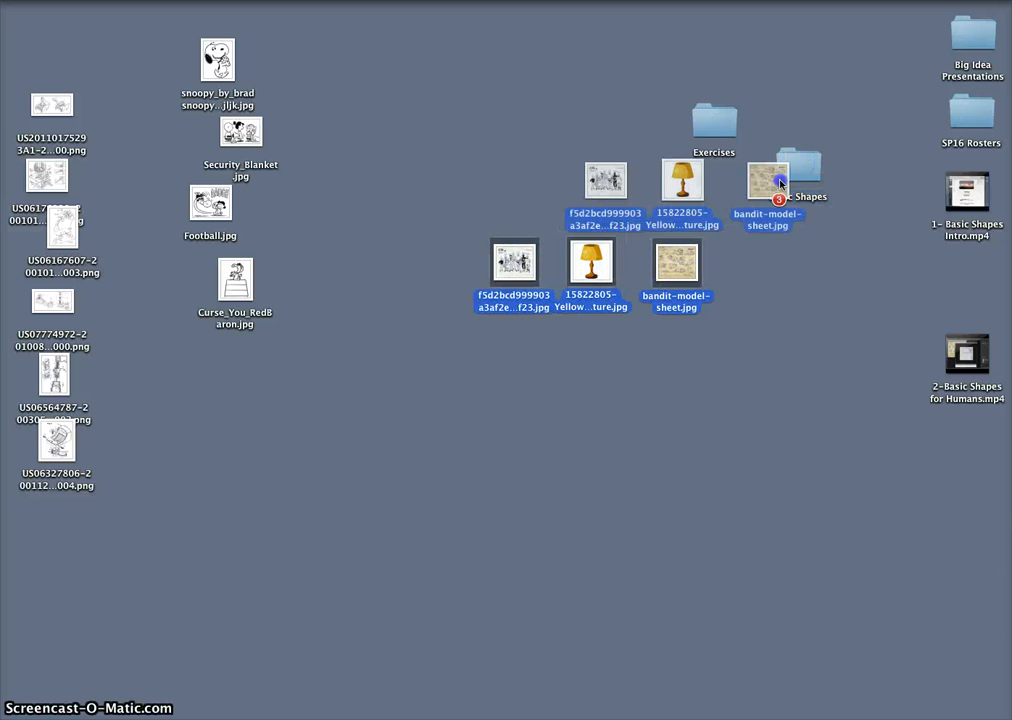
left_click_drag(768, 184, 796, 160)
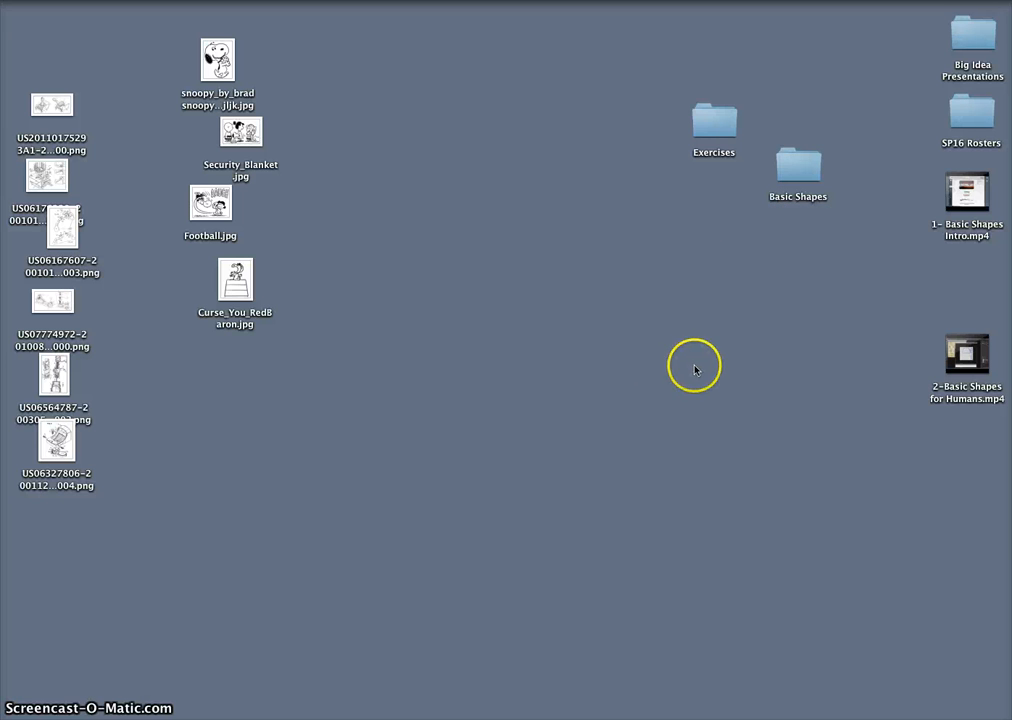
mouse_move(42, 80)
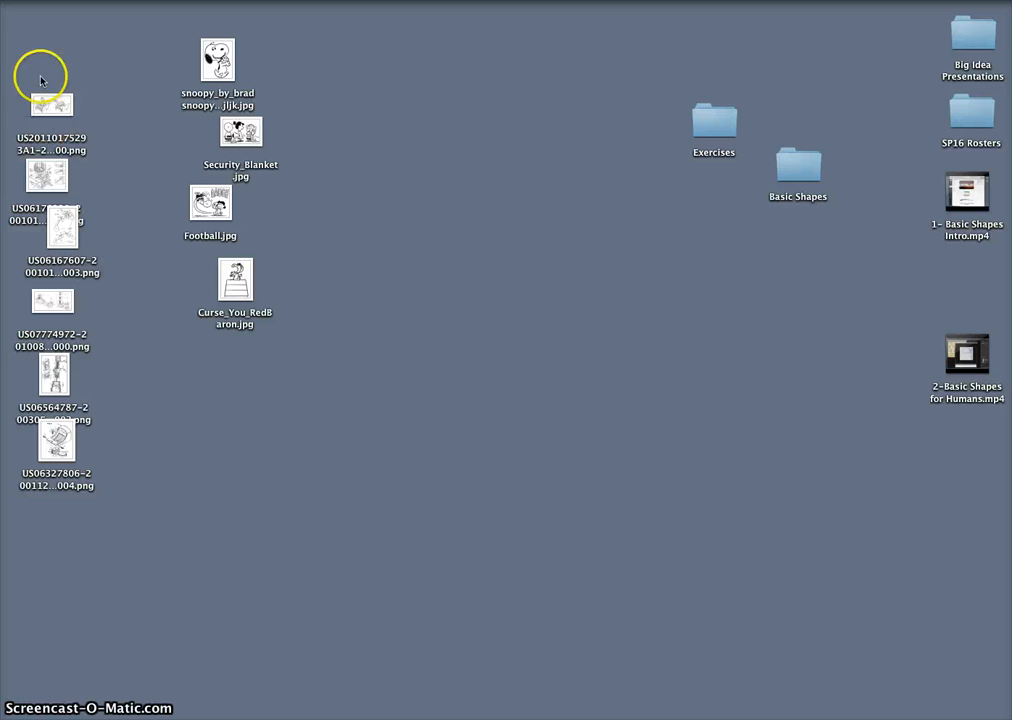
- Open the selected patent drawings with Adobe Photoshop CC from the Finder context menu
right_click(56, 300)
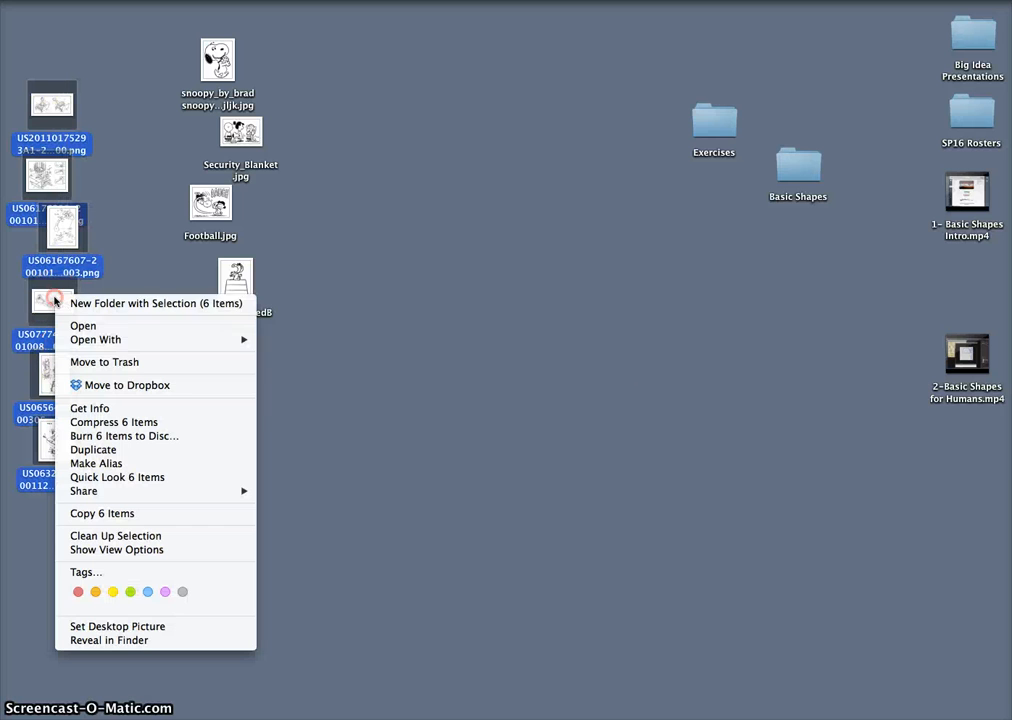
mouse_move(96, 340)
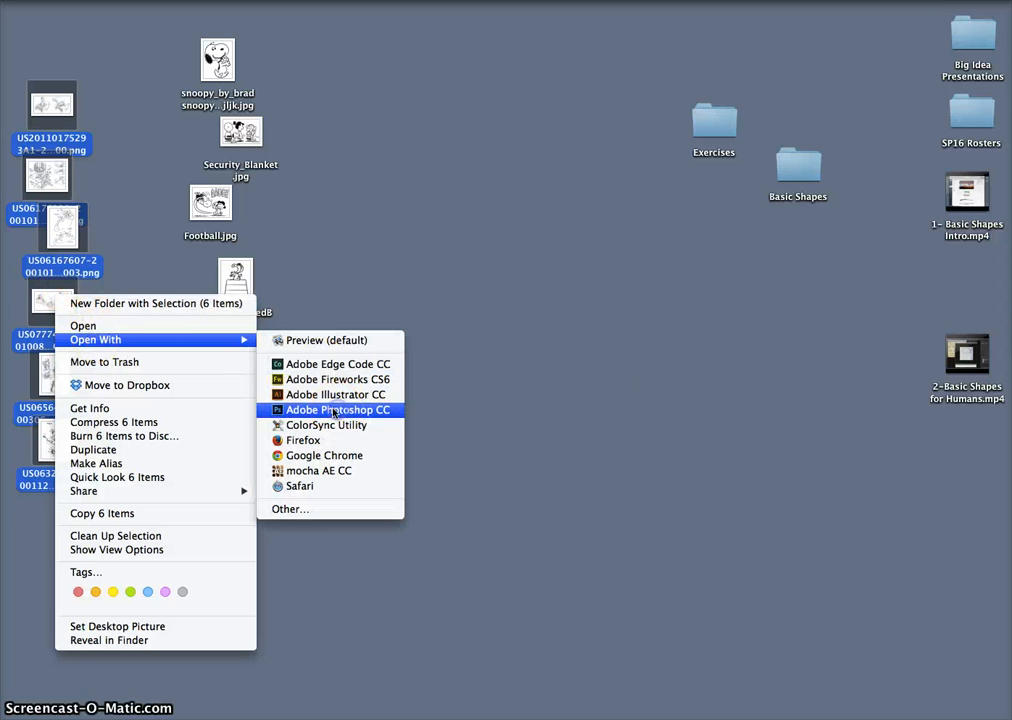
left_click(340, 410)
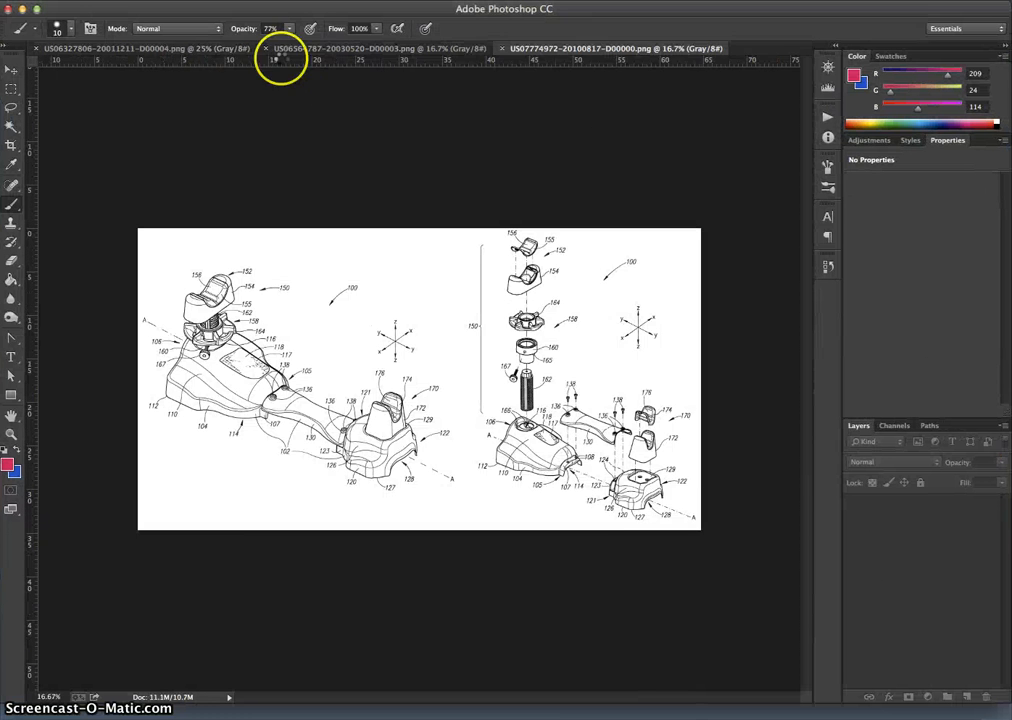
- Float all six open patent drawings in their own windows via Window > Arrange
left_click(610, 48)
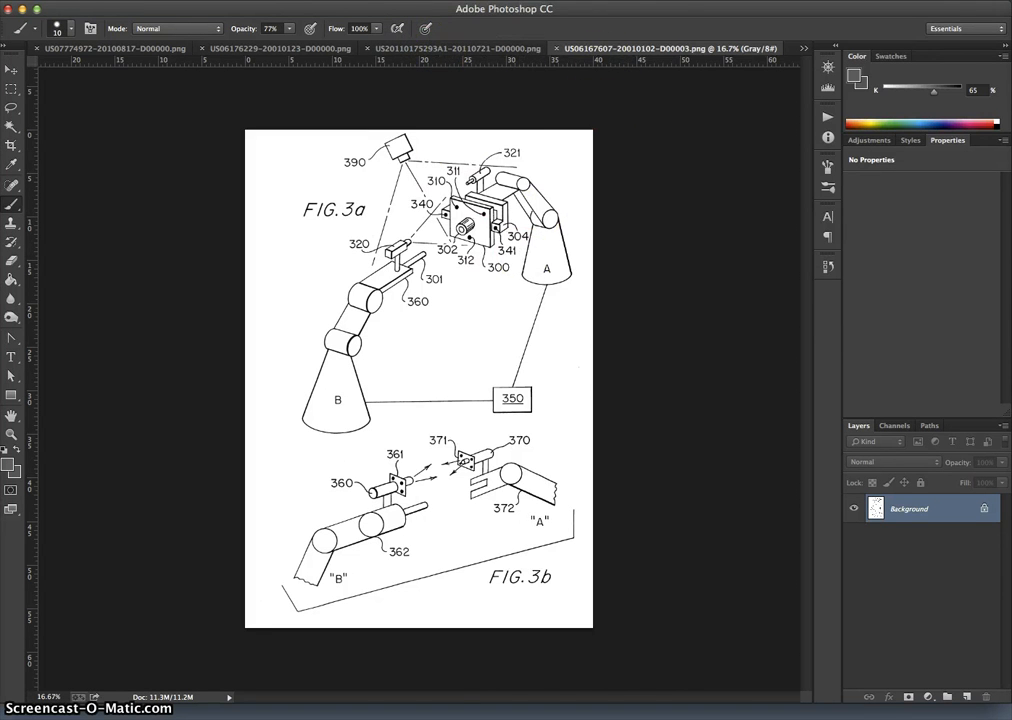
left_click(470, 24)
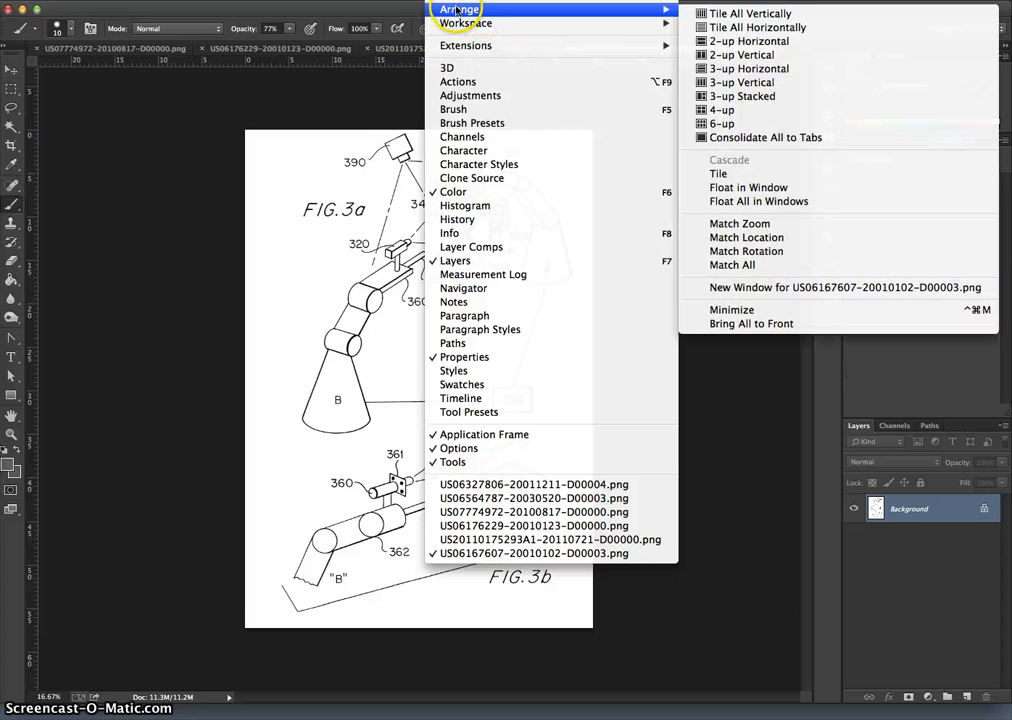
mouse_move(758, 200)
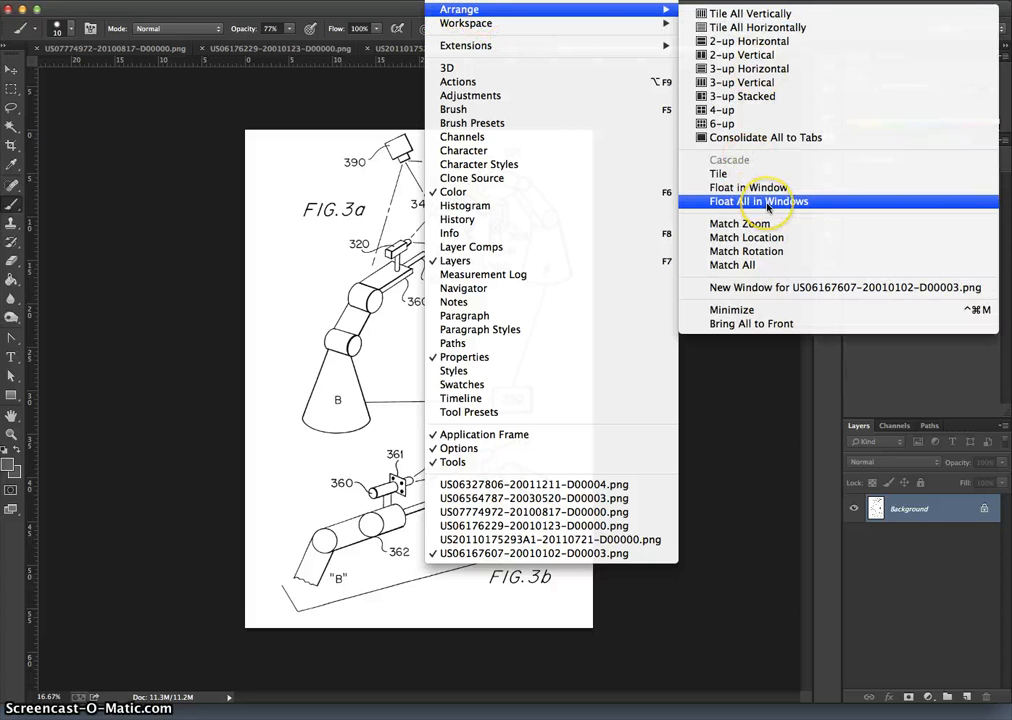
left_click(758, 200)
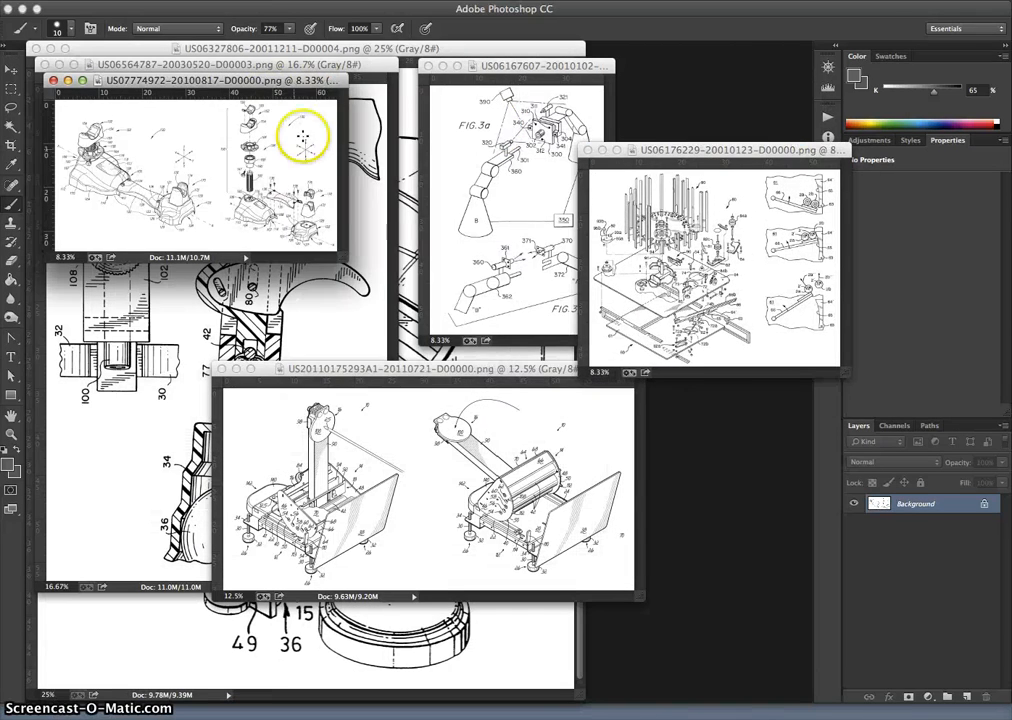
- Drag a floating drawing window aside so more patent drawings are visible at once
left_click_drag(190, 80, 670, 492)
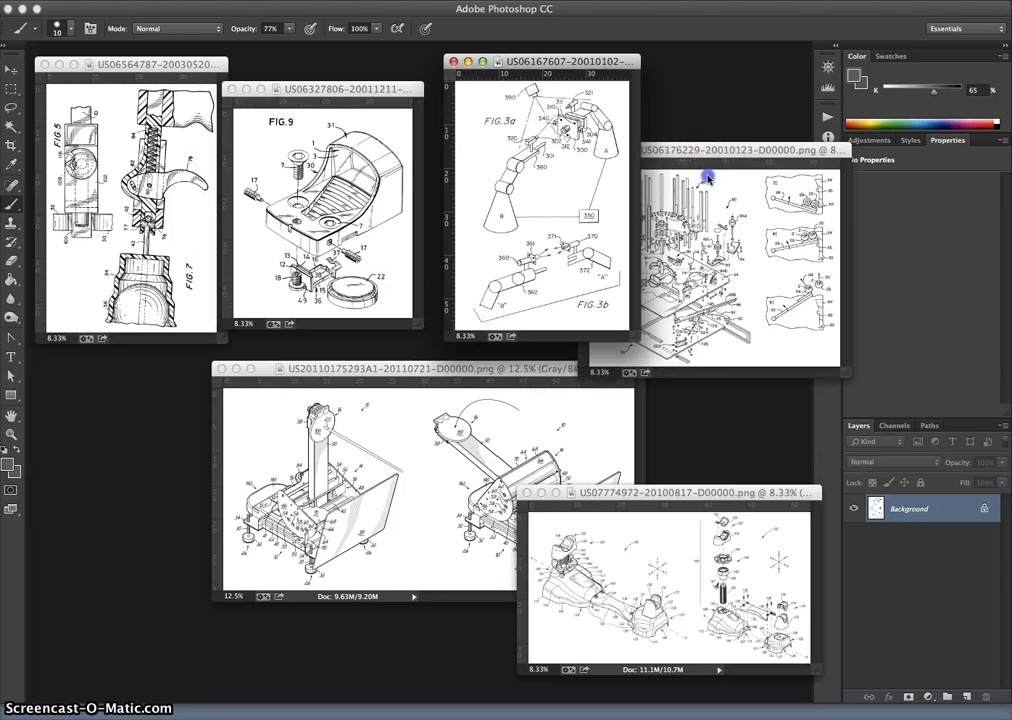
left_click(464, 368)
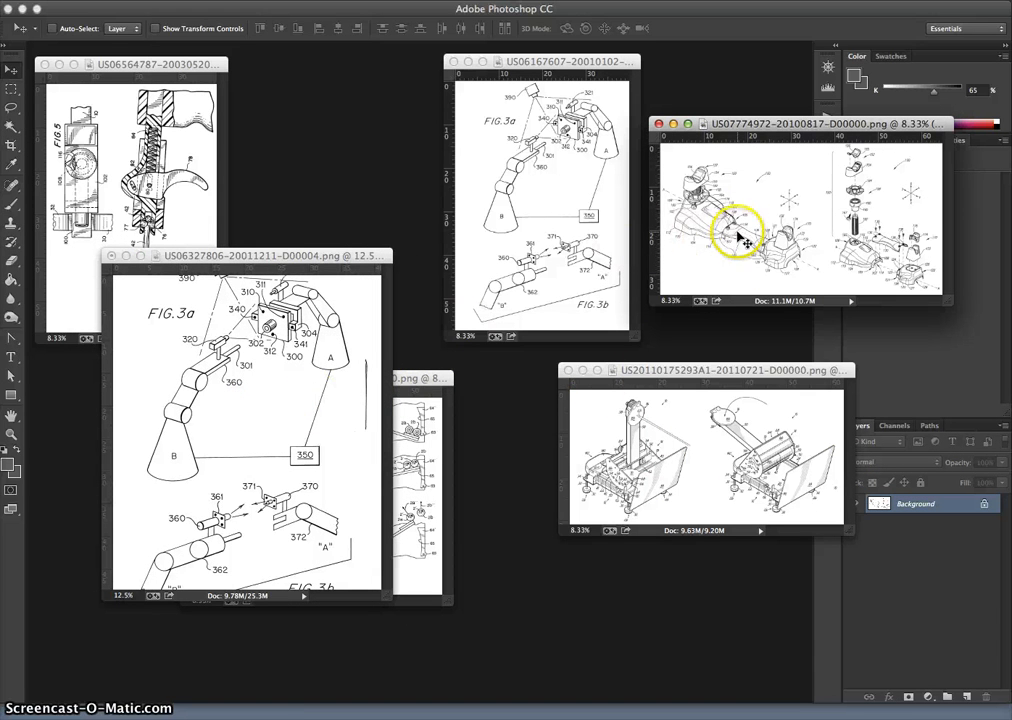
mouse_move(318, 350)
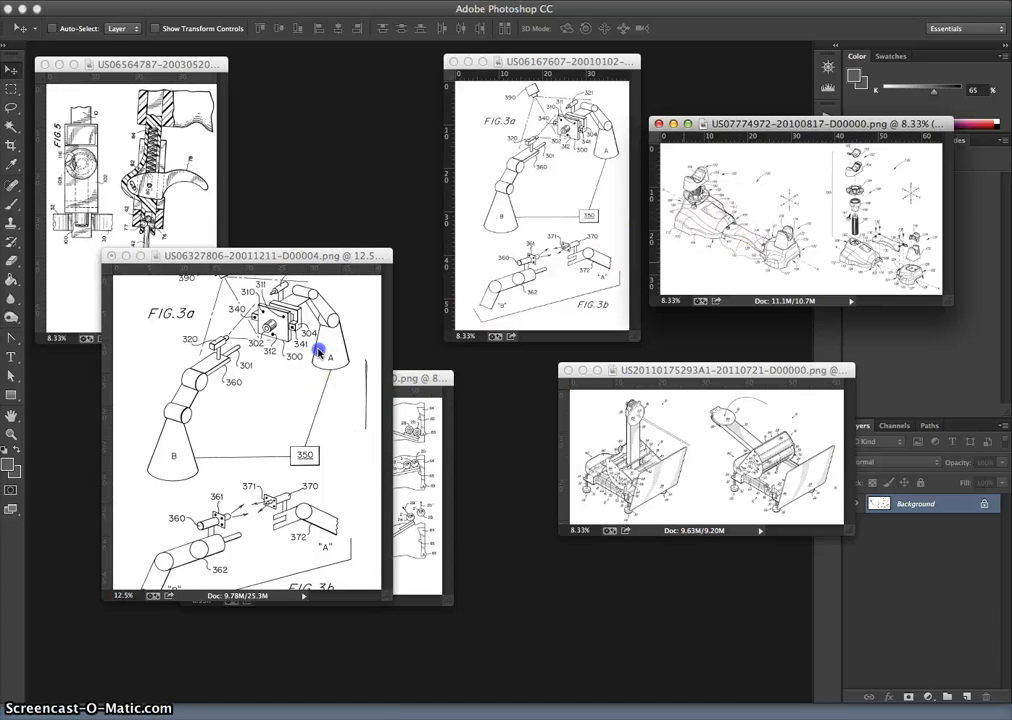